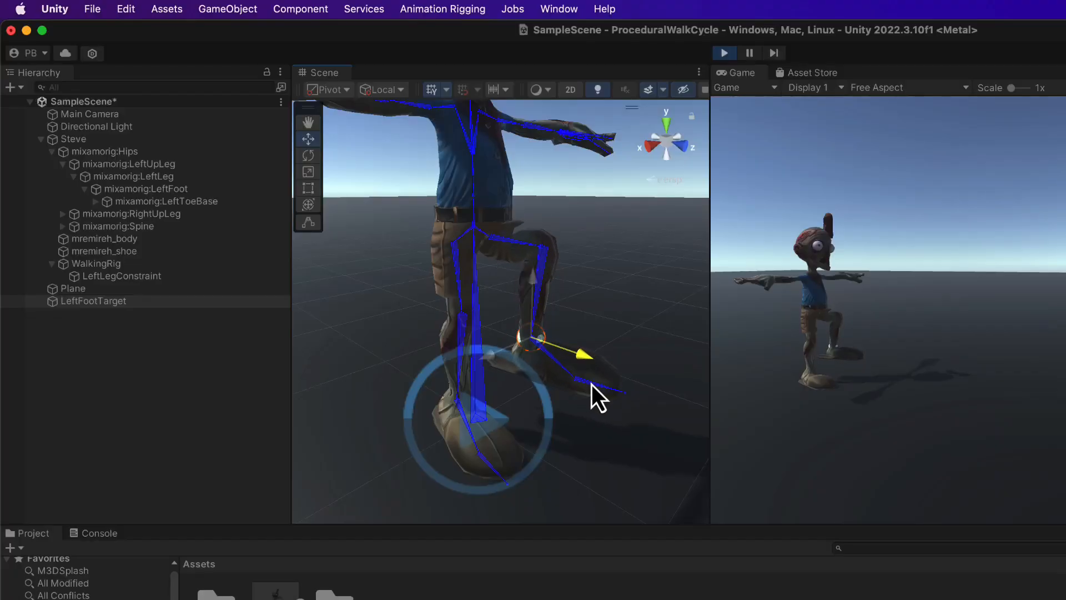
Step: Move LeftFootTarget left and then back right, watching the left leg bend to follow
drag(582, 354, 506, 357)
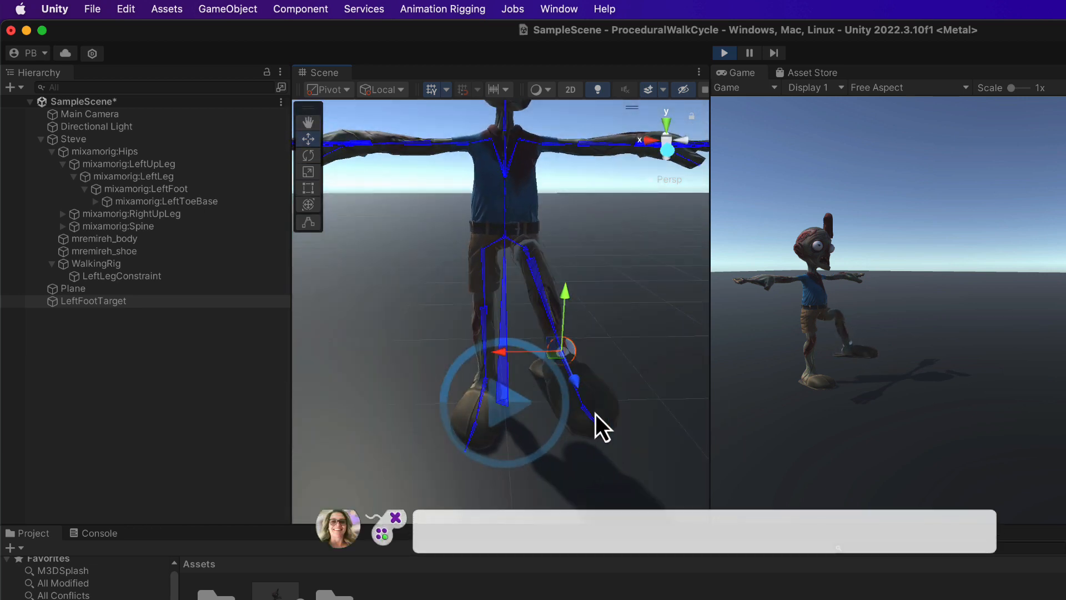
drag(557, 351, 632, 353)
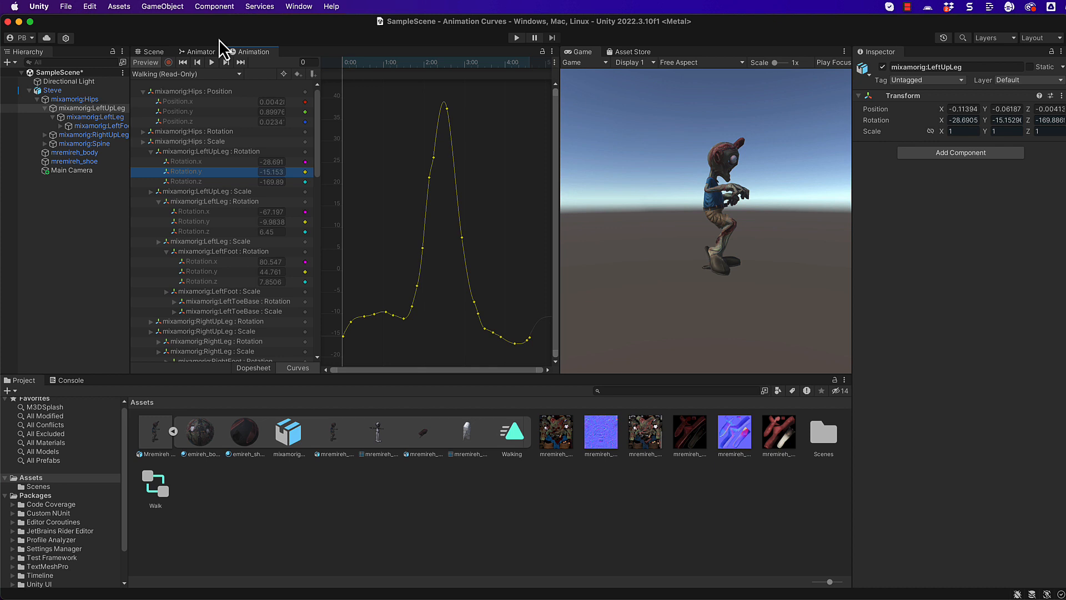
mouse_move(425, 146)
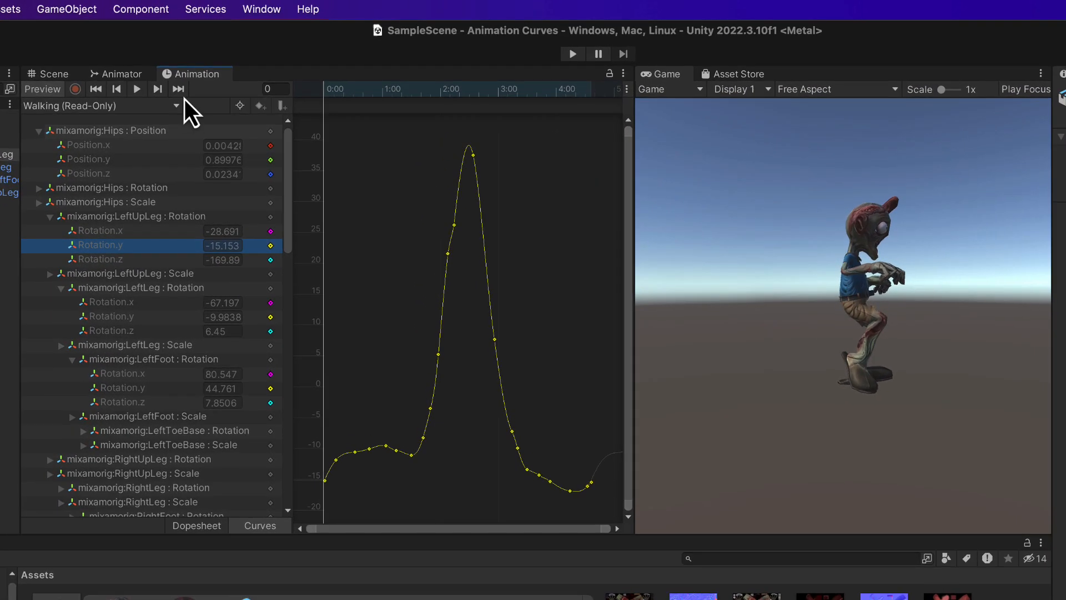
mouse_move(207, 116)
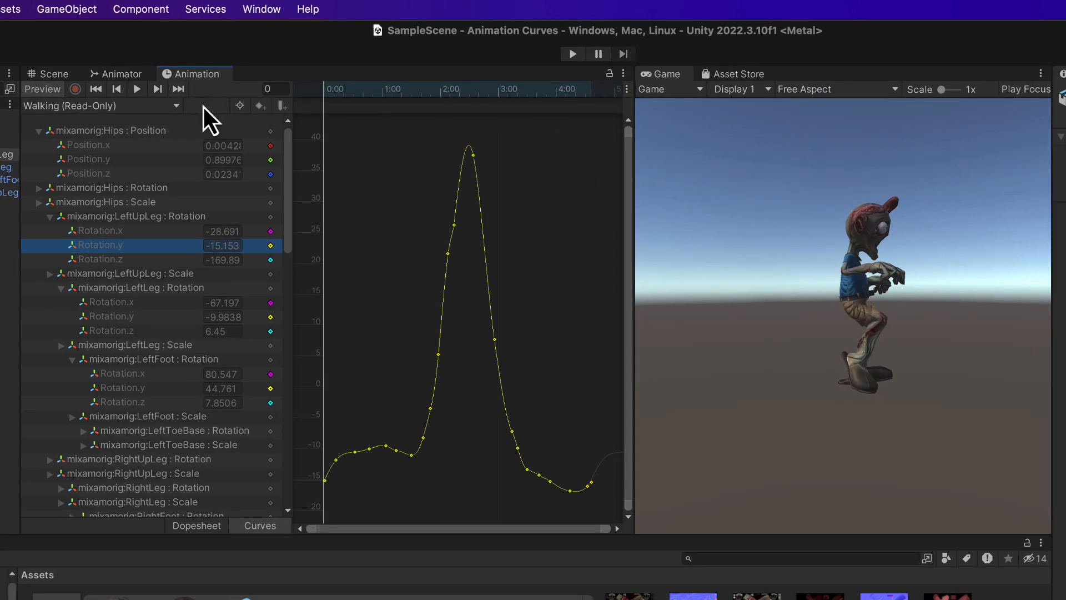
mouse_move(922, 371)
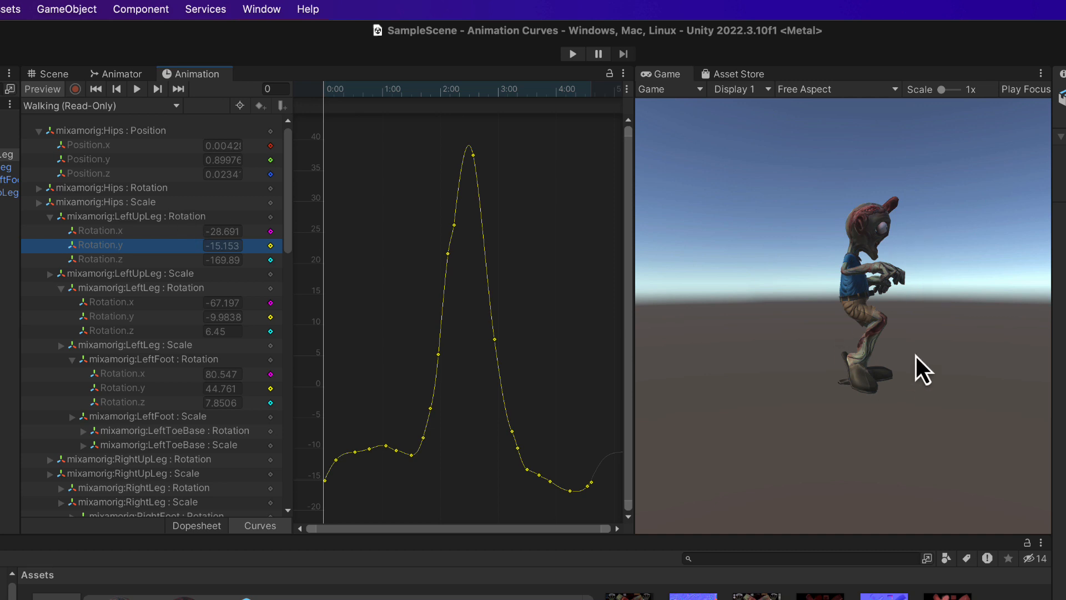
mouse_move(911, 317)
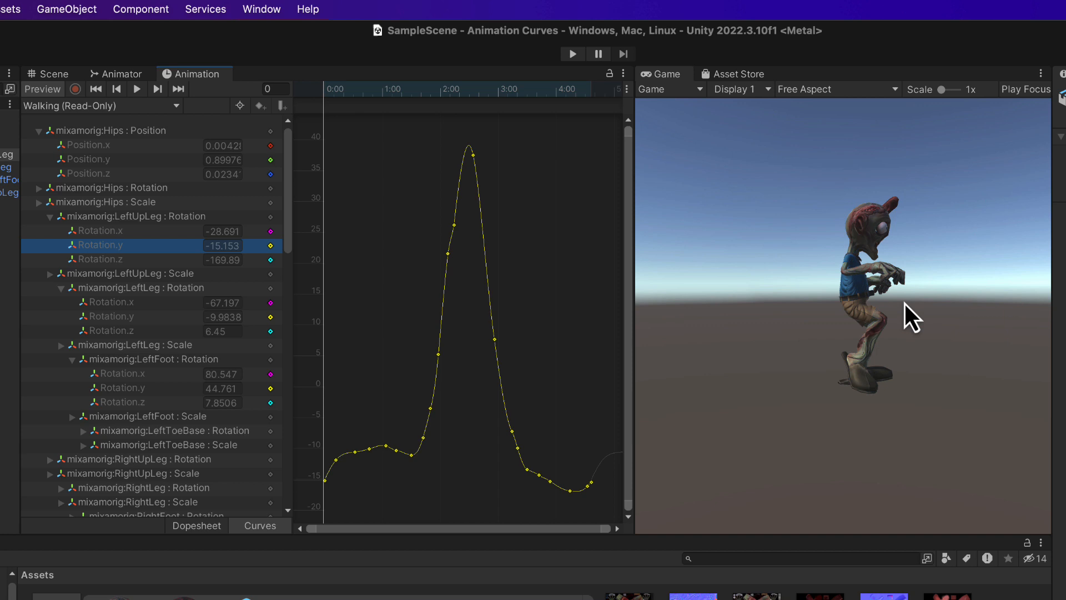
mouse_move(504, 304)
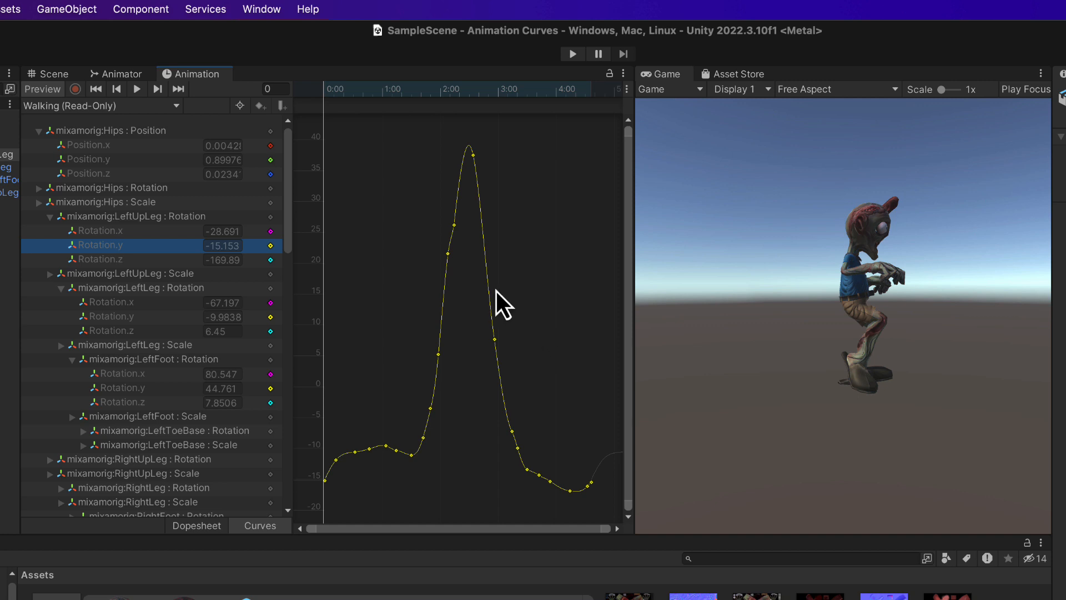
mouse_move(193, 119)
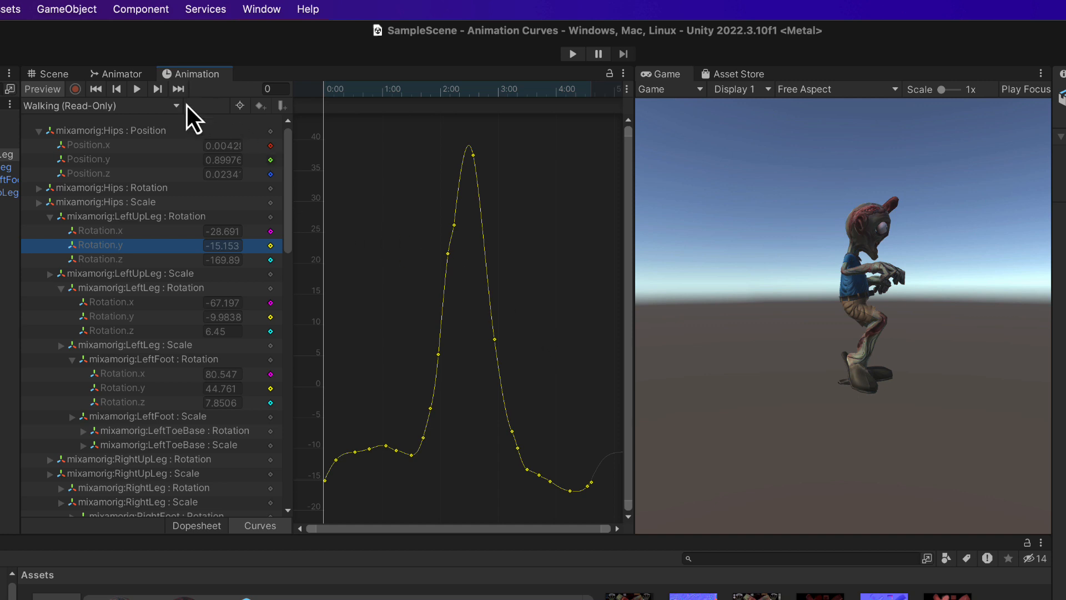
mouse_move(257, 231)
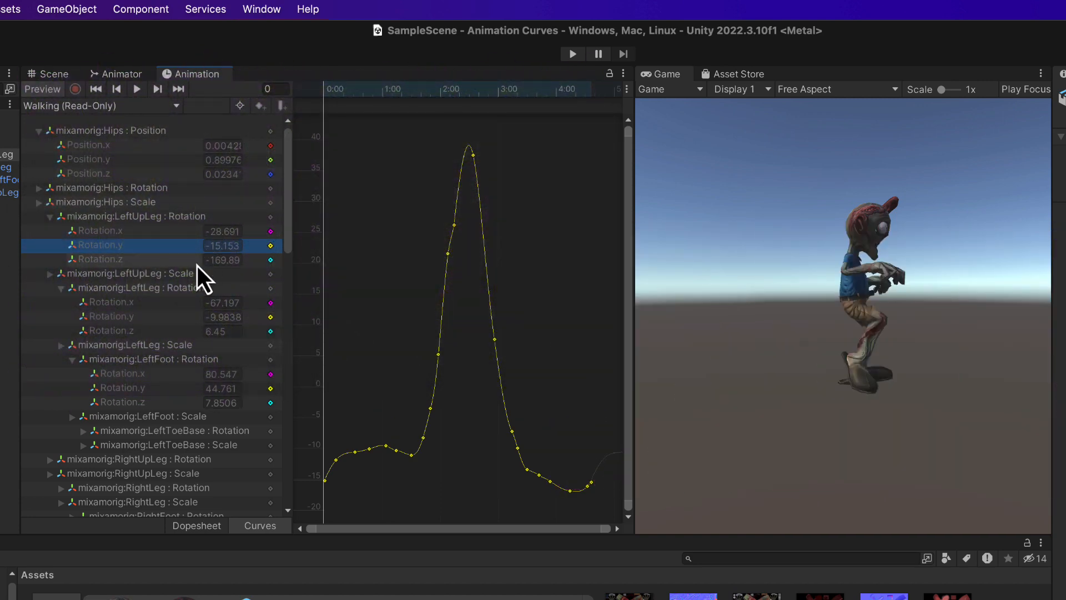
mouse_move(146, 217)
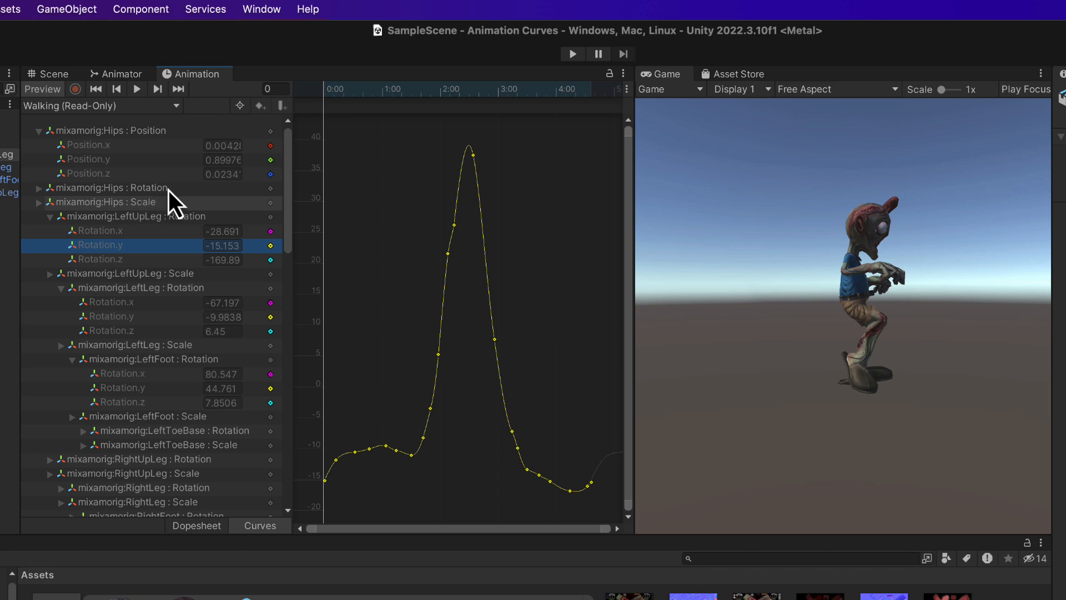
mouse_move(163, 207)
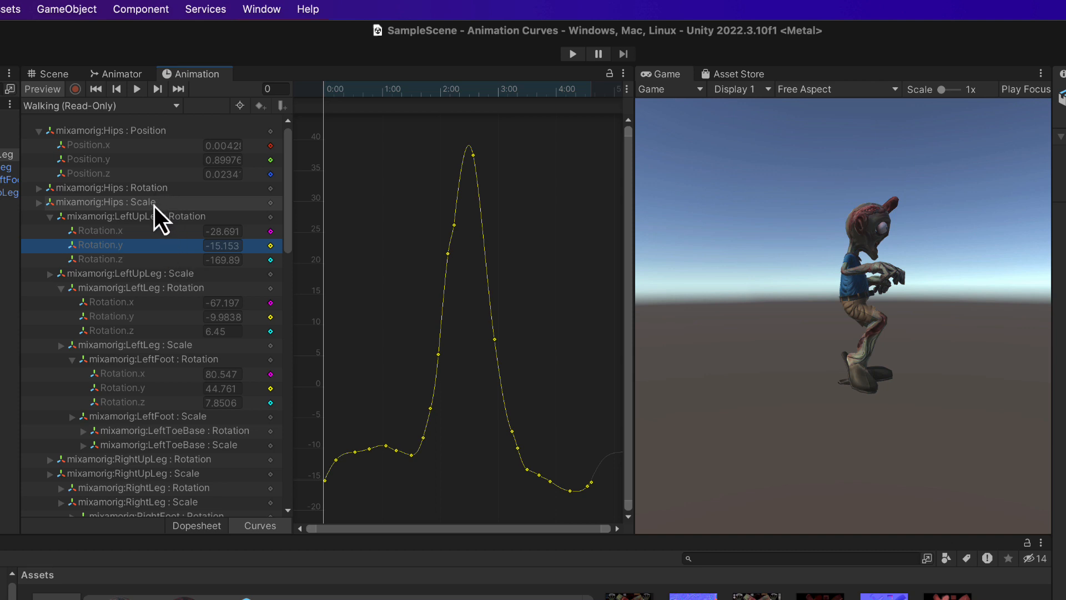
mouse_move(183, 367)
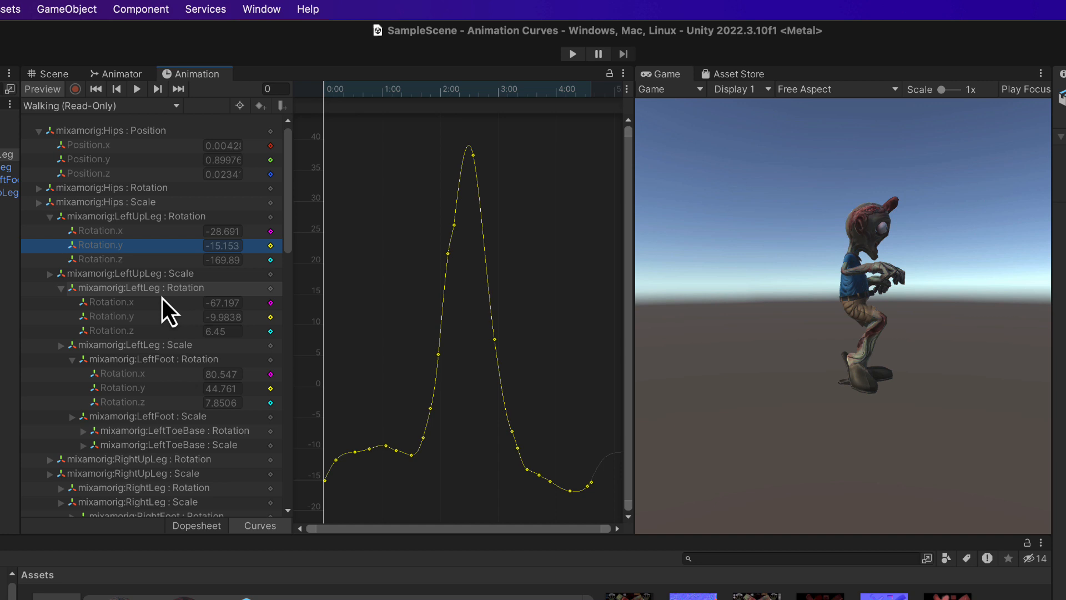
mouse_move(163, 218)
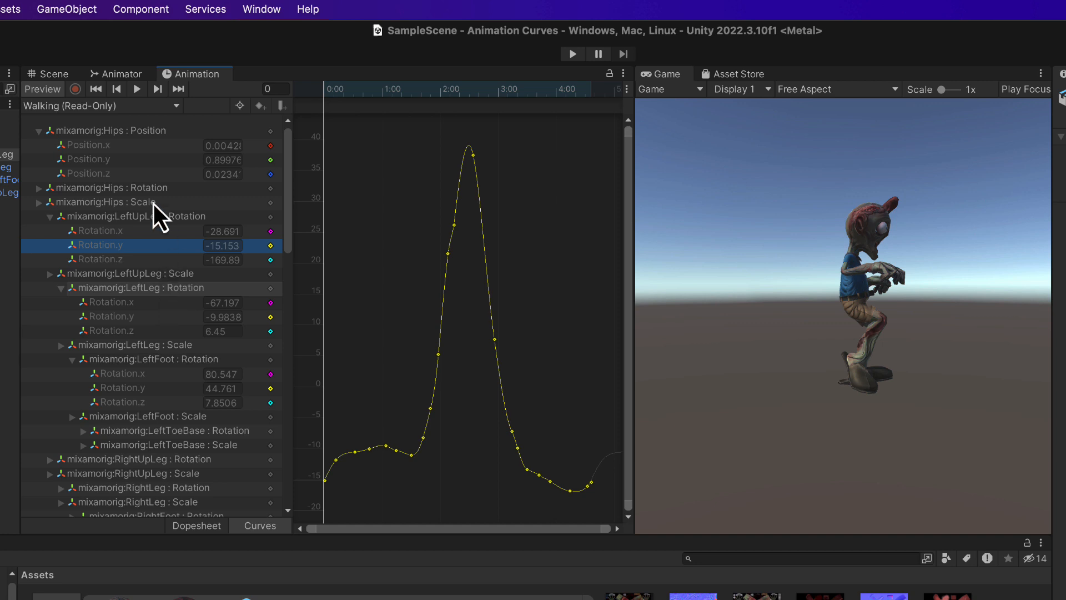
mouse_move(187, 282)
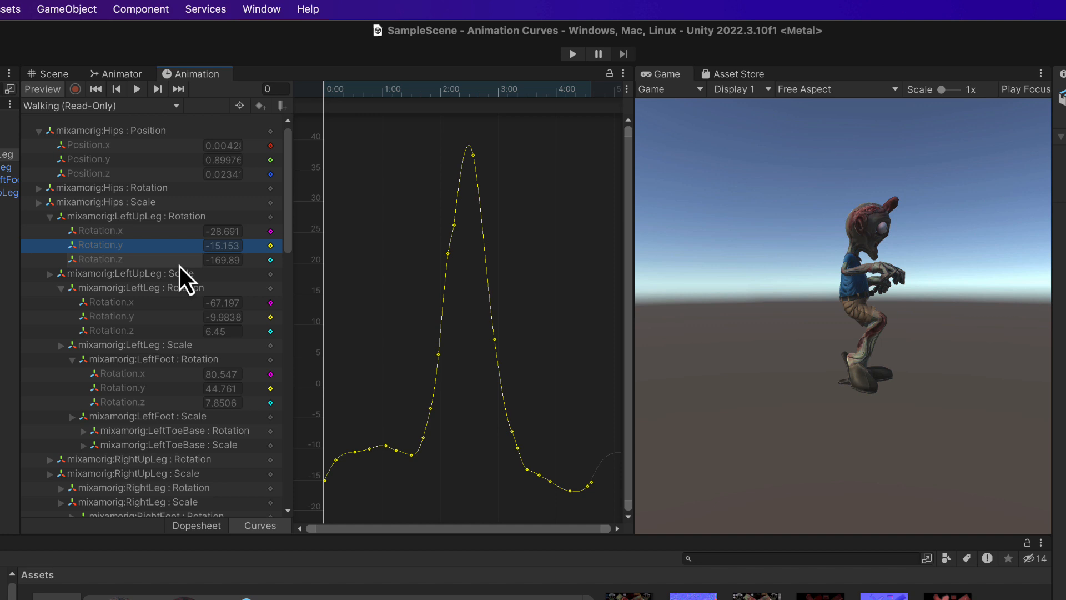
mouse_move(203, 255)
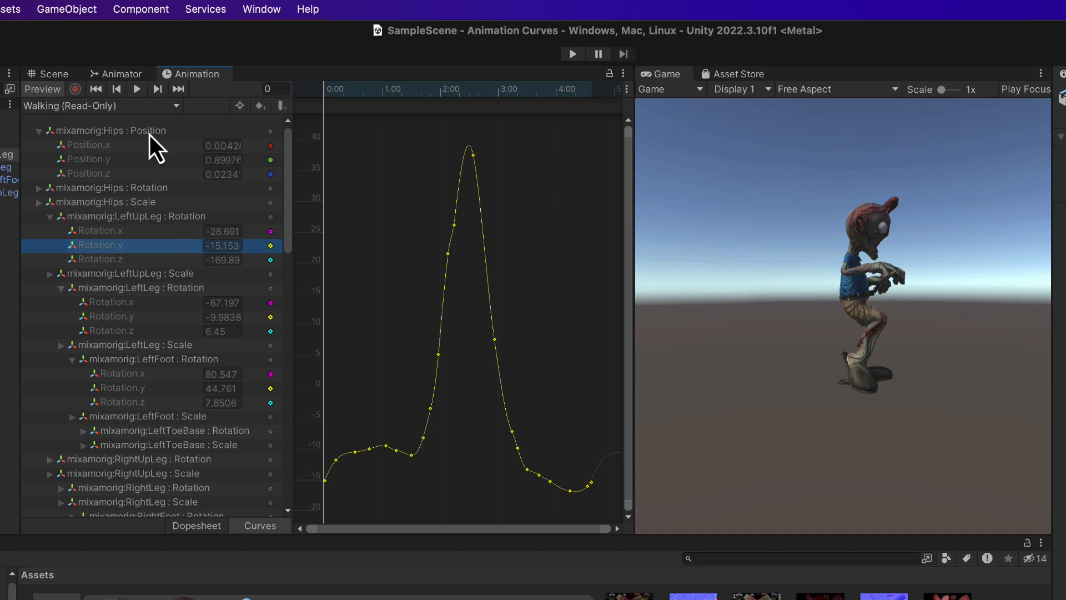
Step: Isolate the hips Position.z curve and scrub the Walking clip to preview Steve's stride
click(109, 131)
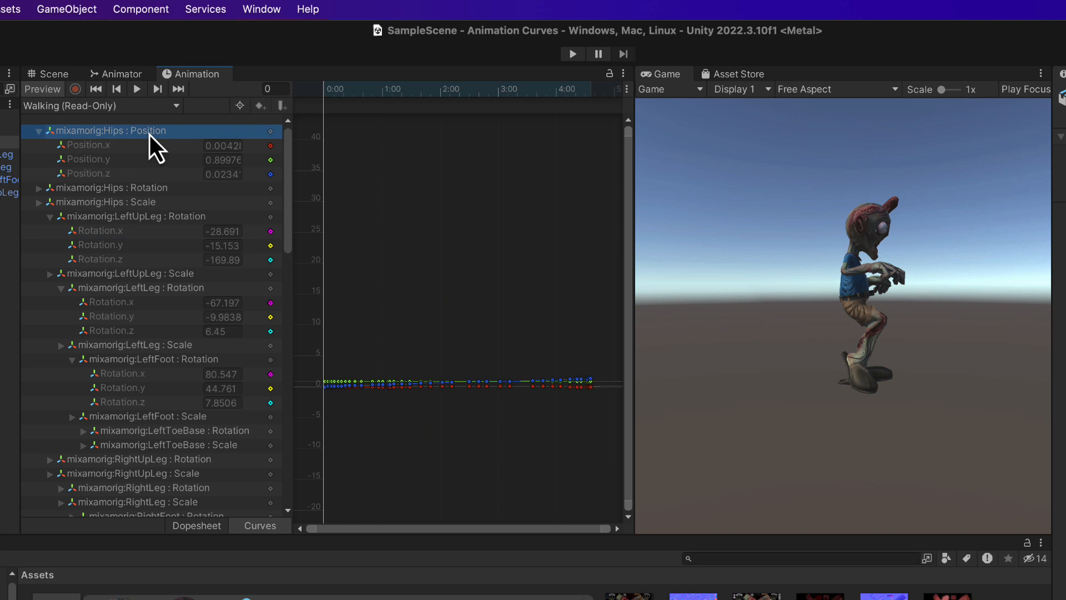
mouse_move(680, 335)
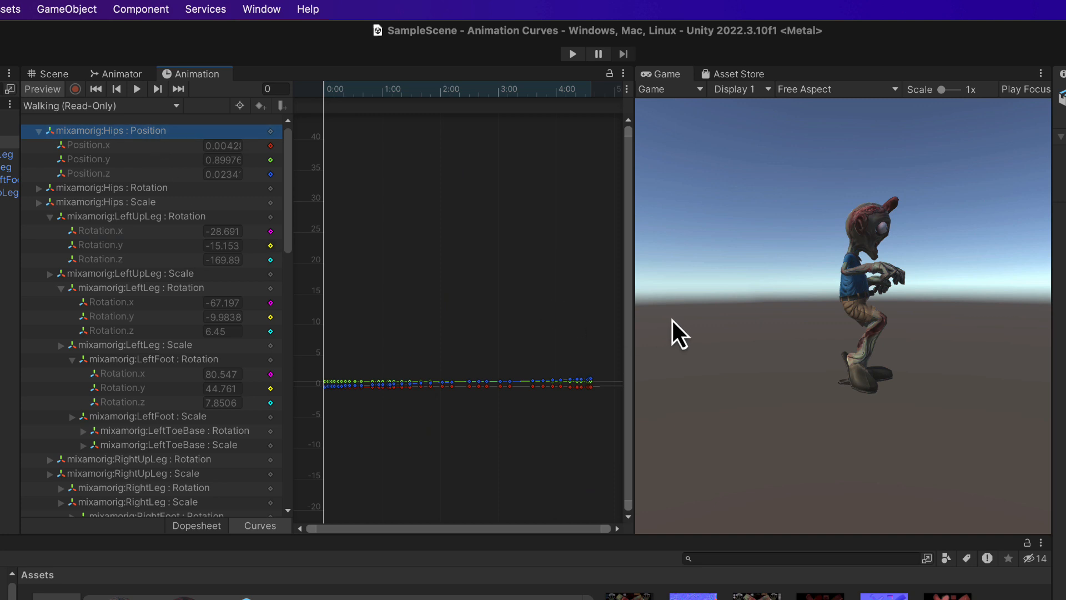
mouse_move(143, 190)
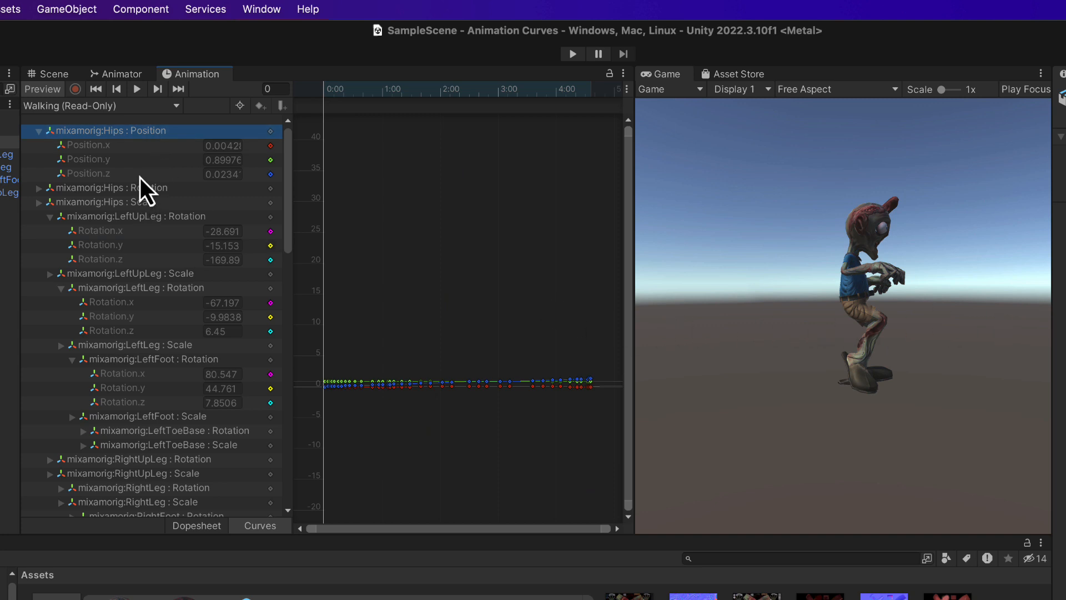
click(88, 174)
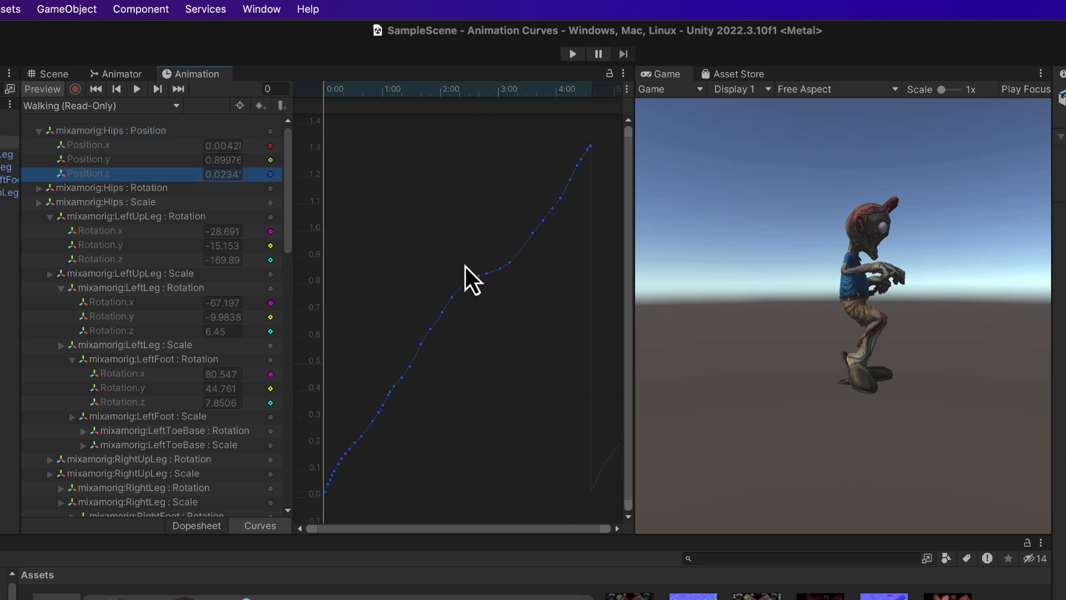
mouse_move(548, 109)
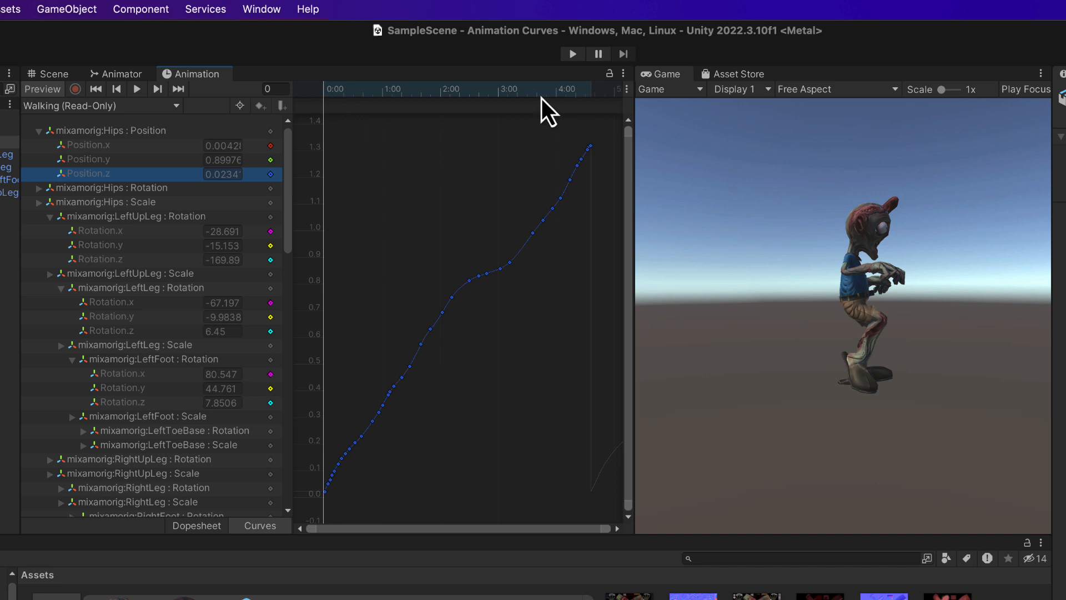
mouse_move(513, 102)
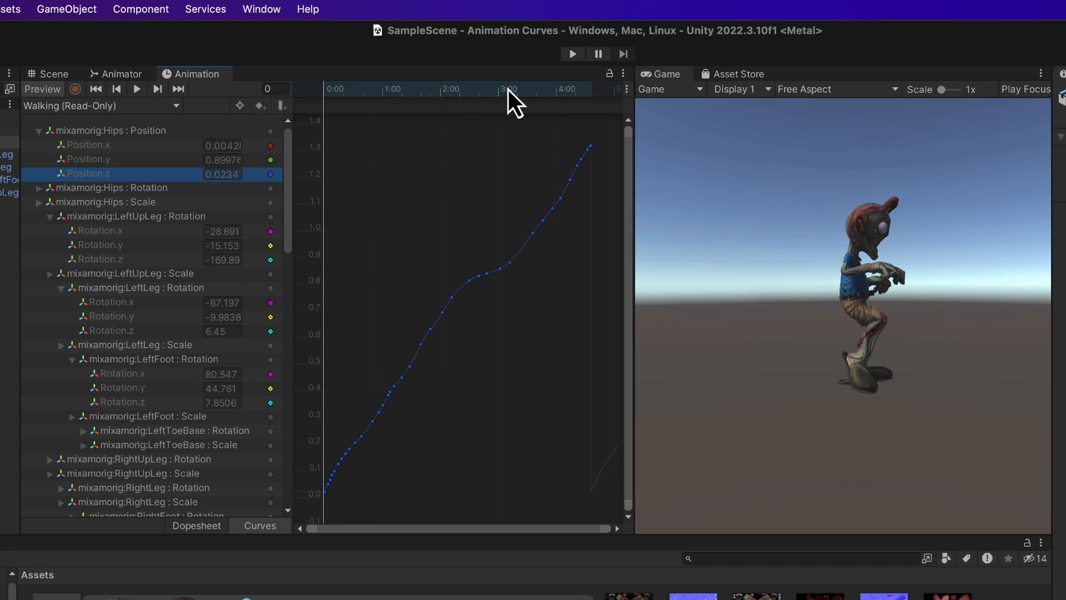
mouse_move(551, 108)
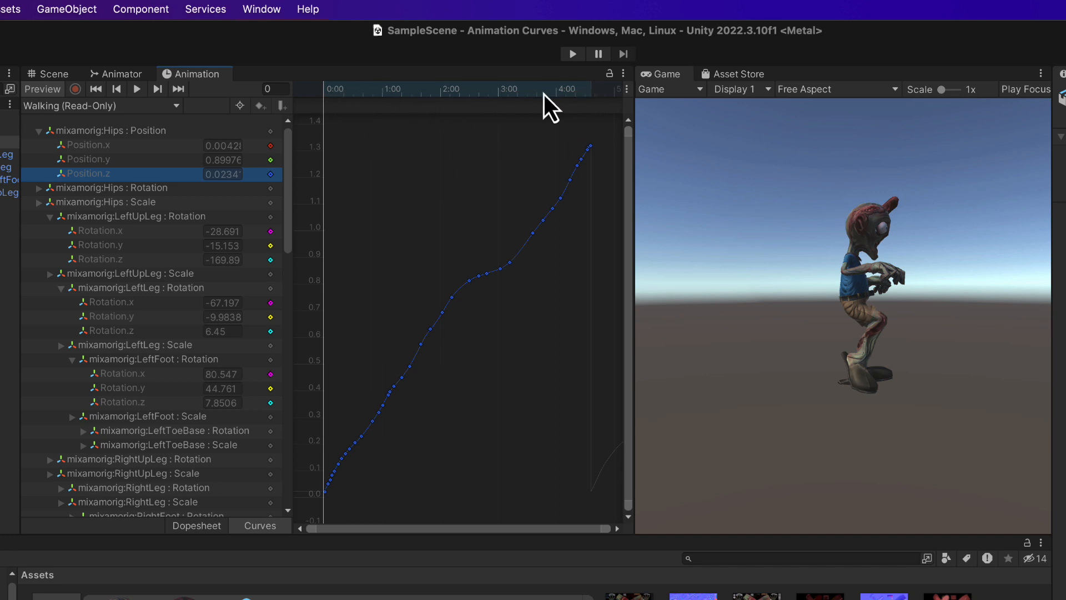
mouse_move(332, 493)
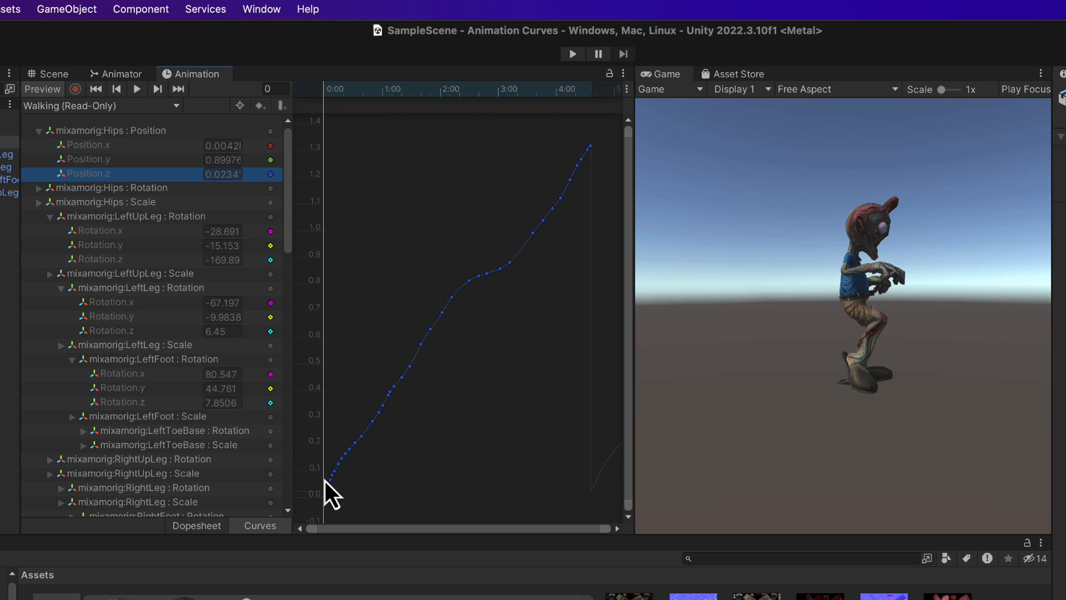
mouse_move(775, 383)
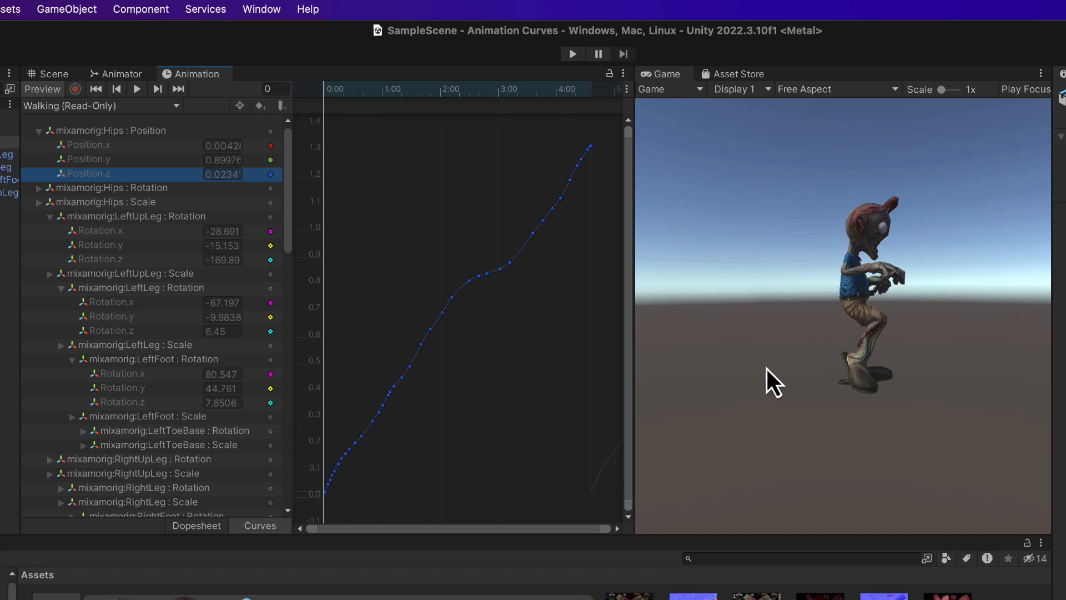
mouse_move(415, 384)
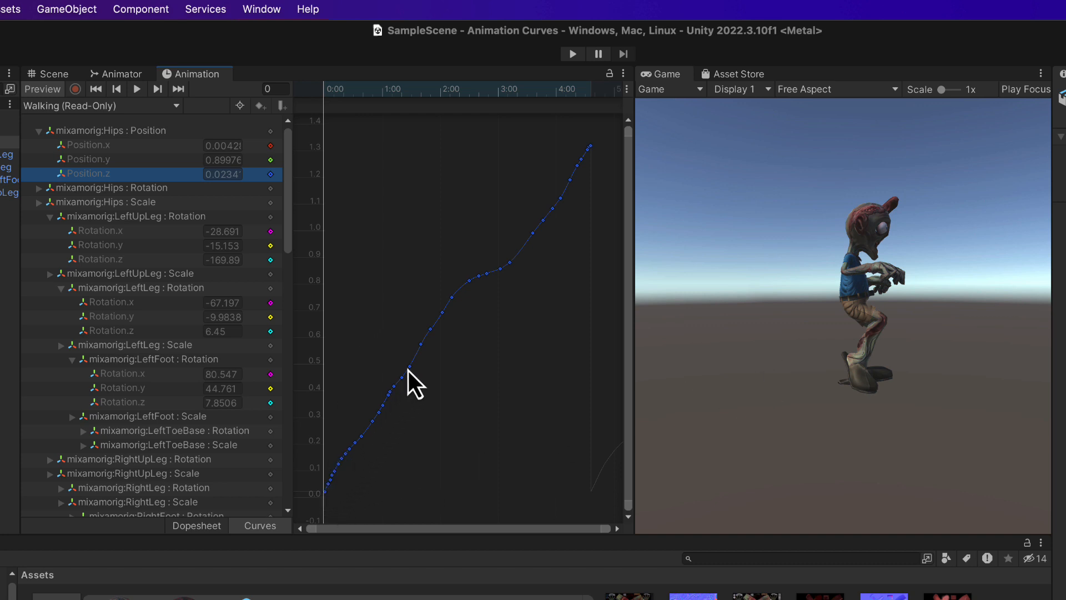
mouse_move(586, 161)
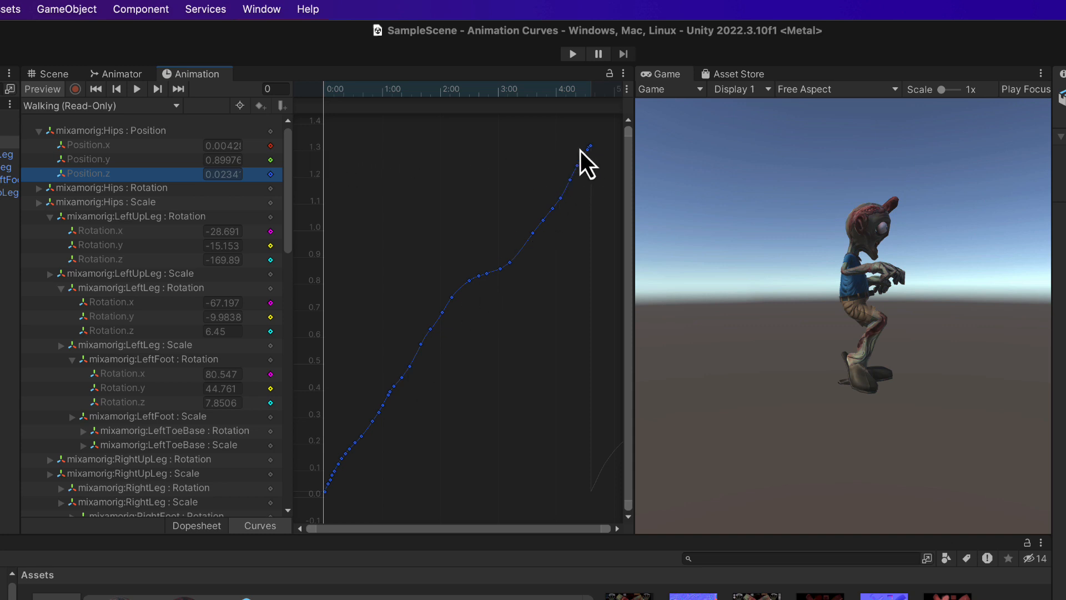
click(439, 89)
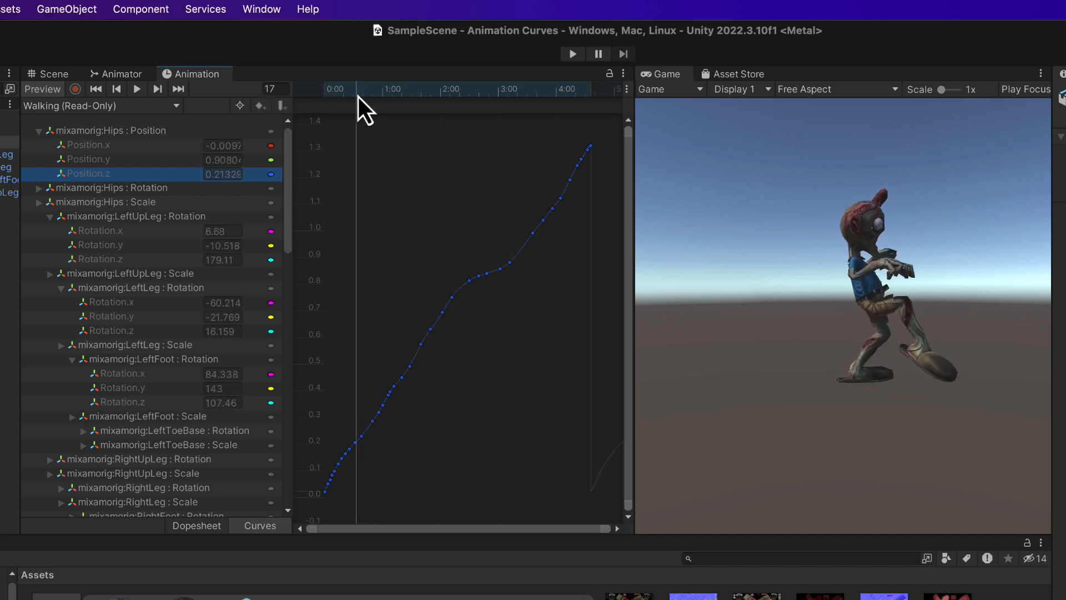
click(533, 88)
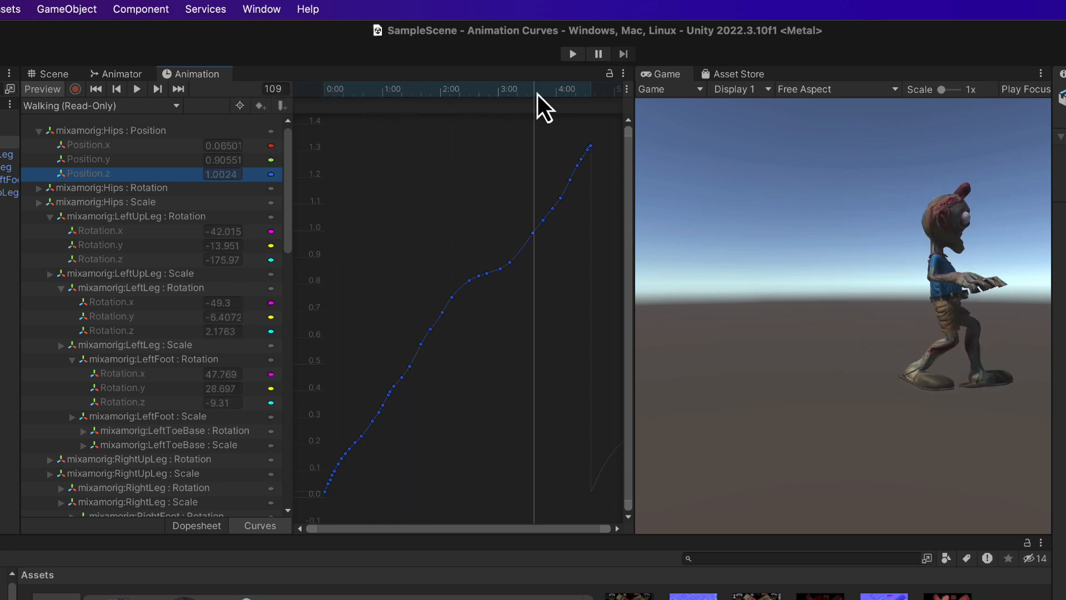
drag(544, 89, 394, 88)
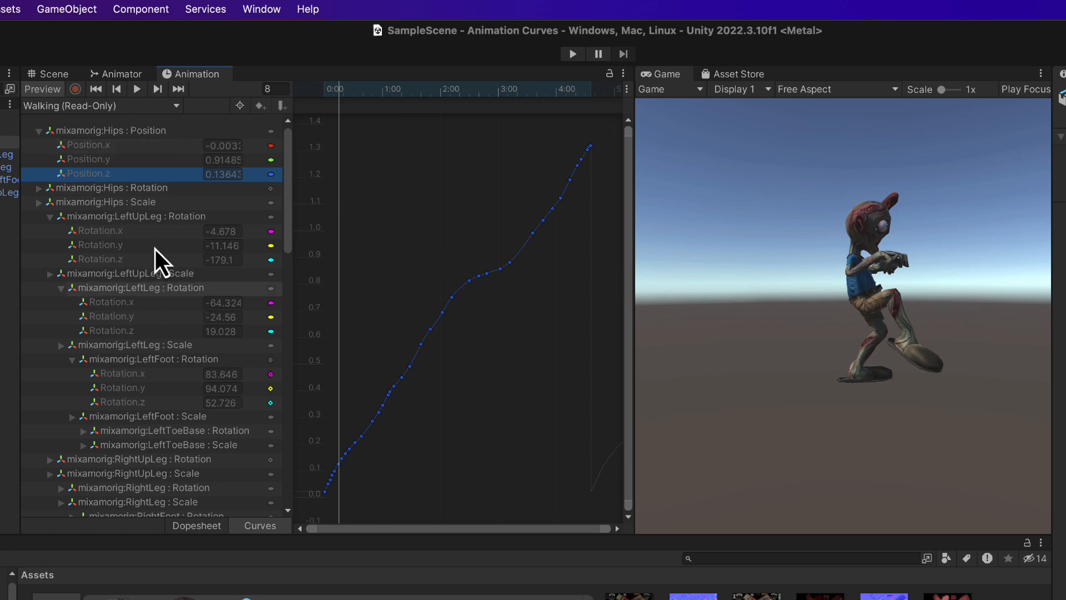
Step: Show the LeftUpLeg Rotation.y curve and scrub from the start past its peak to frame 139
click(100, 245)
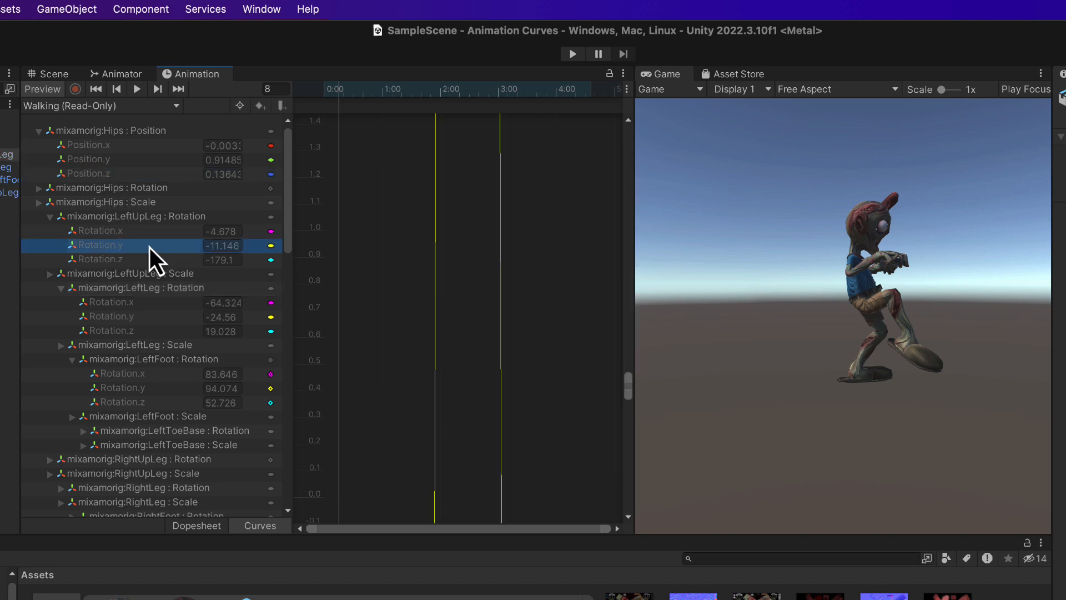
click(100, 245)
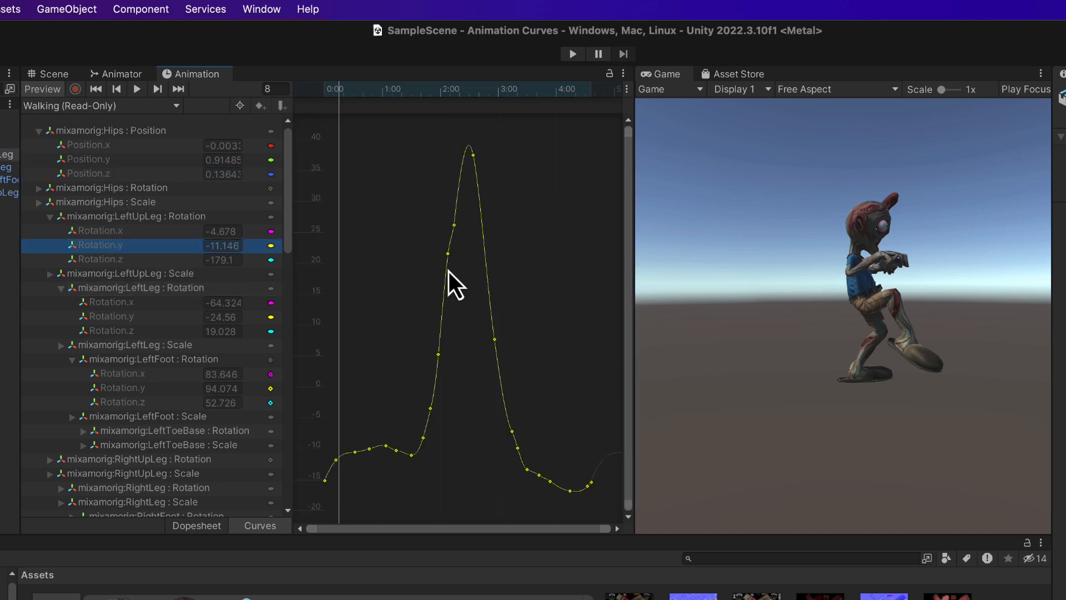
mouse_move(397, 136)
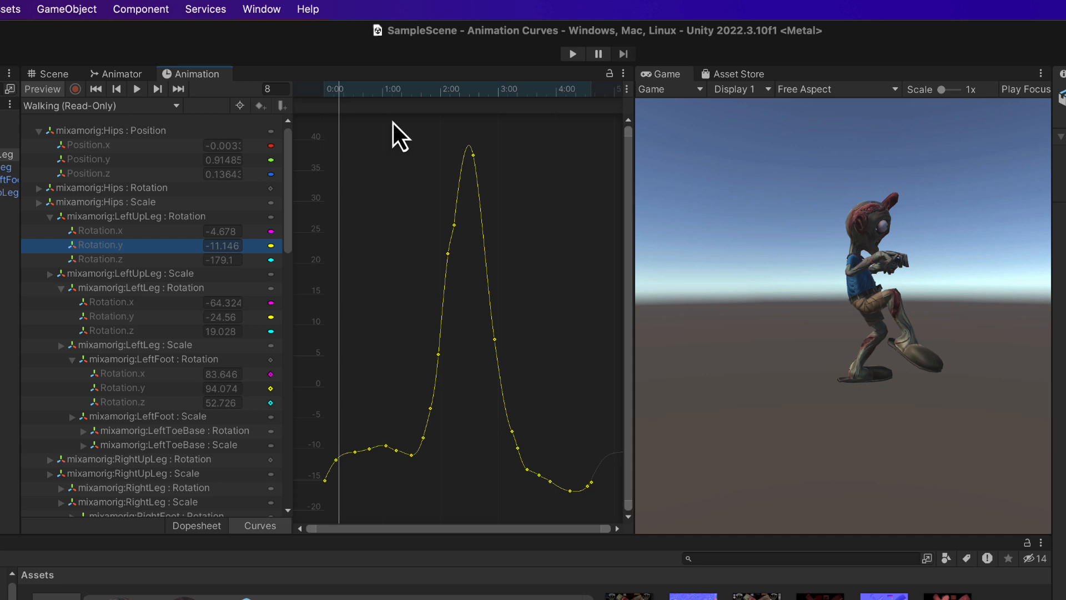
mouse_move(350, 107)
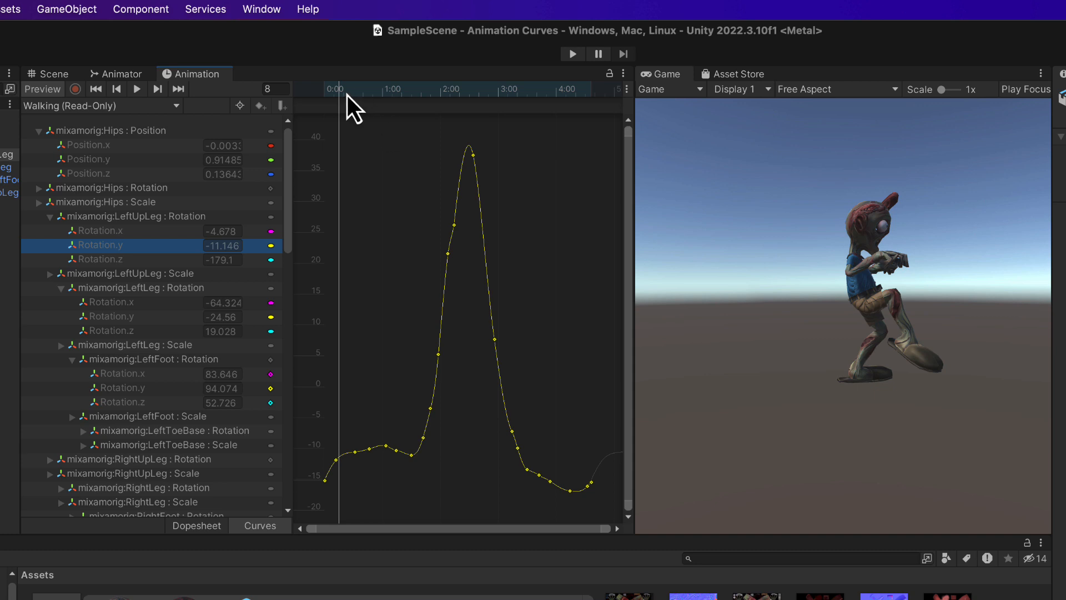
drag(354, 89, 330, 89)
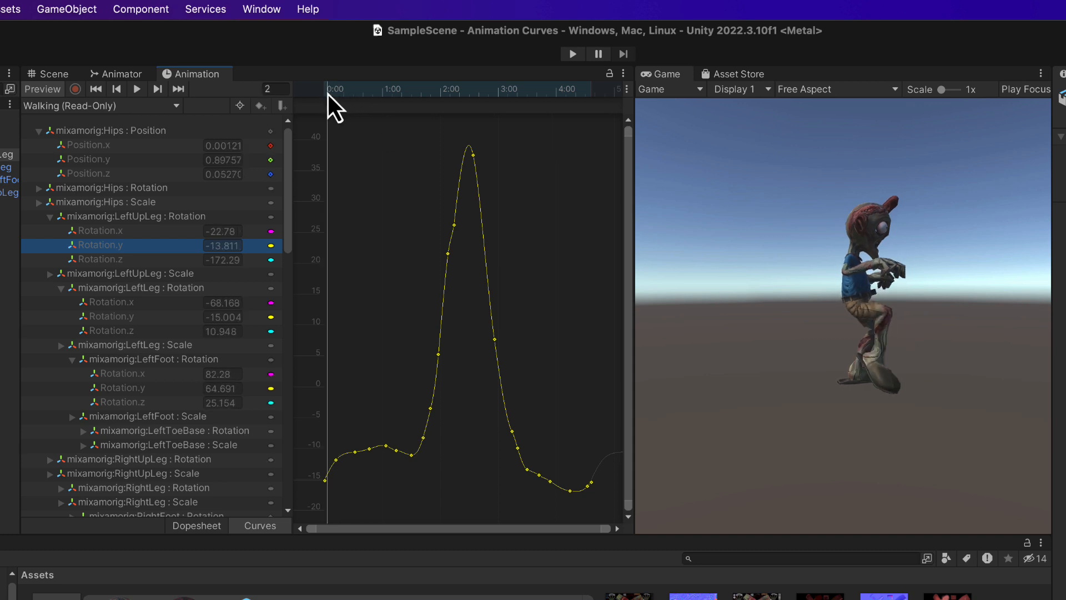
drag(334, 99, 378, 99)
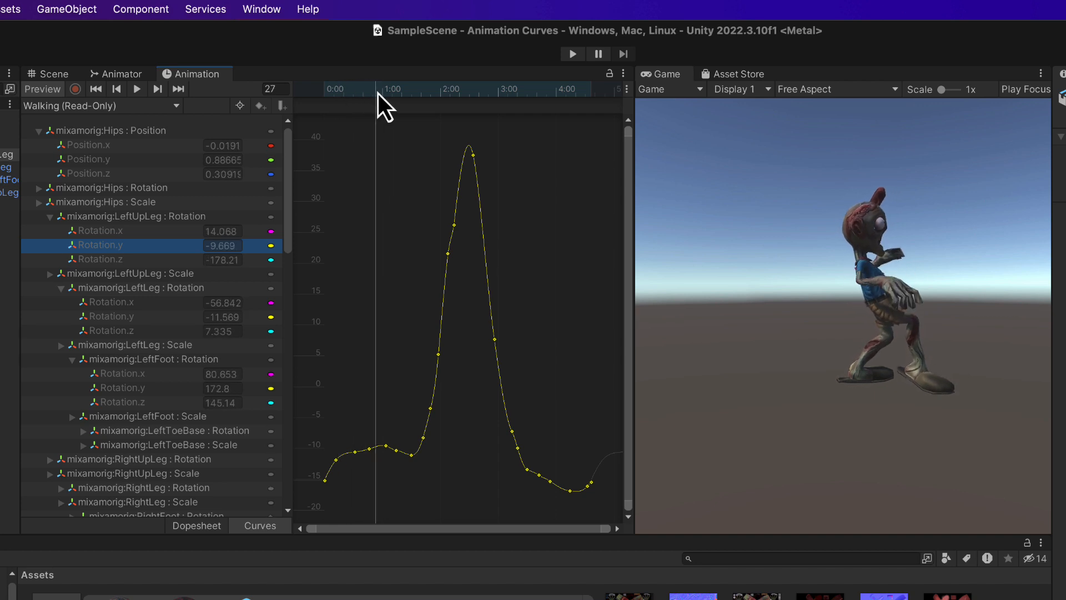
drag(377, 99, 425, 102)
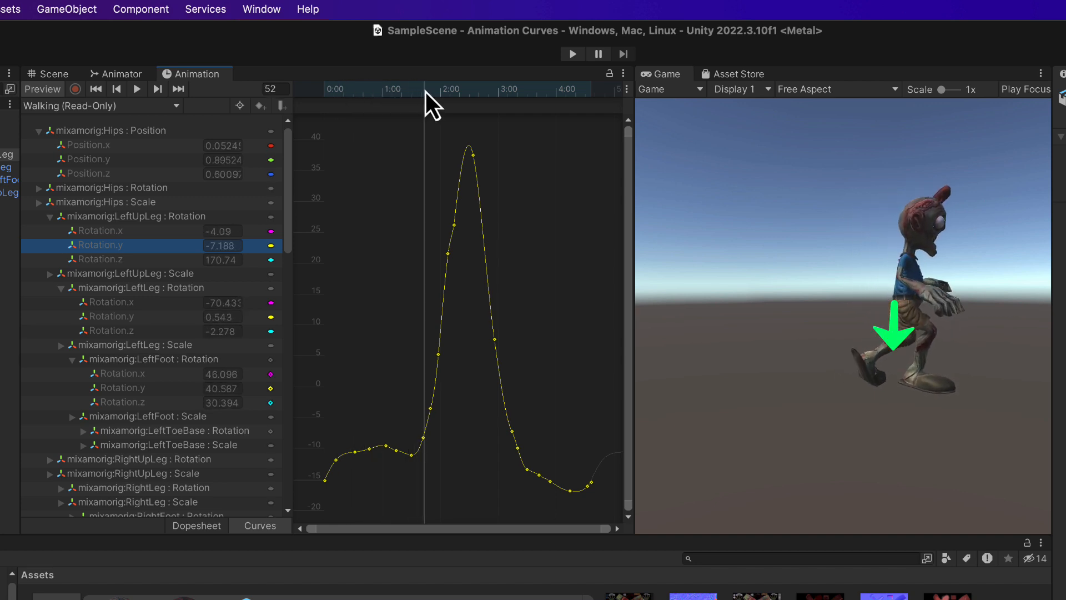
drag(425, 88, 449, 89)
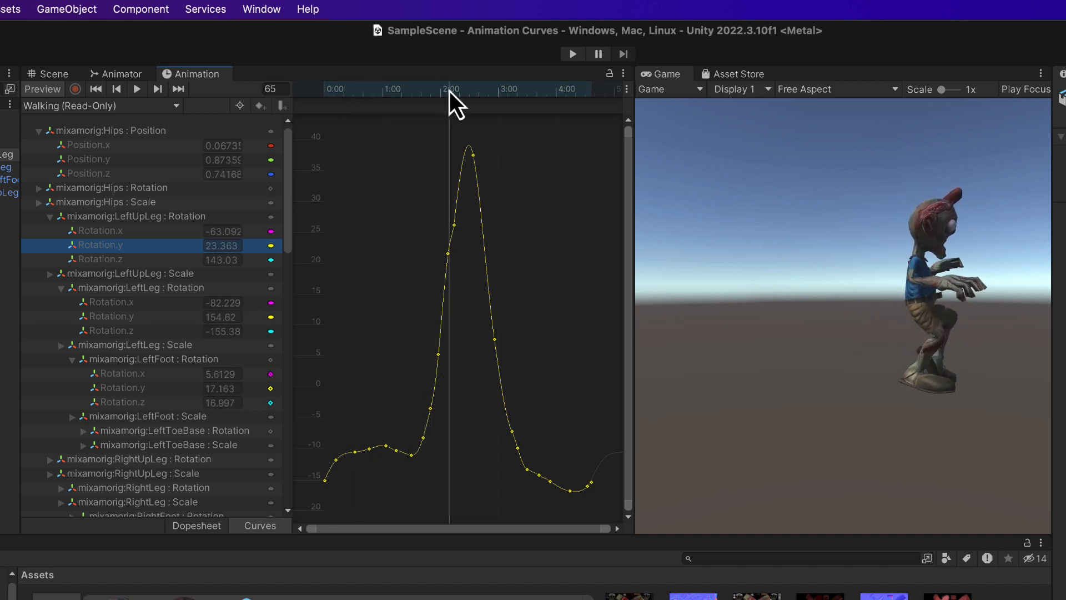
drag(449, 102, 464, 102)
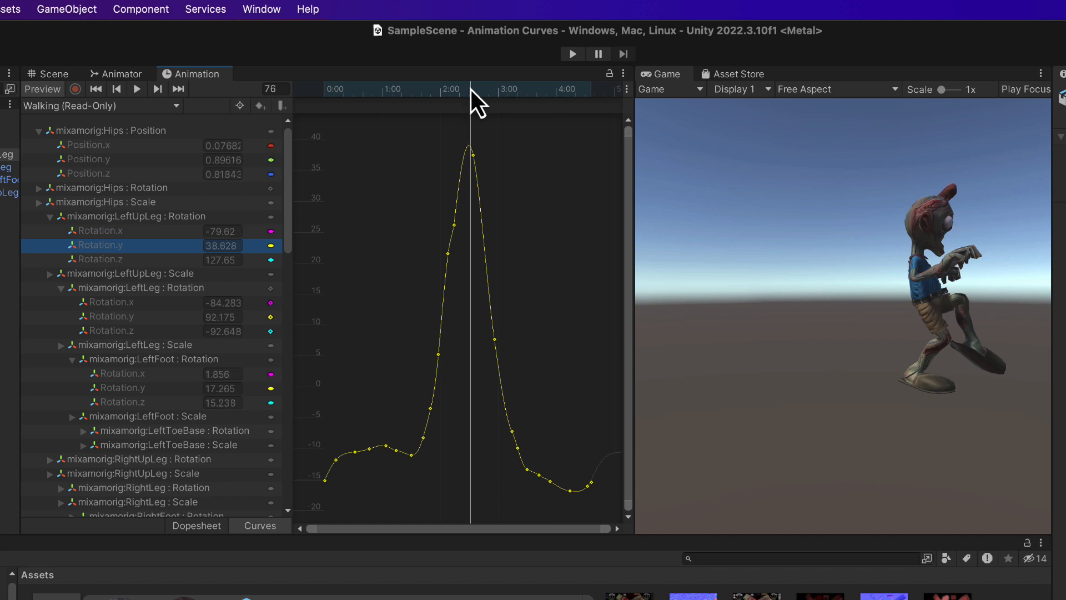
drag(471, 98, 490, 99)
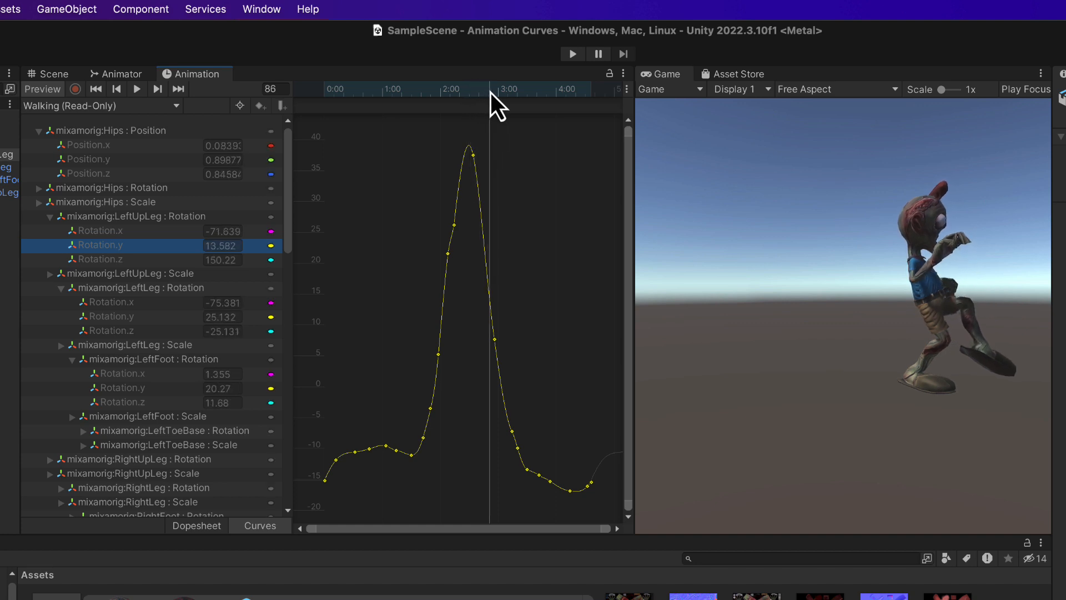
drag(491, 105, 533, 106)
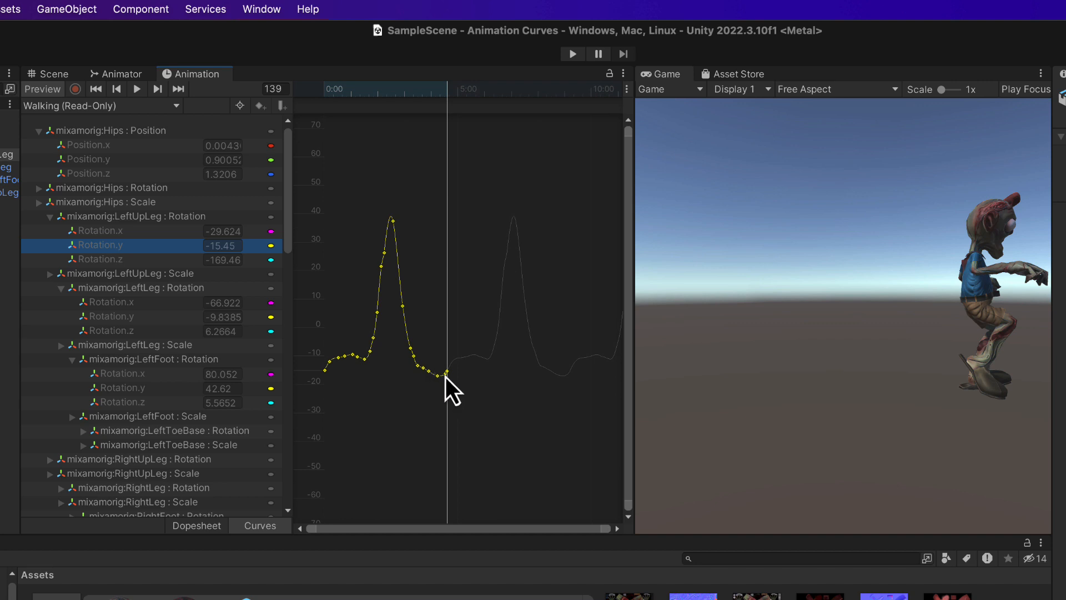
mouse_move(451, 381)
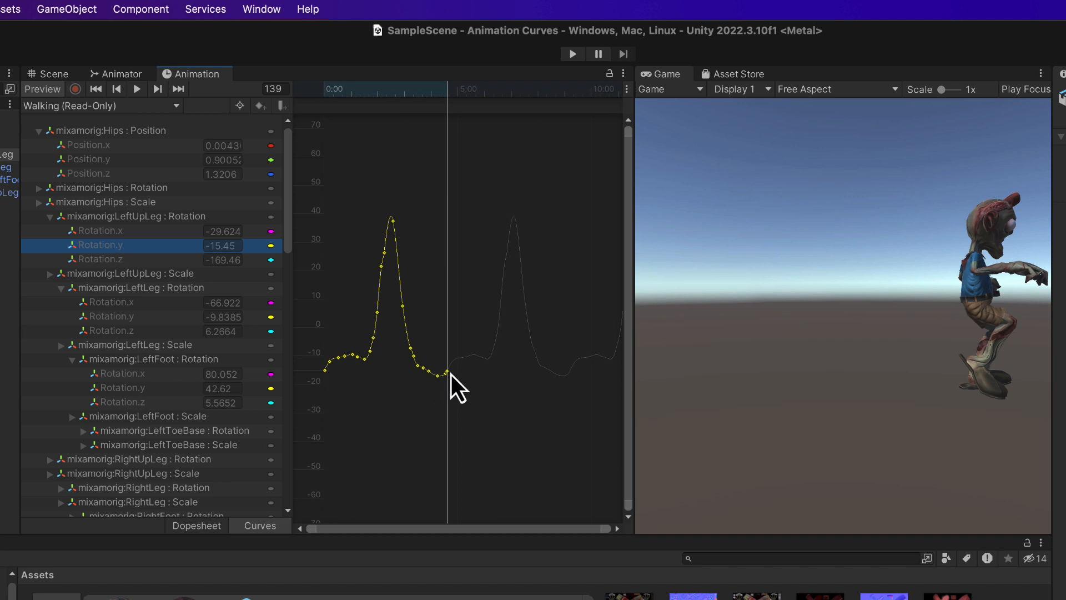
mouse_move(500, 306)
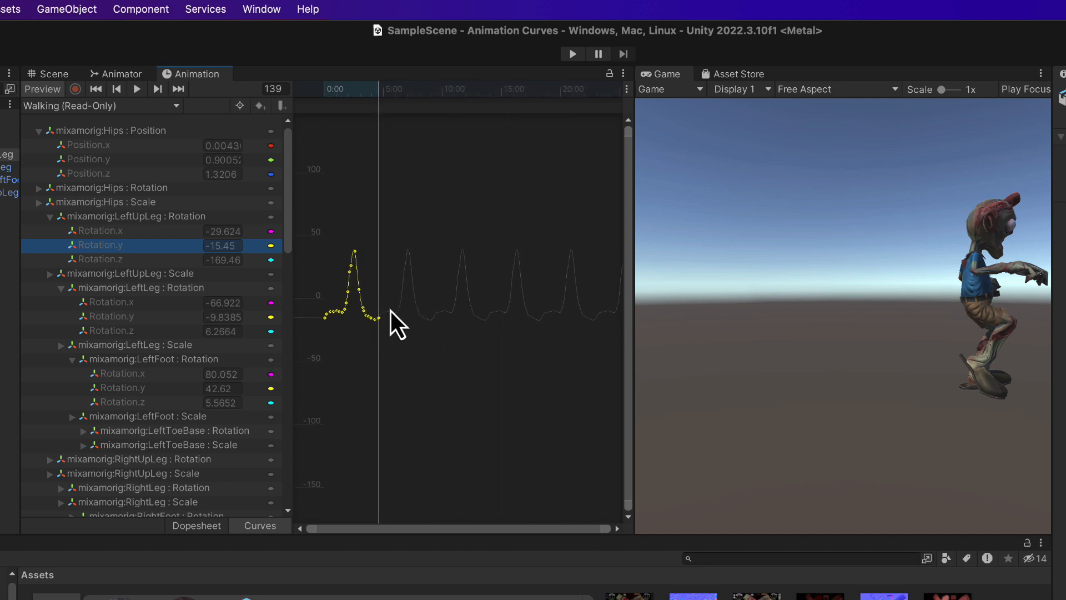
mouse_move(410, 267)
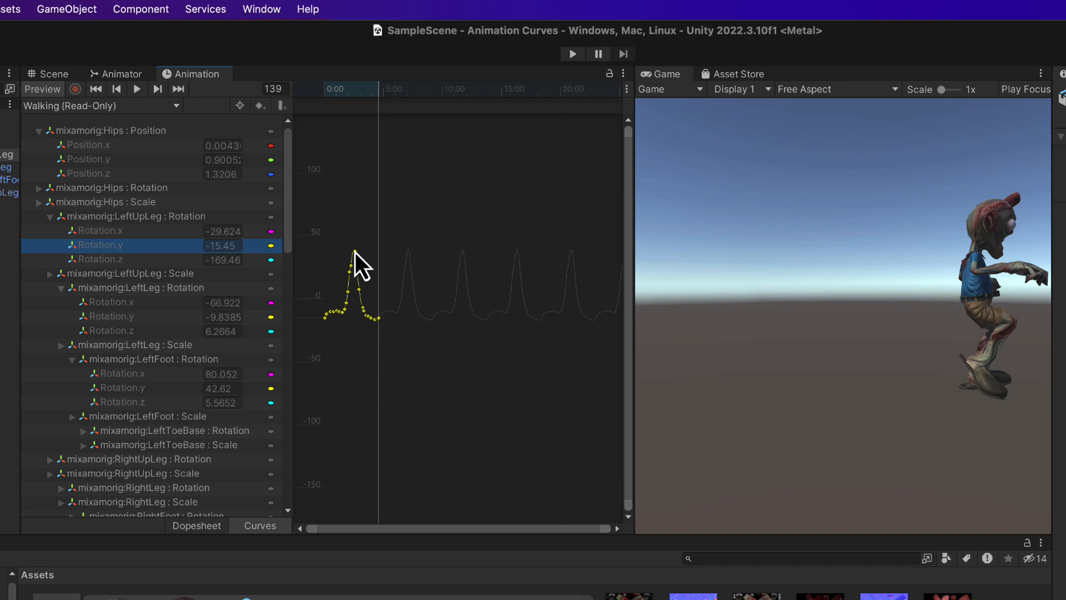
mouse_move(445, 313)
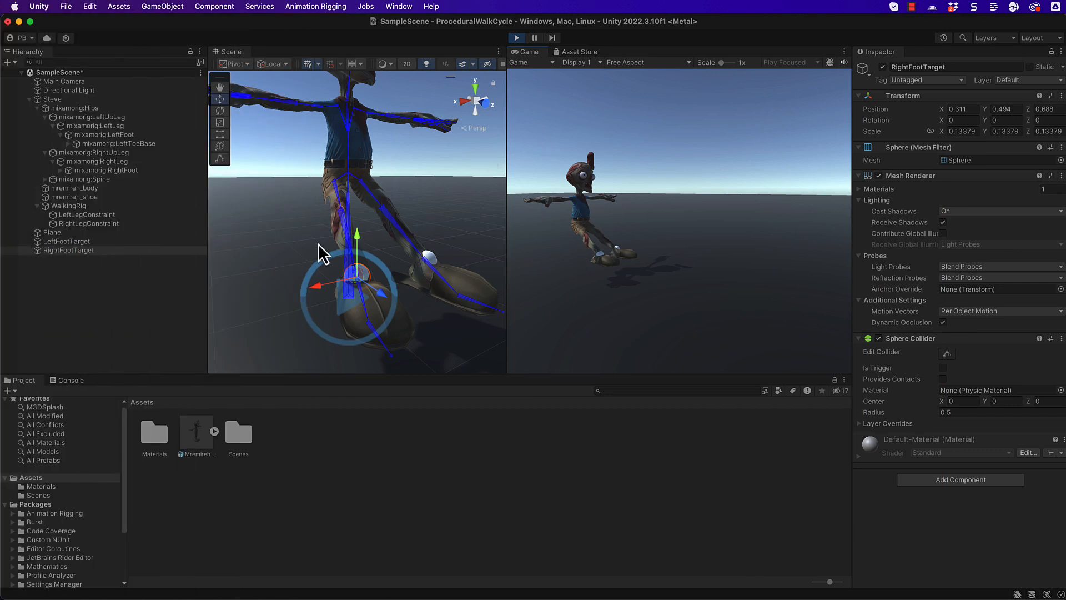
mouse_move(266, 241)
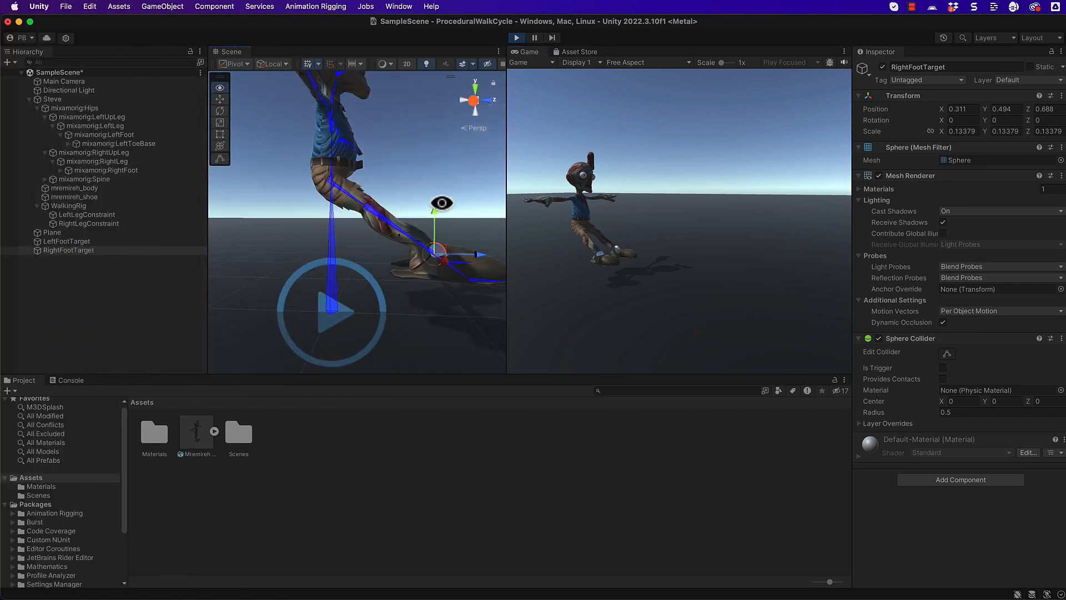
Step: Move RightFootTarget down, up, to the ground, forward, back and up again
drag(442, 204, 326, 228)
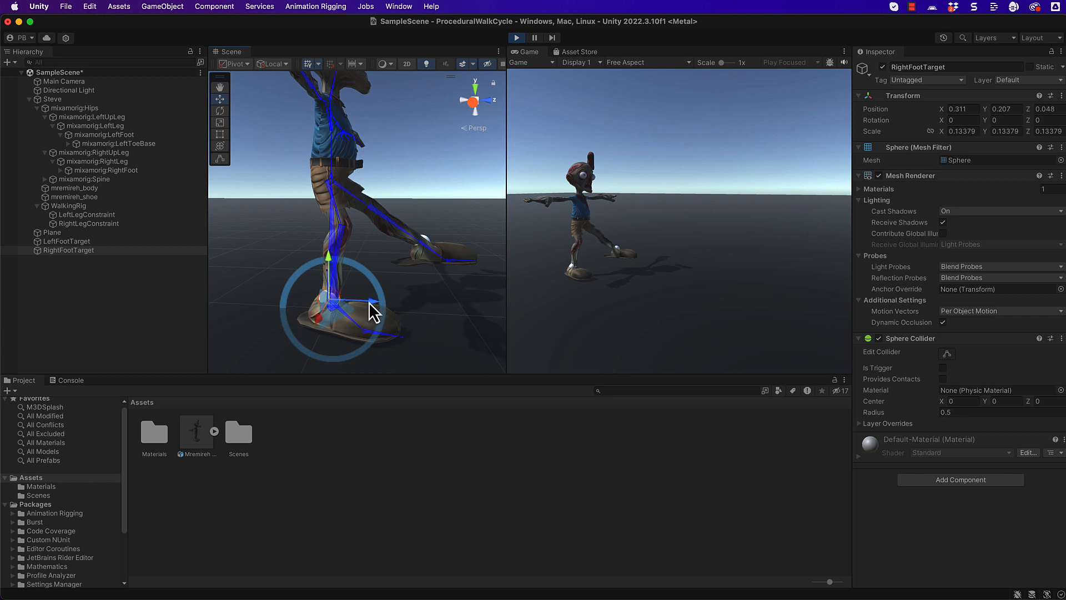
drag(374, 302, 279, 296)
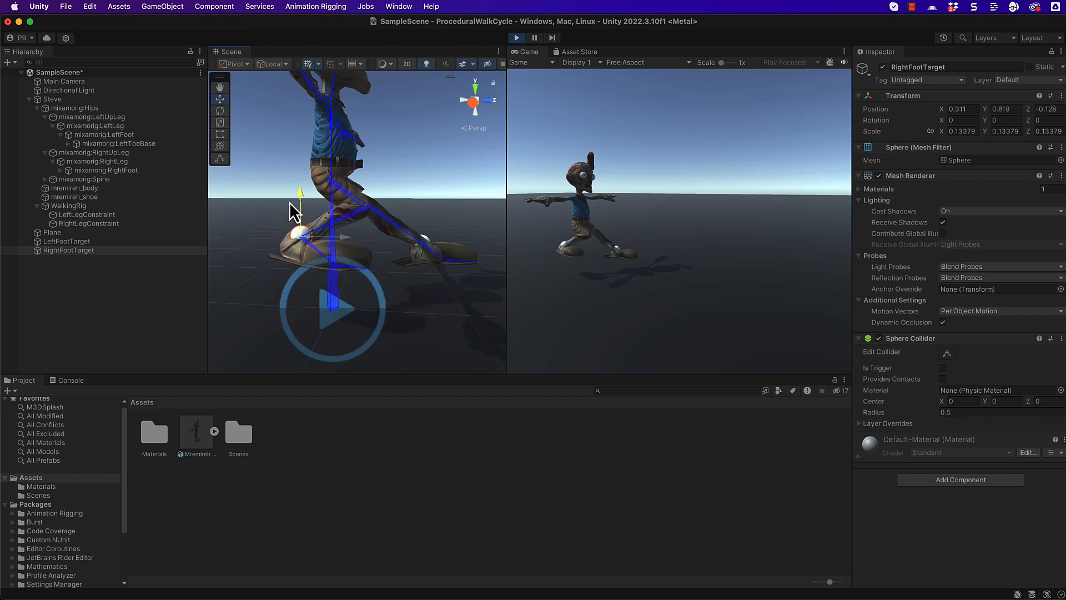
drag(299, 197, 327, 272)
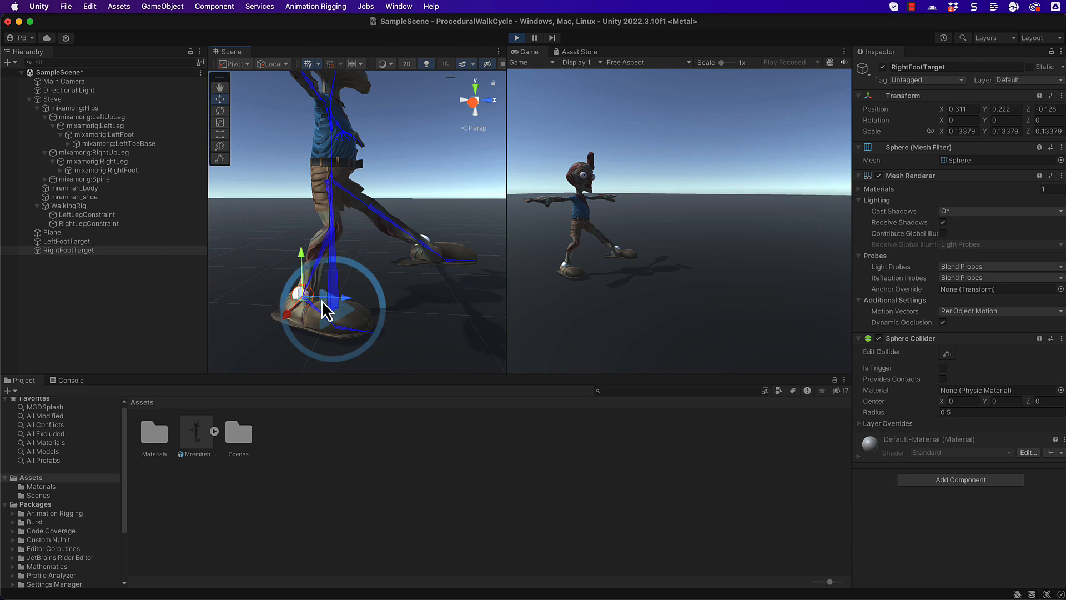
drag(324, 310, 381, 299)
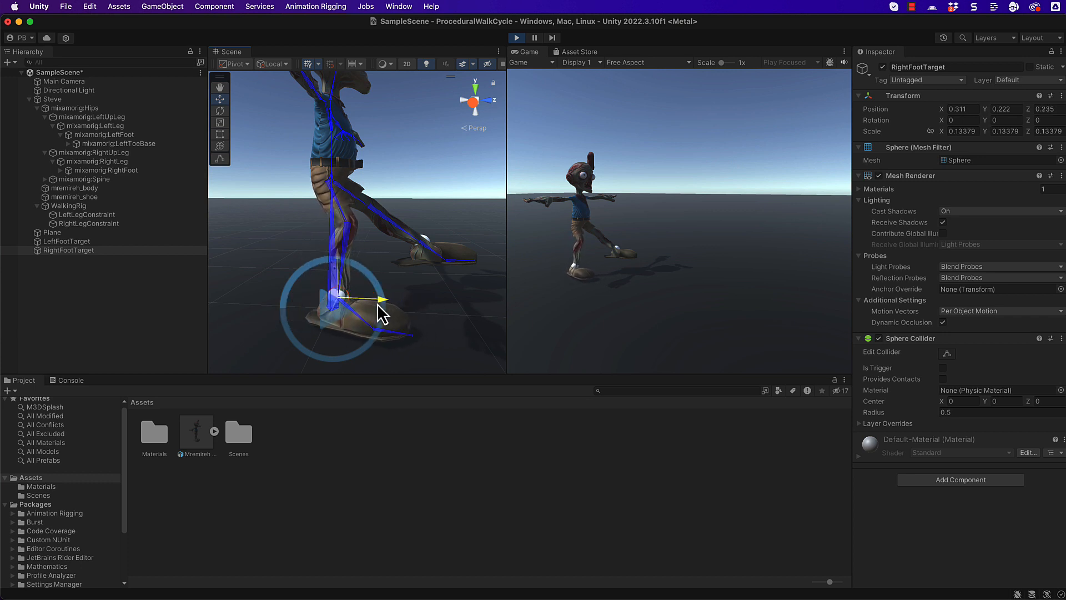
drag(377, 299, 320, 269)
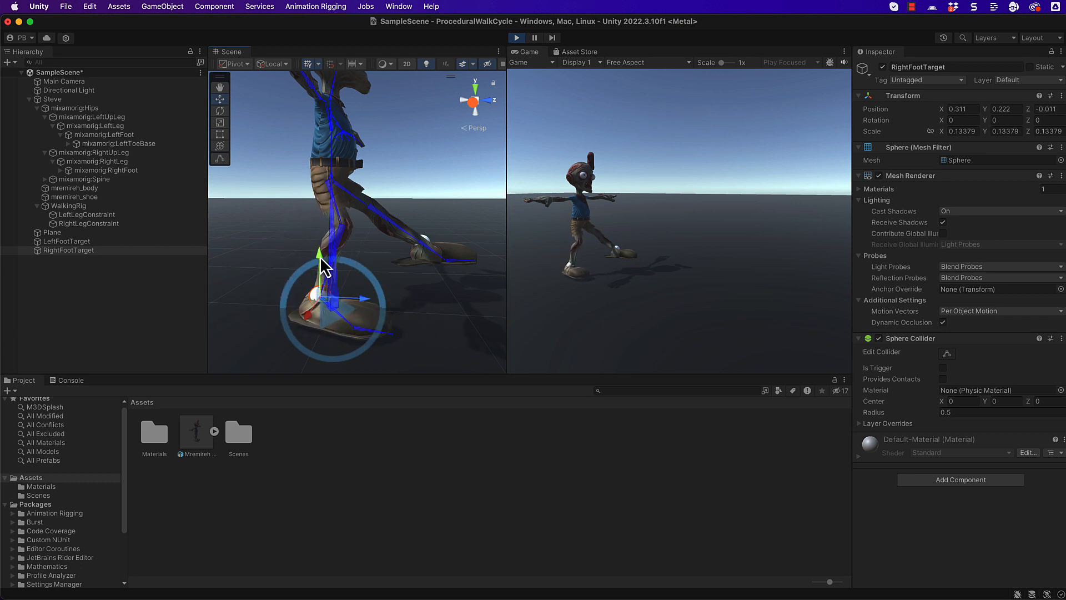
drag(324, 262, 316, 239)
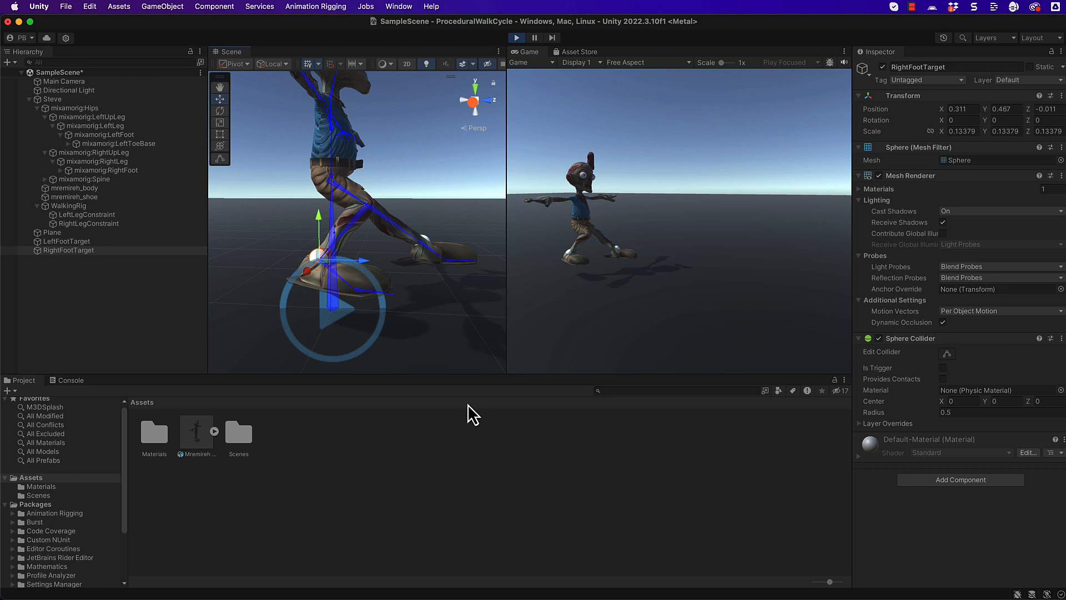
mouse_move(615, 529)
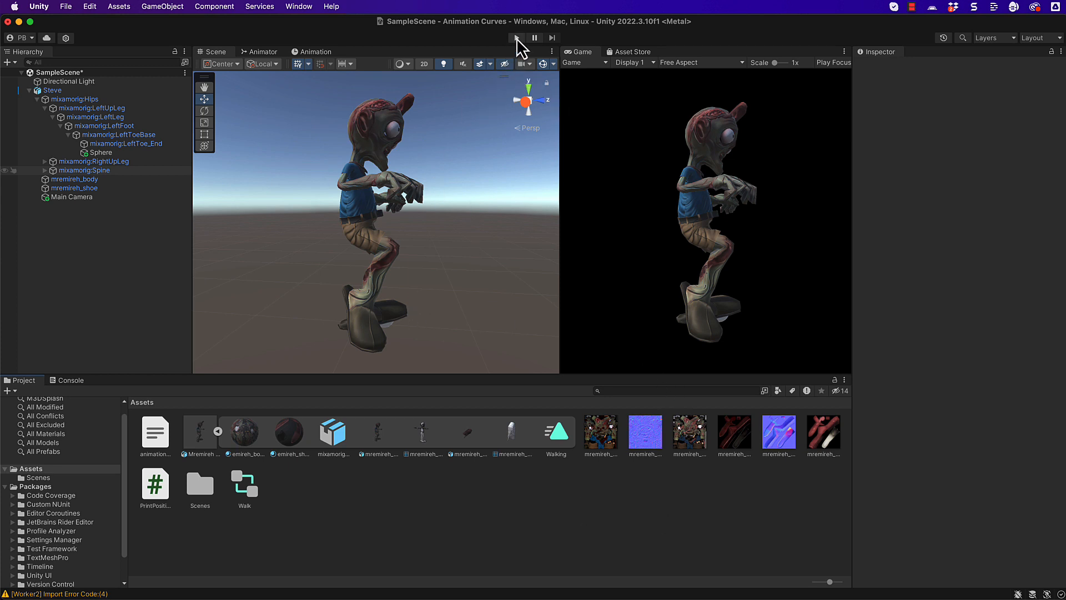
Step: Play the scene and select the Sphere on Steve's left toe to see Print Position
click(515, 38)
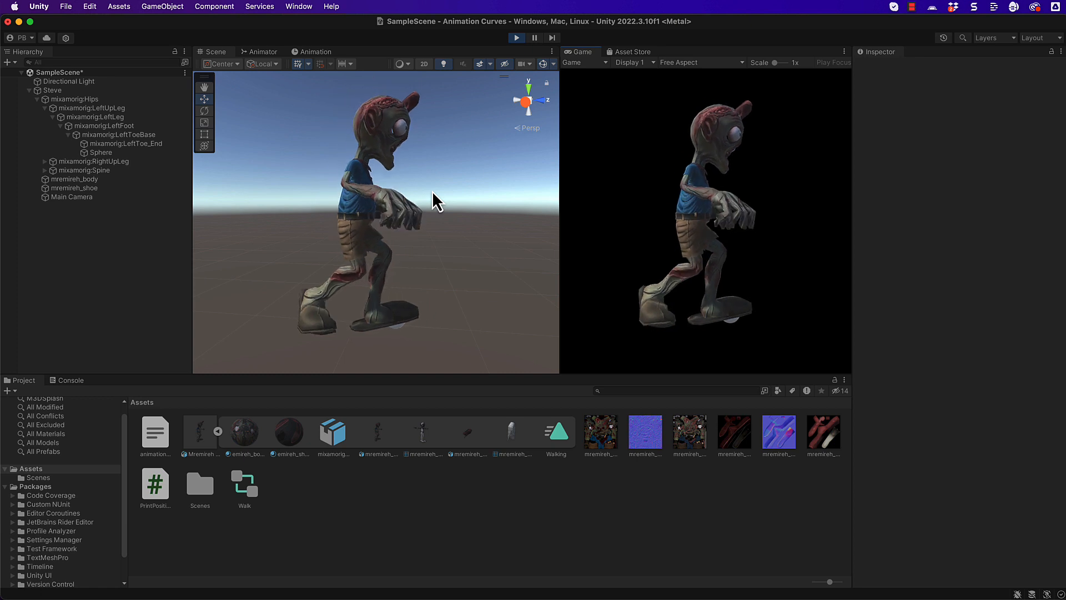
click(516, 37)
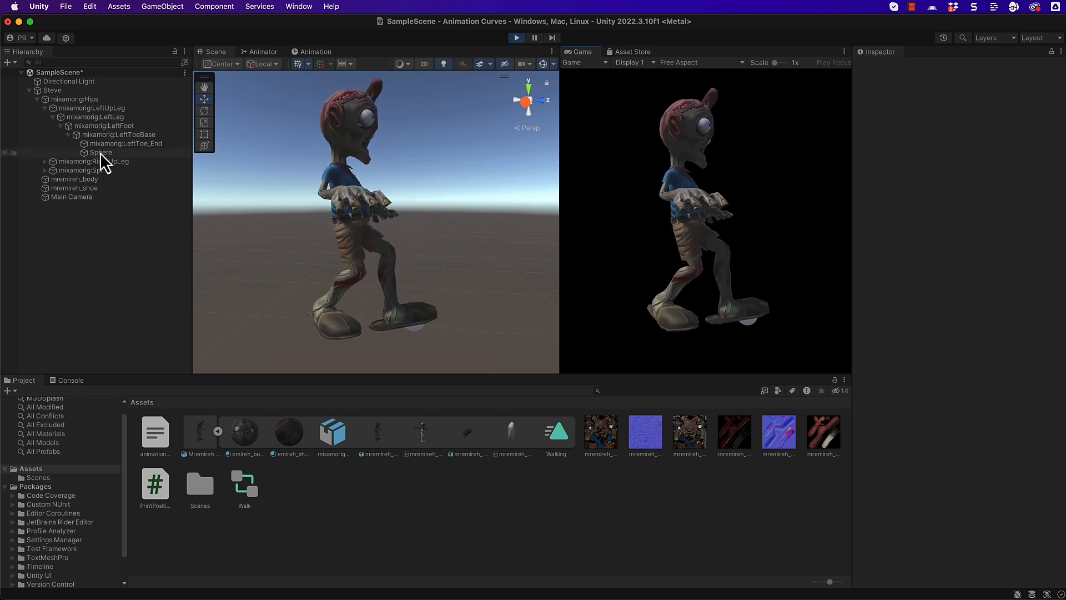
click(101, 152)
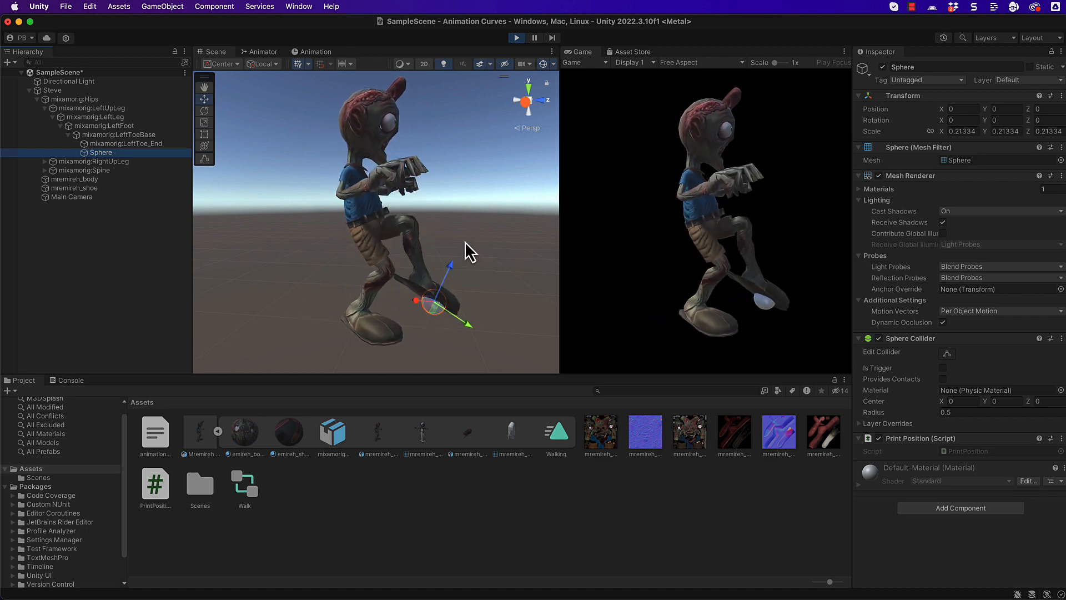
Step: Stop playback and select the PrintPosition script asset in the Project
click(515, 38)
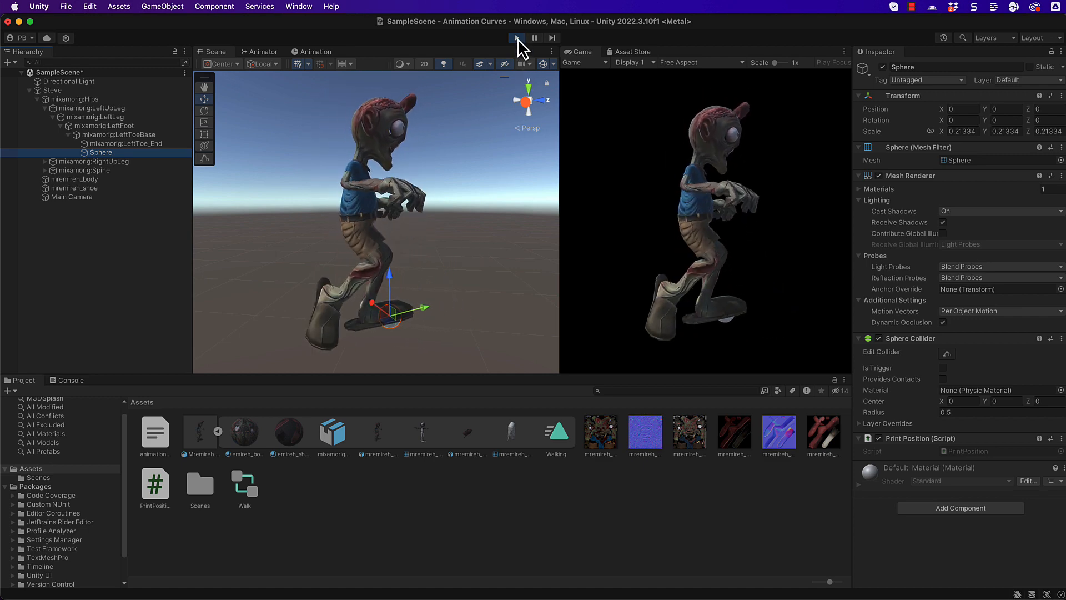
click(515, 38)
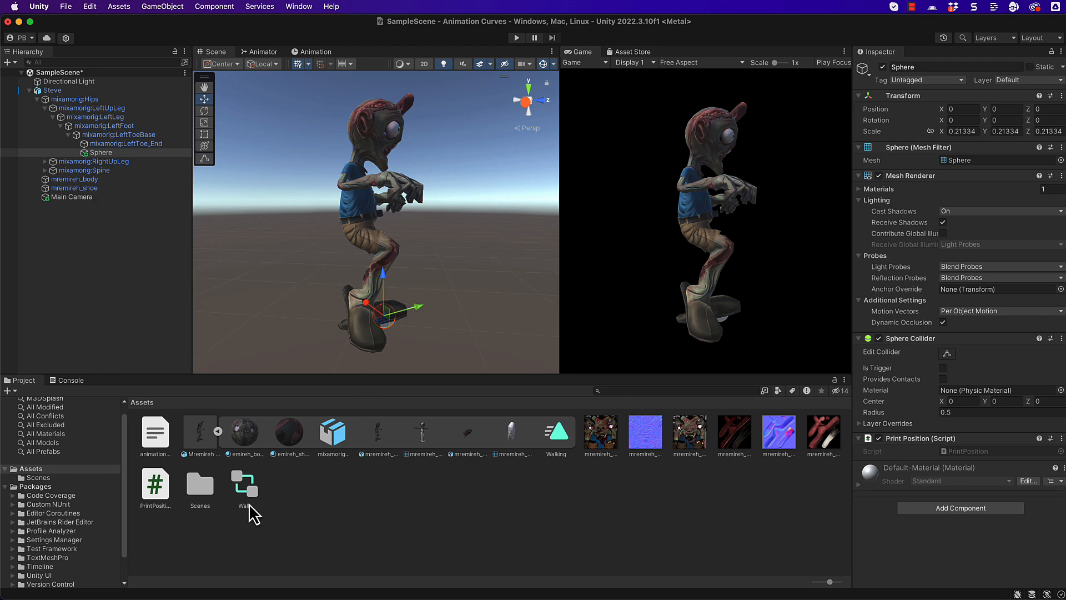
click(155, 482)
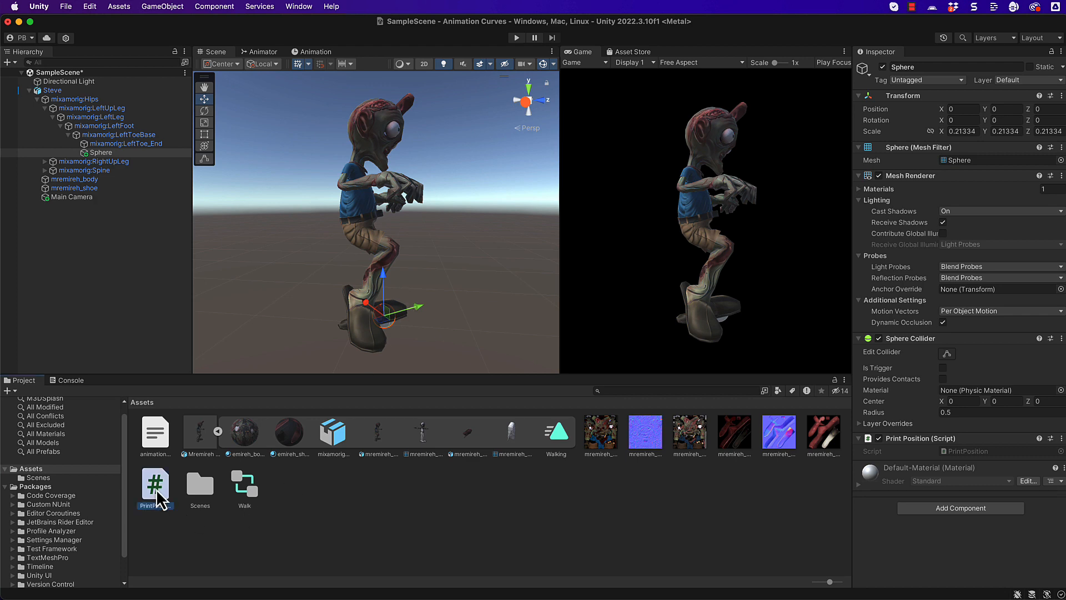
double_click(155, 484)
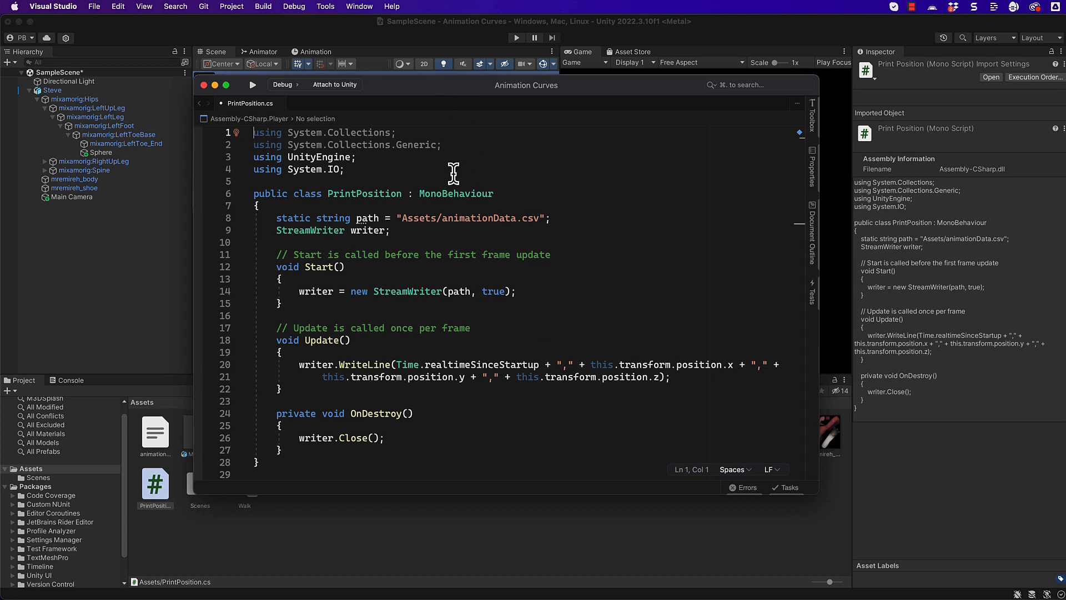
mouse_move(436, 218)
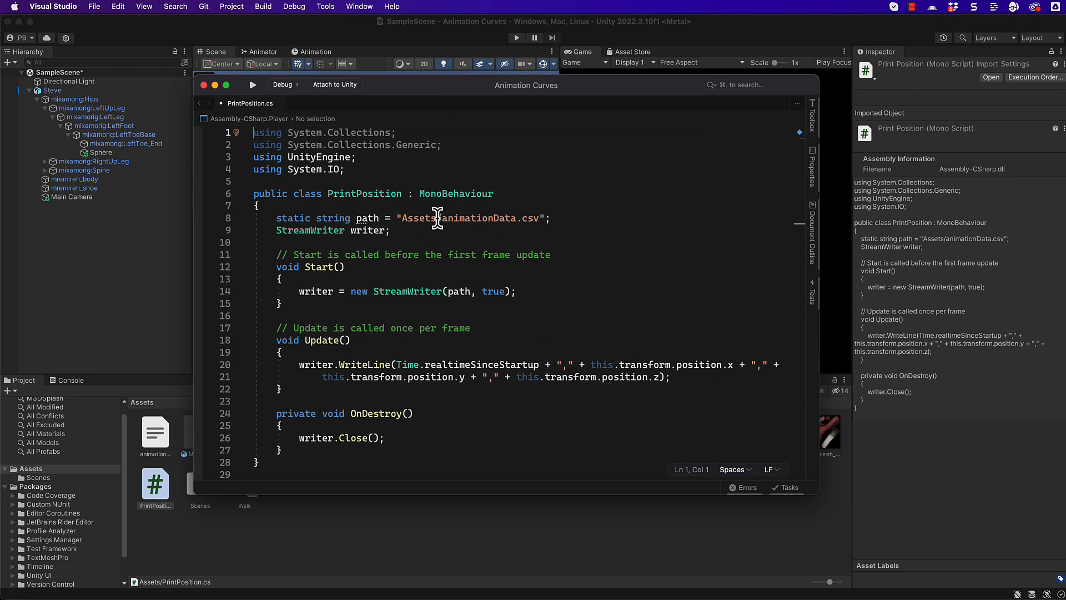
mouse_move(473, 333)
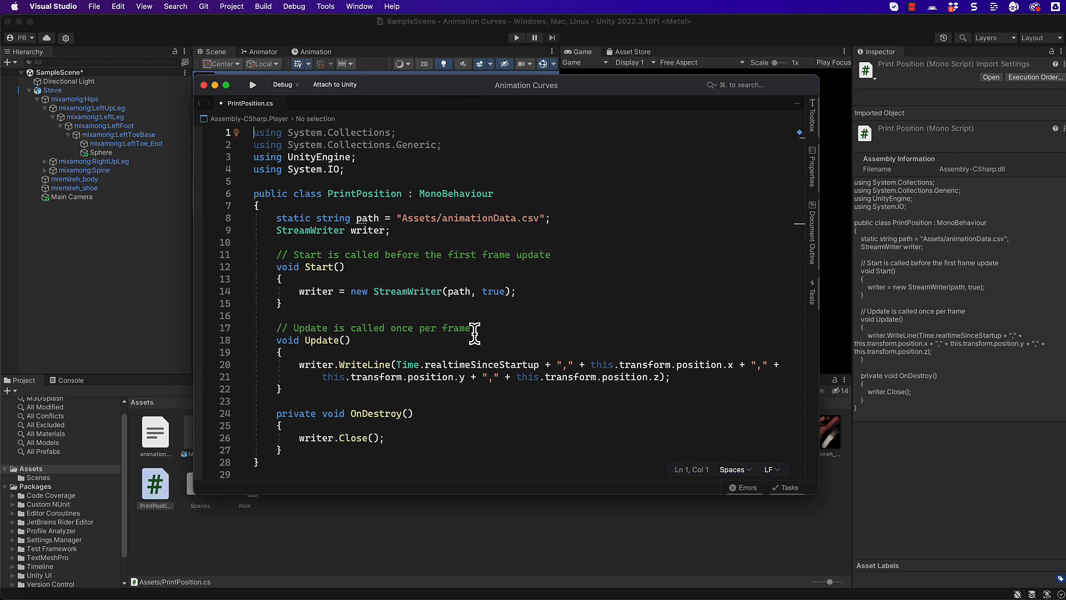
double_click(469, 364)
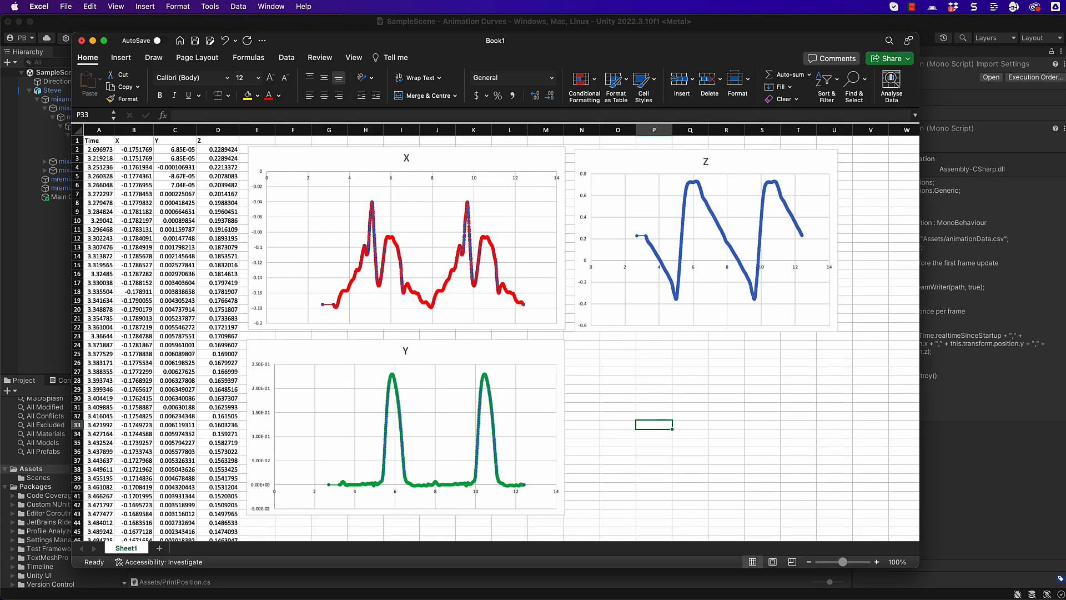
mouse_move(476, 391)
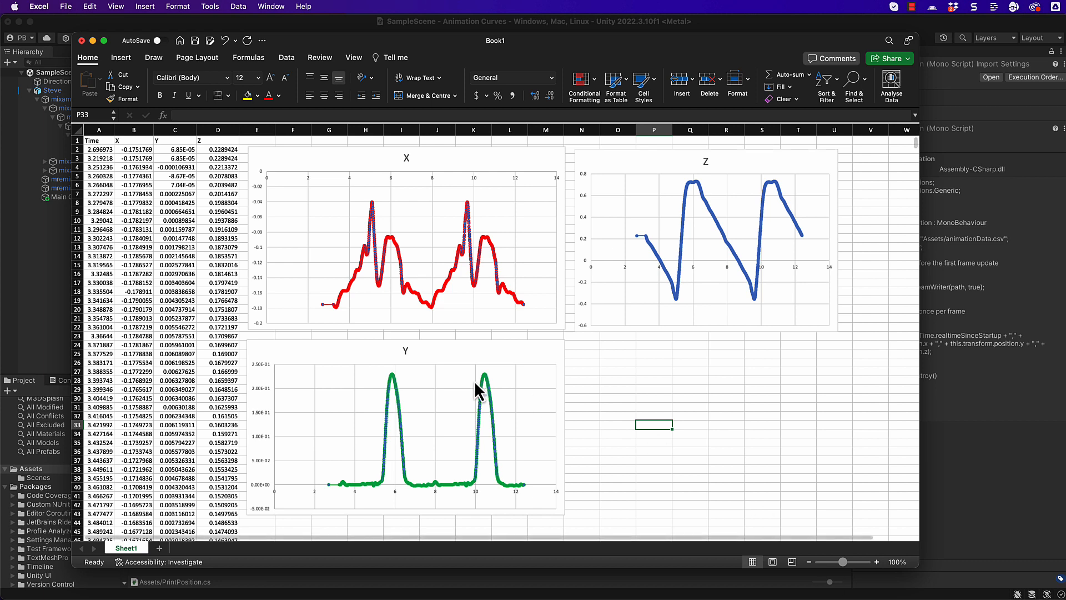
mouse_move(435, 207)
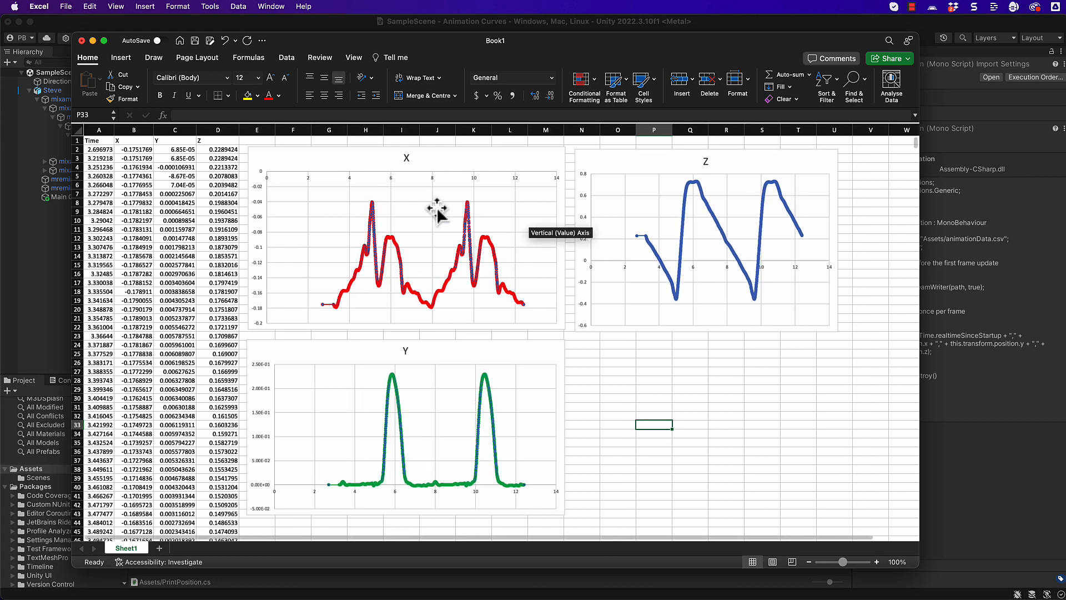
mouse_move(737, 169)
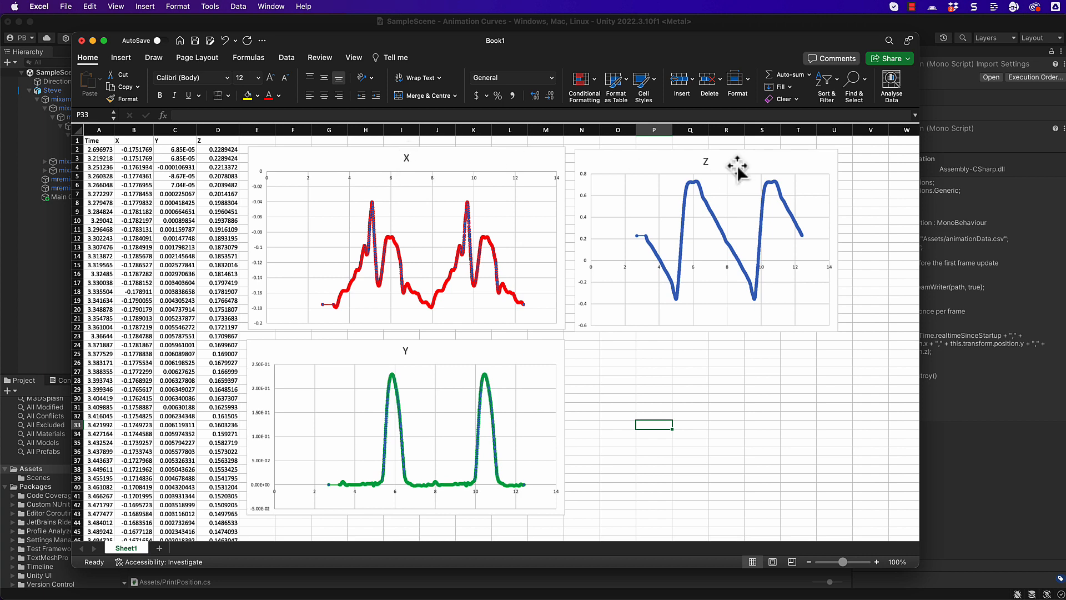
mouse_move(693, 189)
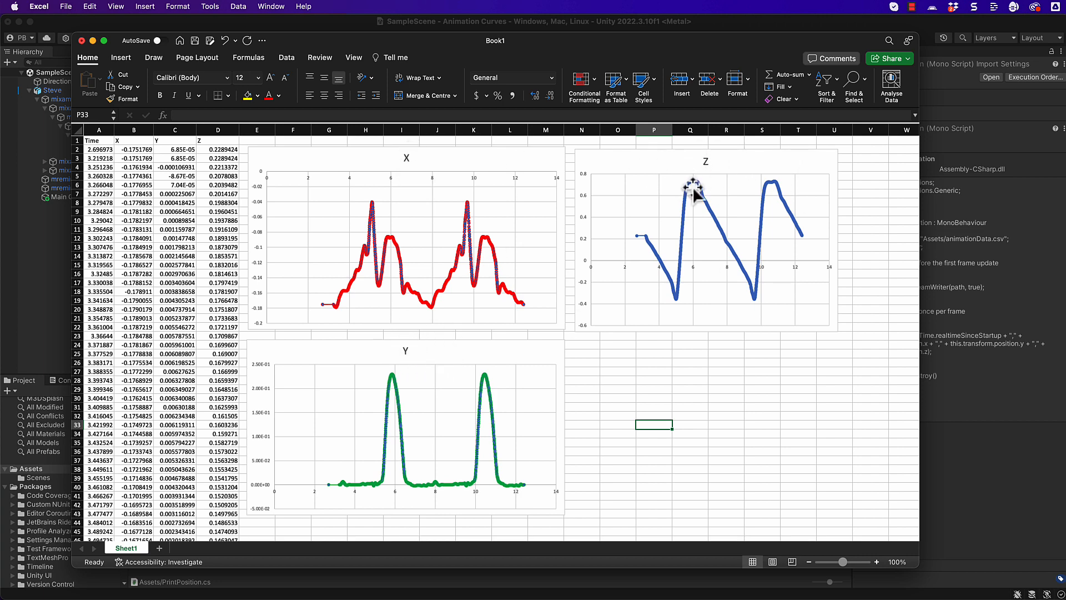
mouse_move(729, 207)
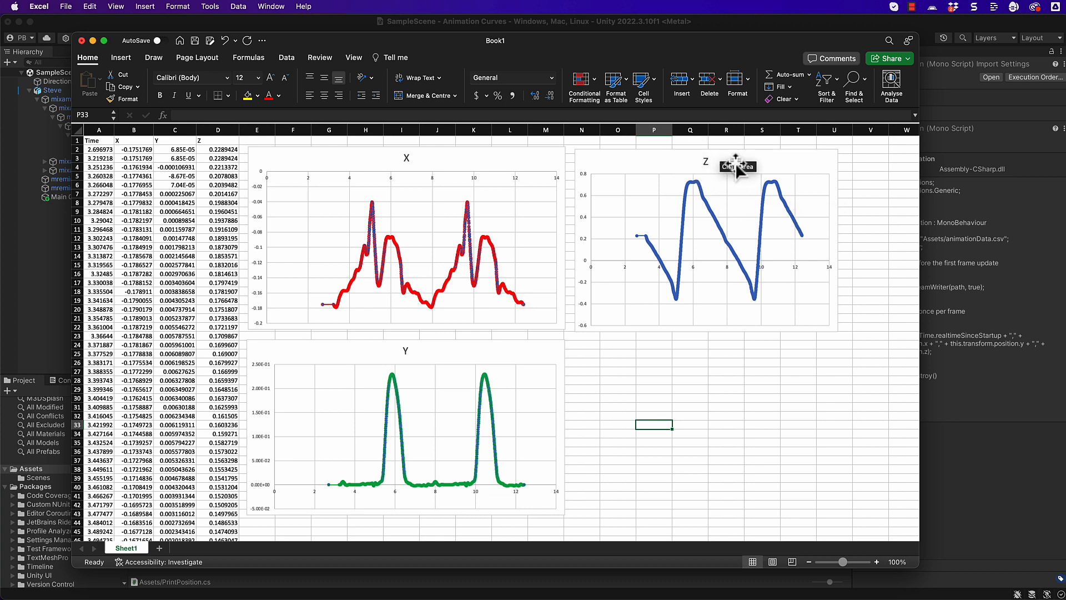
mouse_move(728, 153)
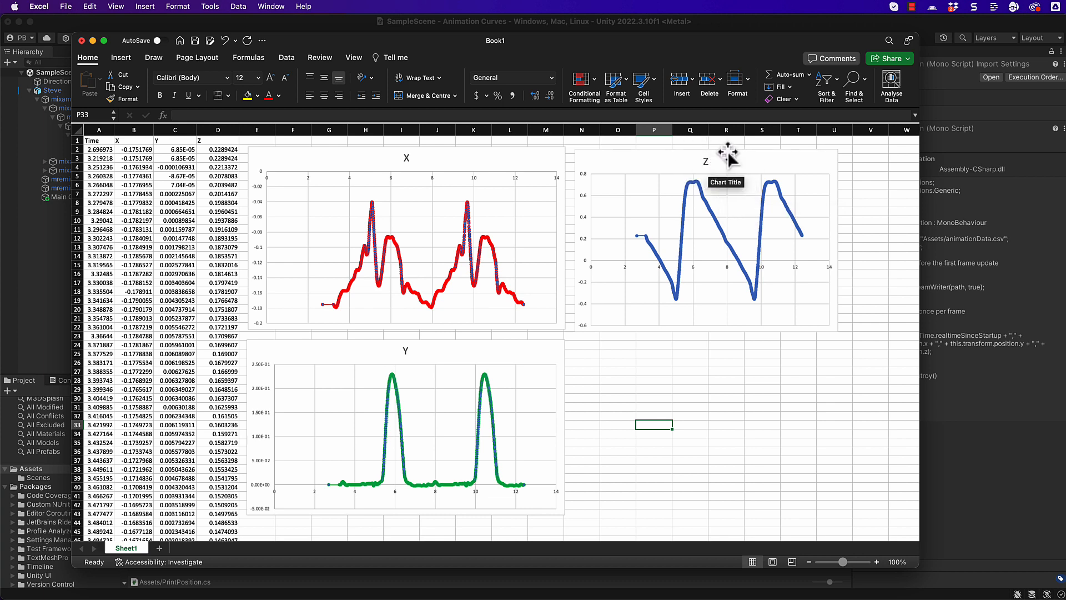
mouse_move(697, 252)
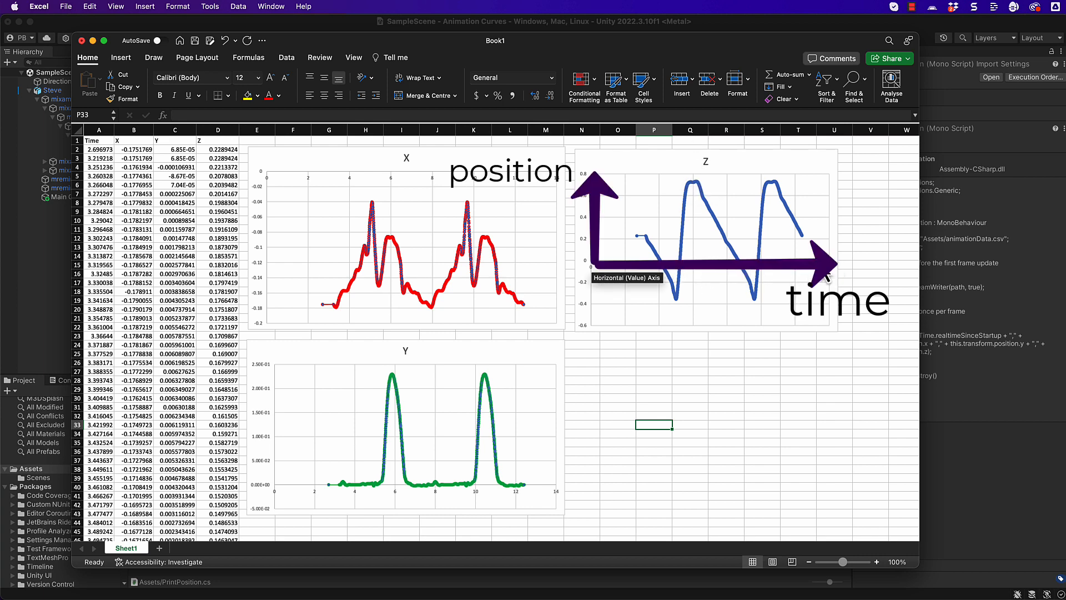
mouse_move(682, 255)
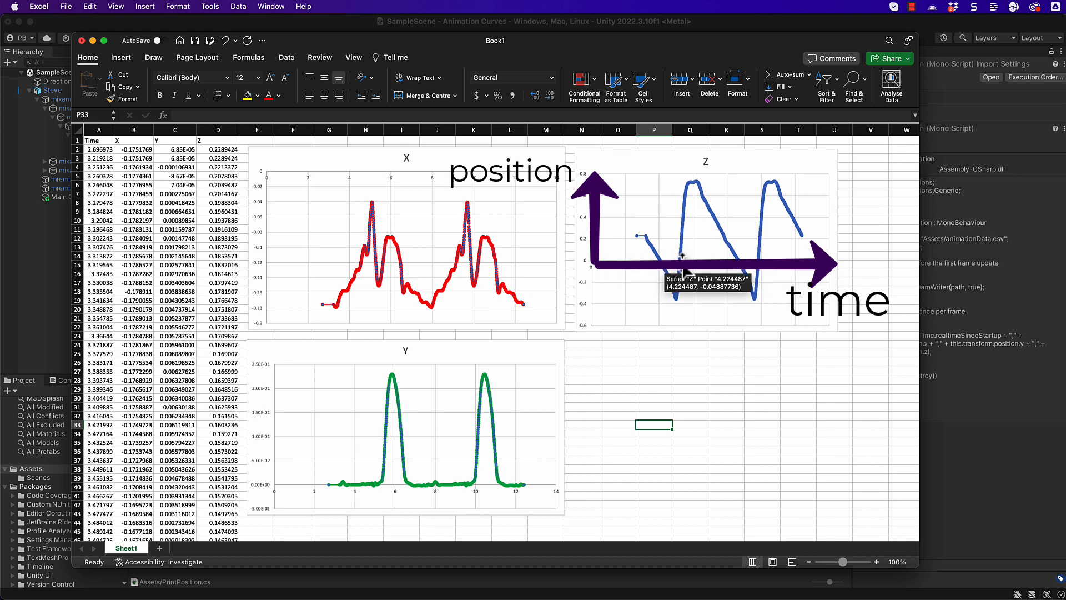
mouse_move(660, 255)
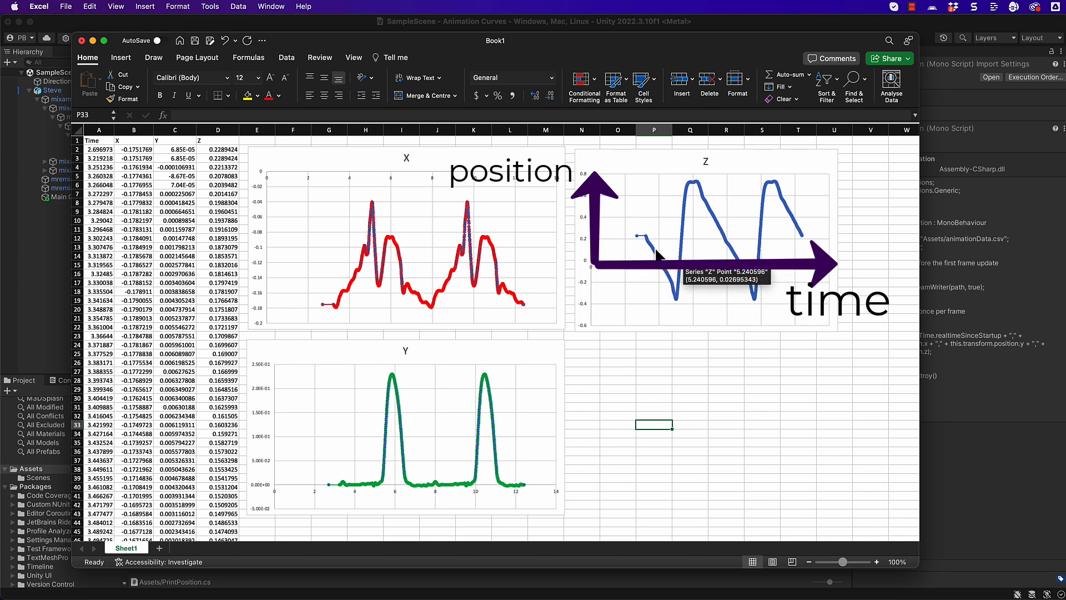
mouse_move(664, 281)
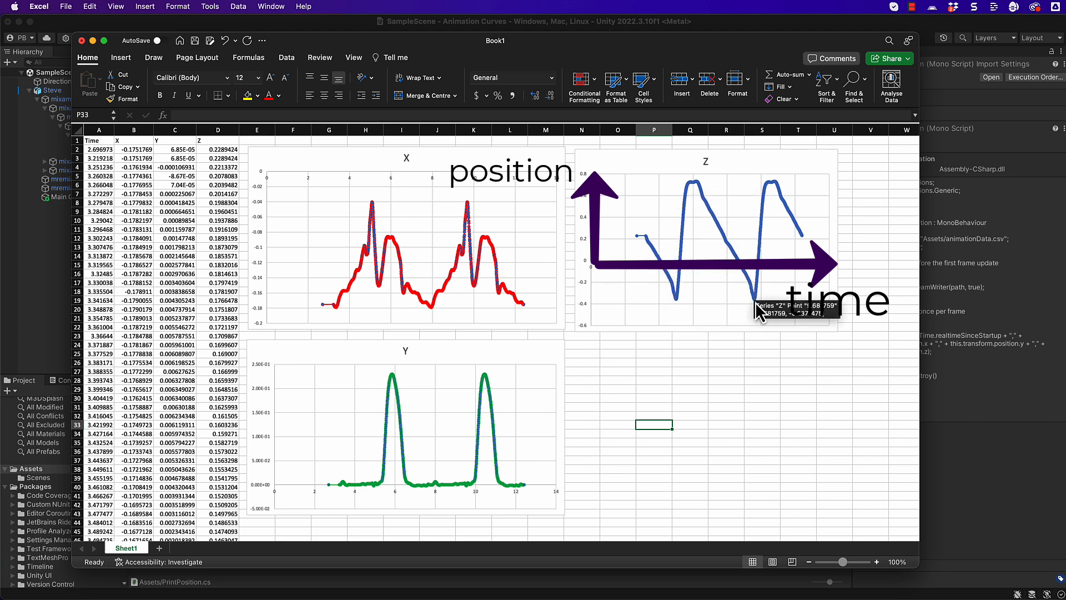
mouse_move(770, 187)
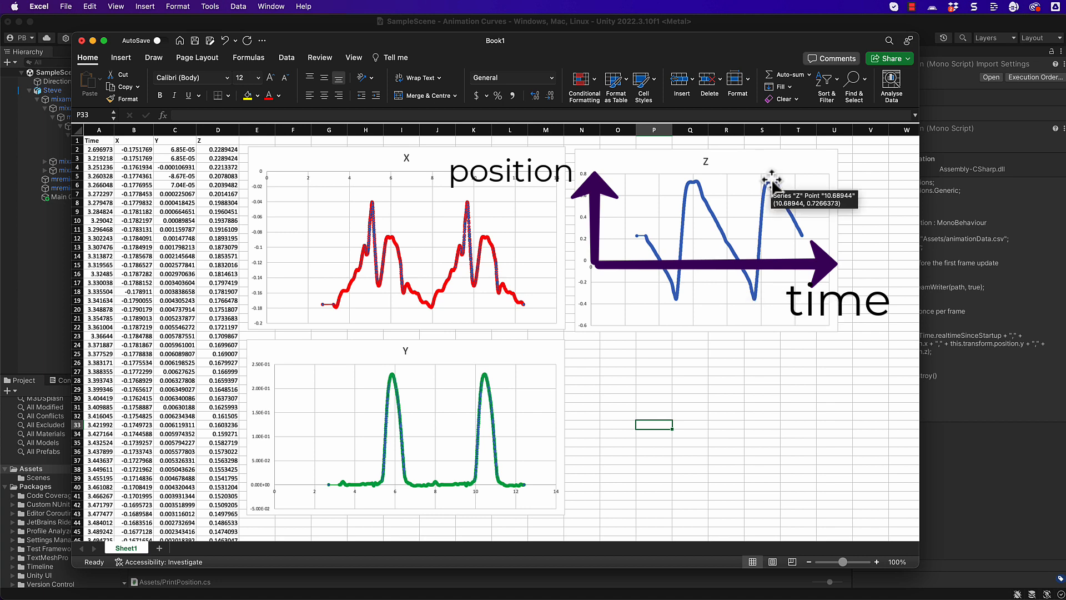
mouse_move(806, 249)
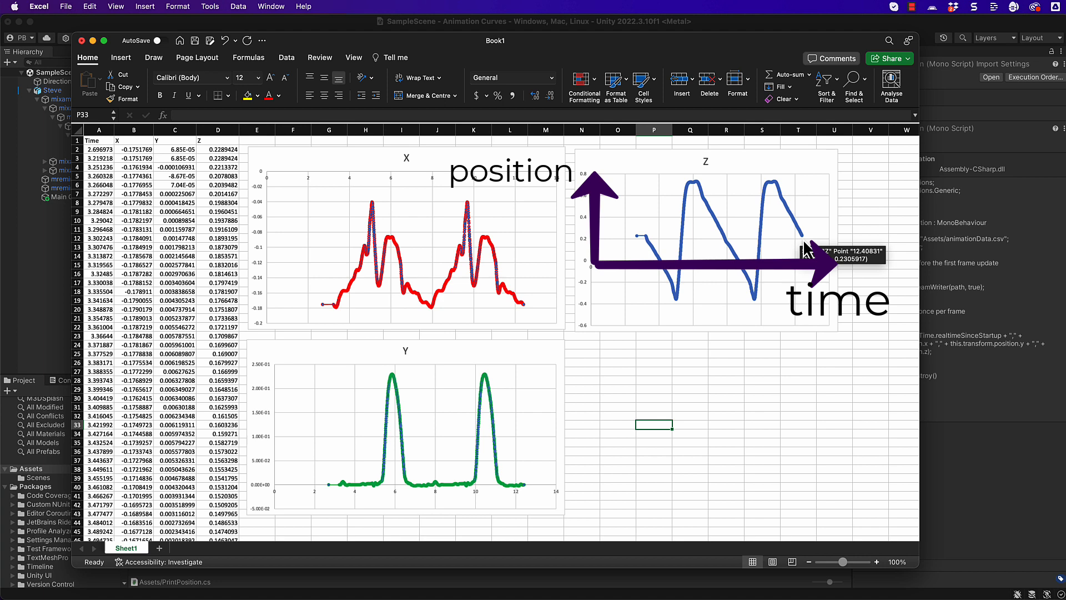
mouse_move(580, 267)
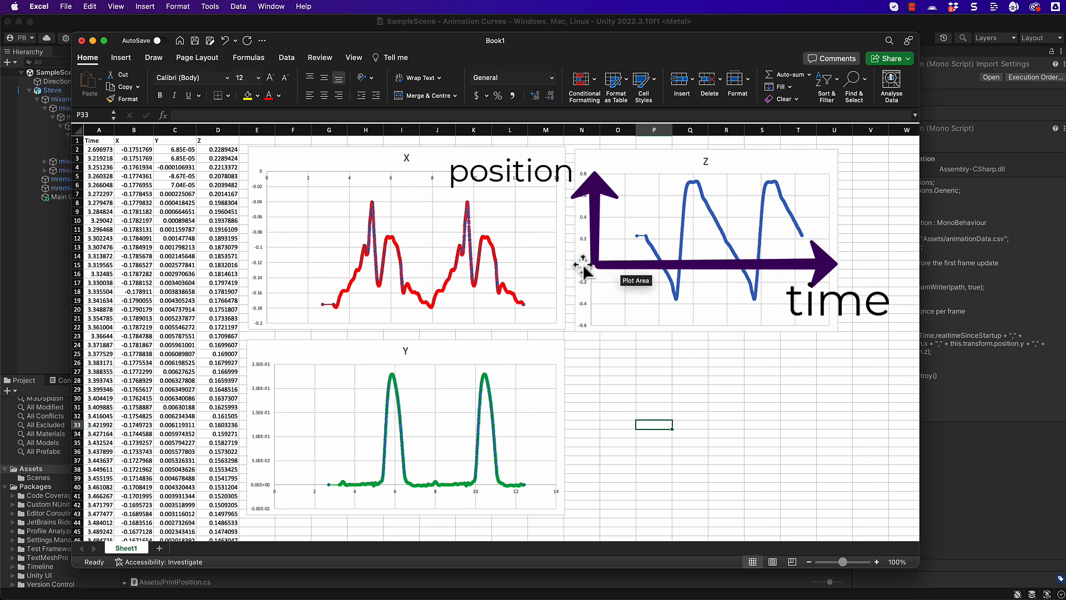
mouse_move(582, 260)
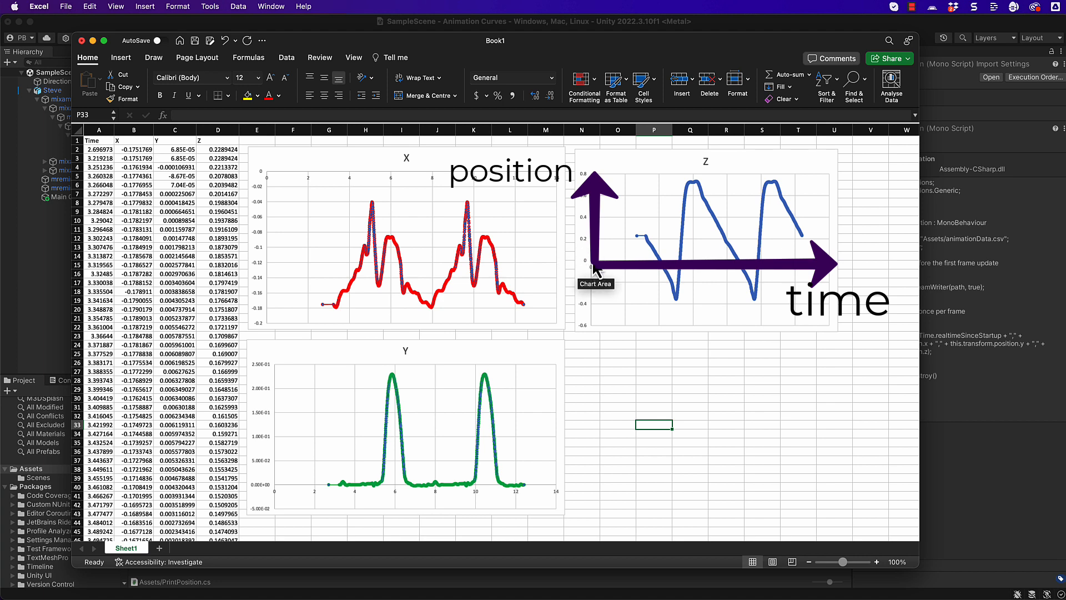
mouse_move(645, 246)
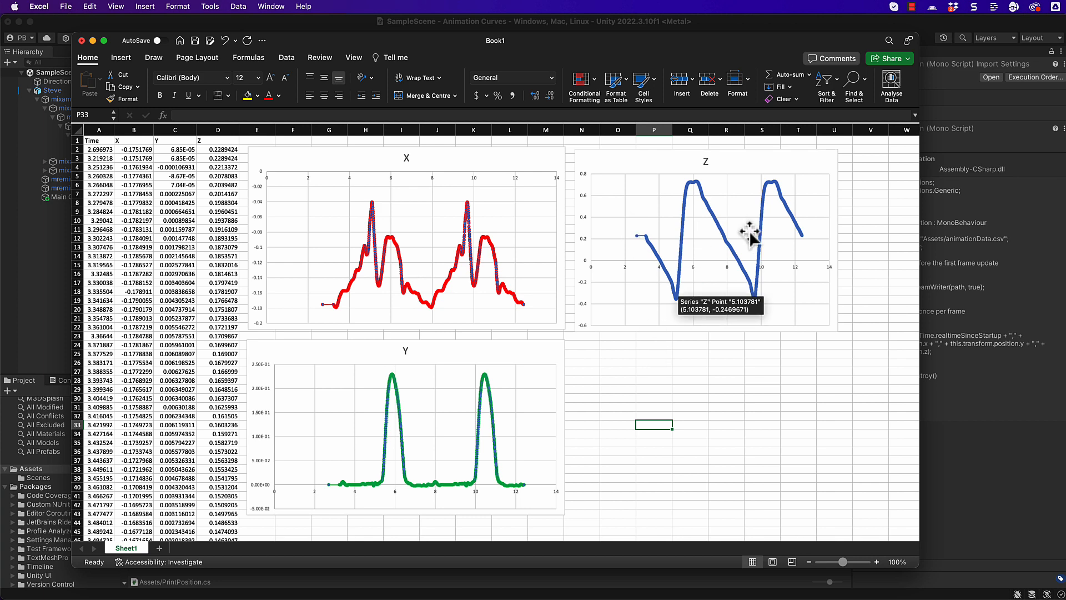
mouse_move(541, 334)
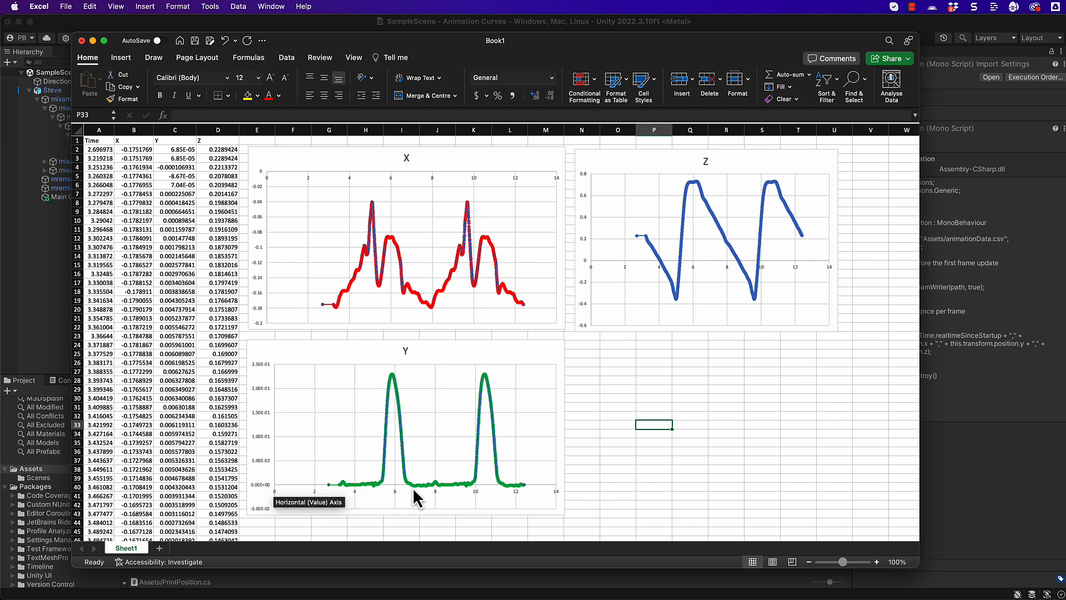
mouse_move(343, 491)
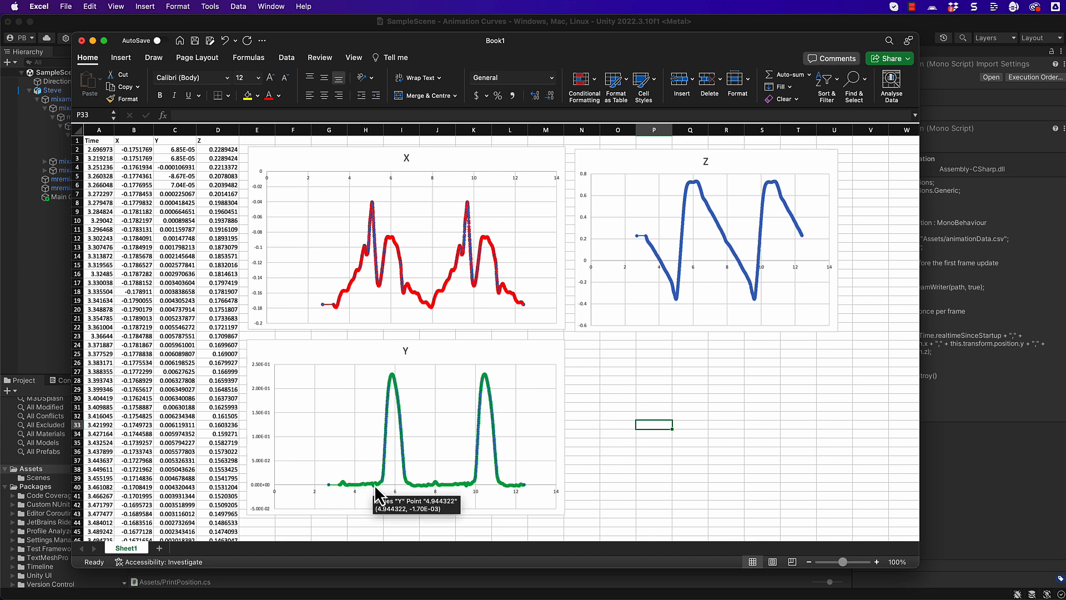
mouse_move(393, 388)
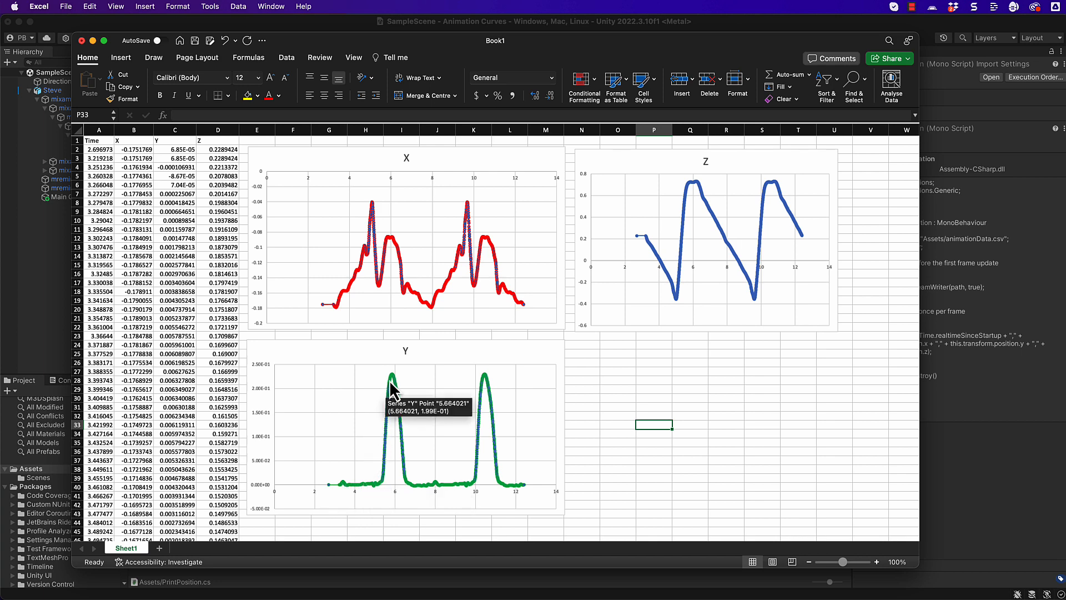
mouse_move(440, 489)
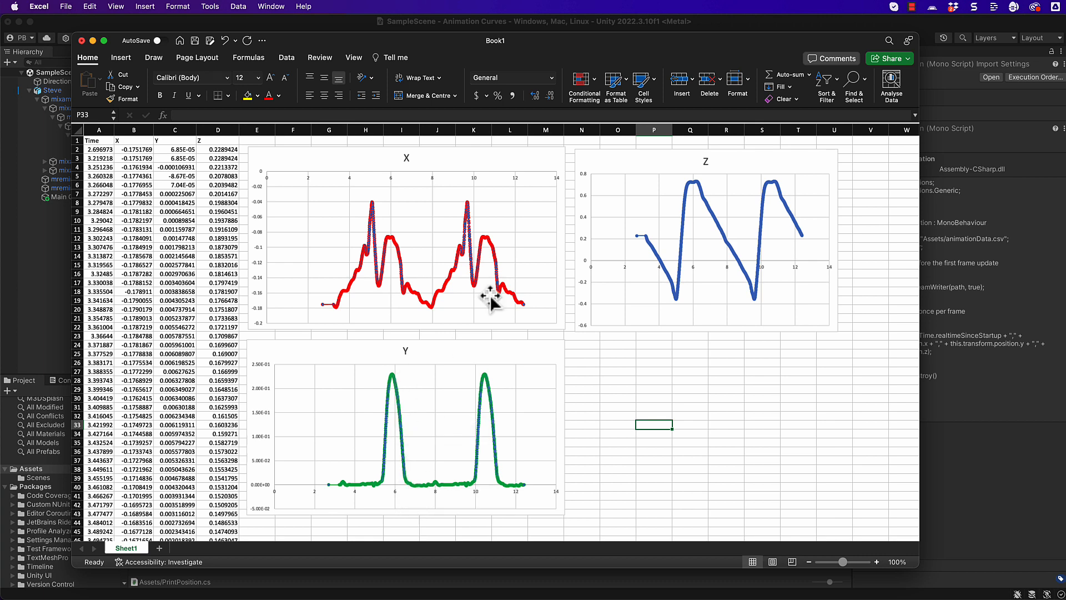
mouse_move(801, 257)
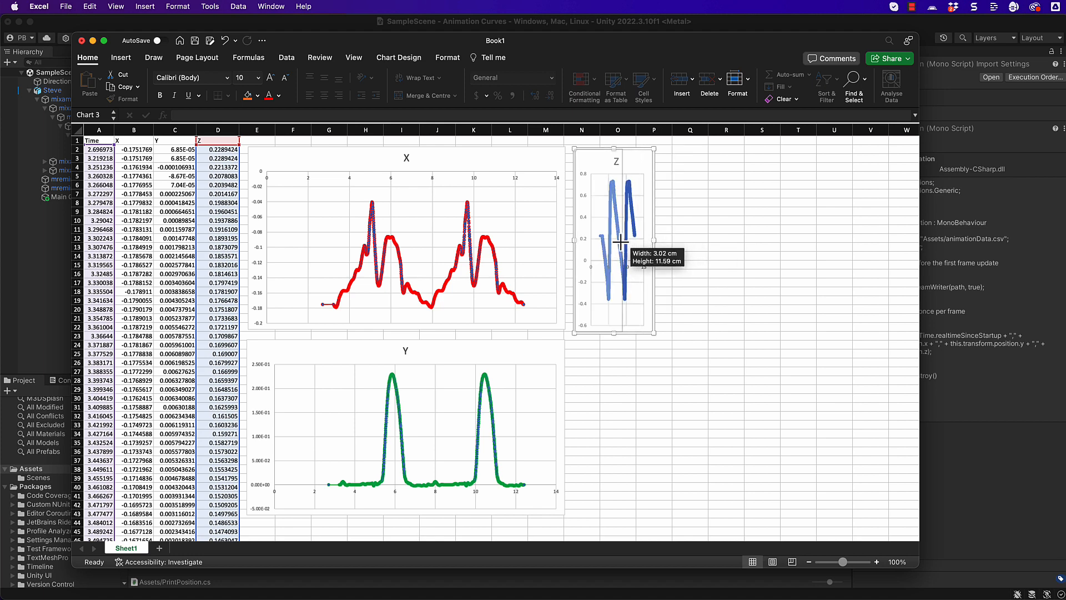
Step: Narrow the Z chart and then the Y chart, compressing the Y curve's peaks
drag(651, 239, 616, 238)
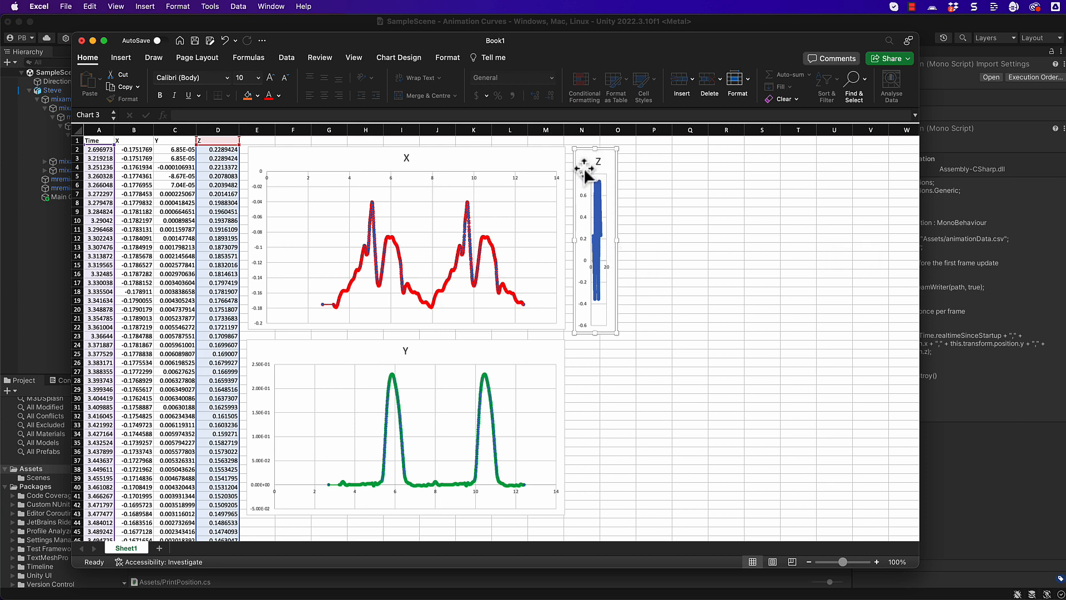
mouse_move(599, 220)
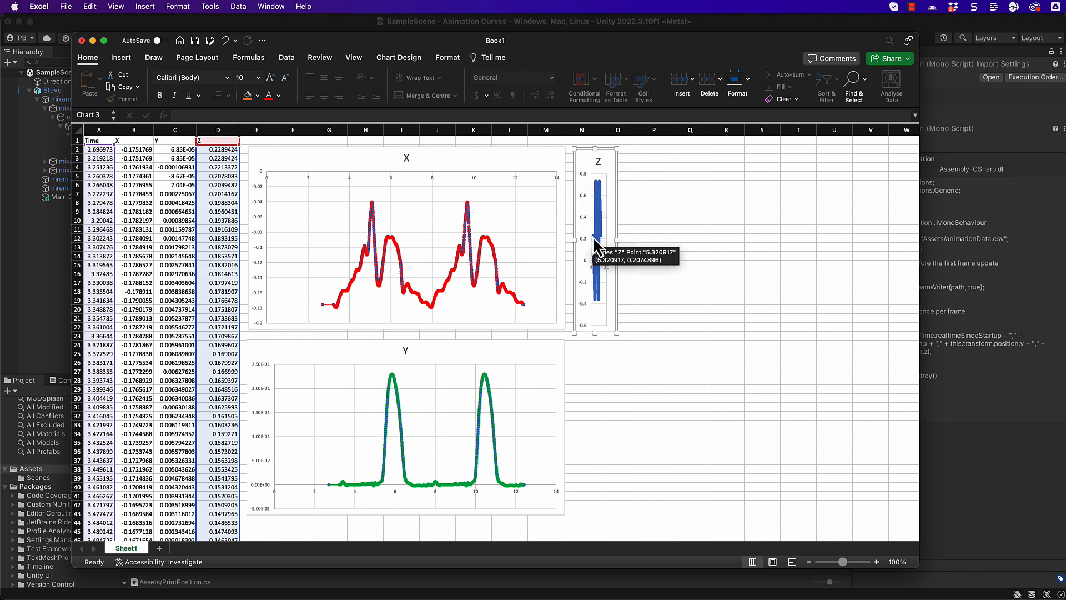
mouse_move(597, 310)
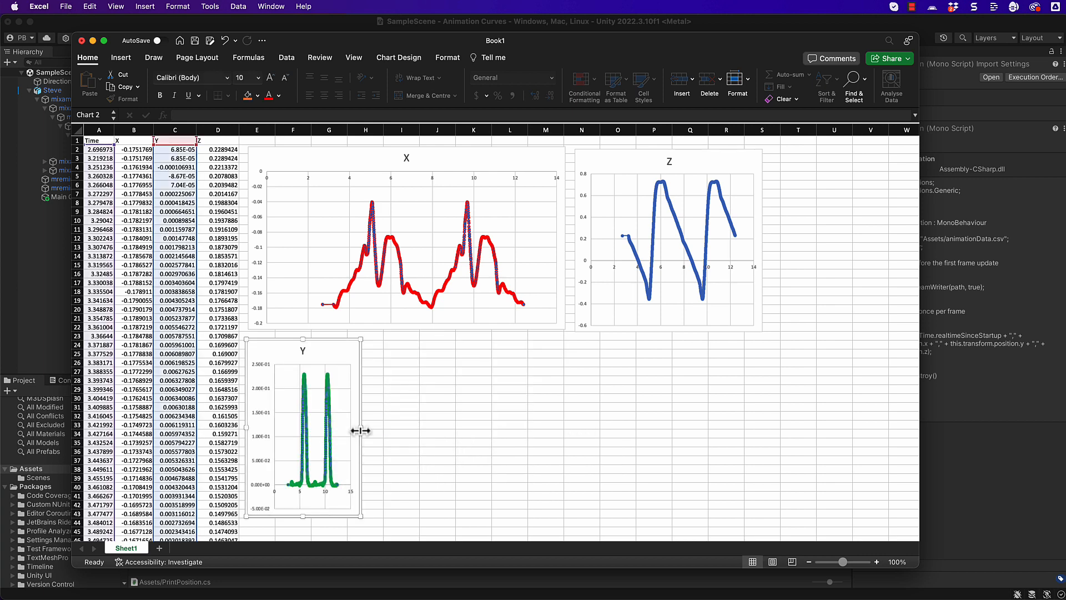
drag(366, 431, 320, 431)
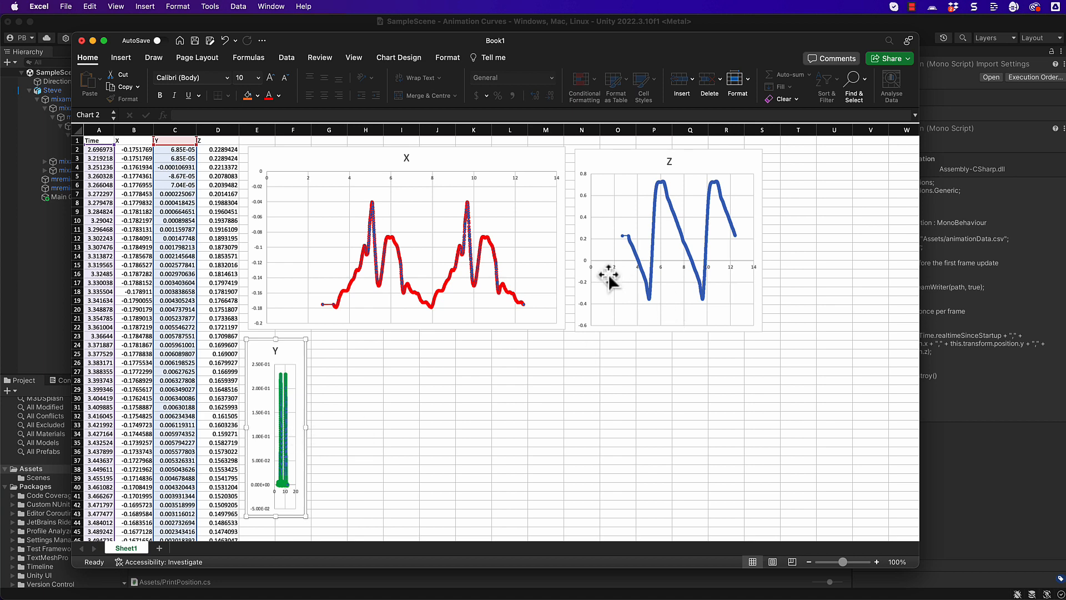
mouse_move(283, 494)
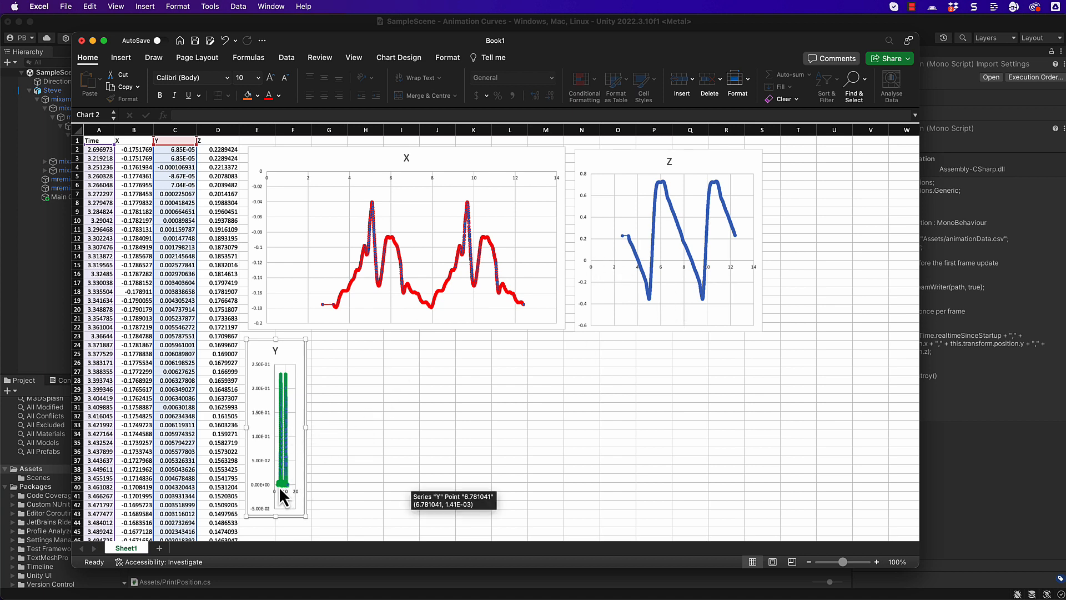
mouse_move(281, 452)
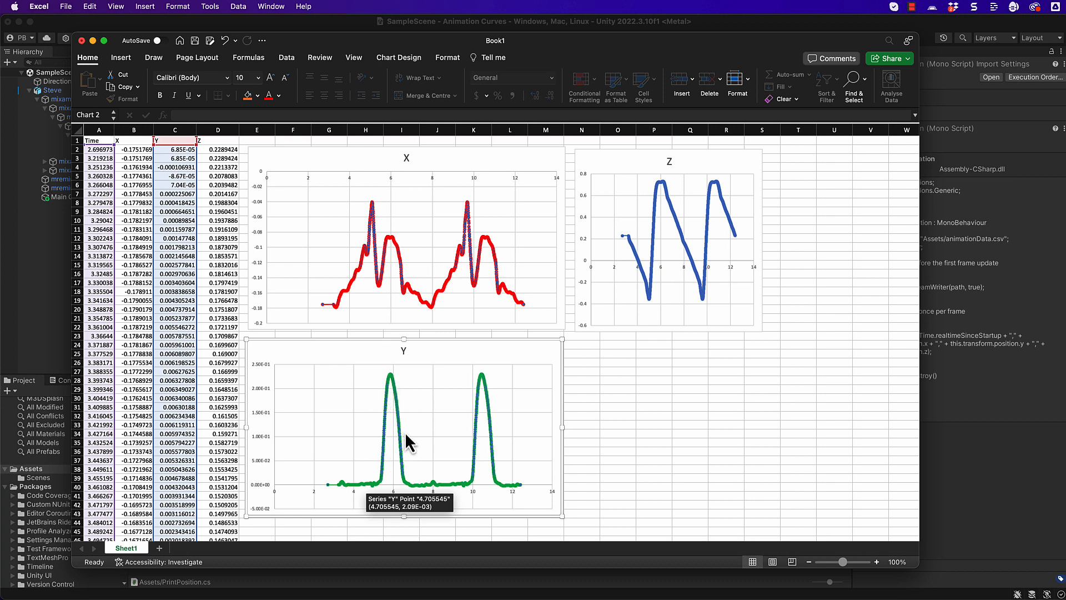
mouse_move(724, 284)
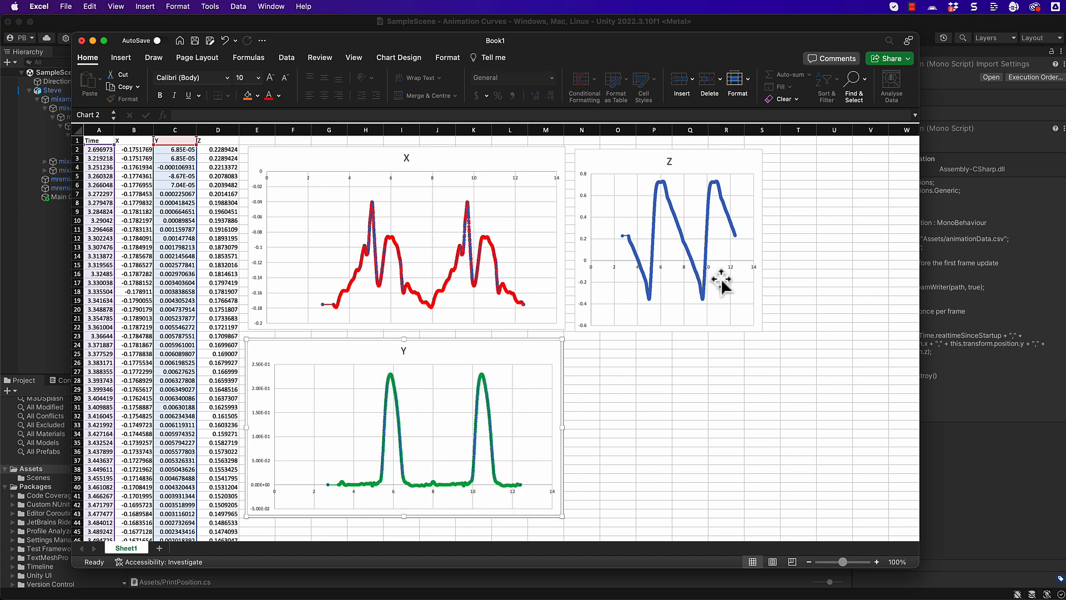
mouse_move(451, 323)
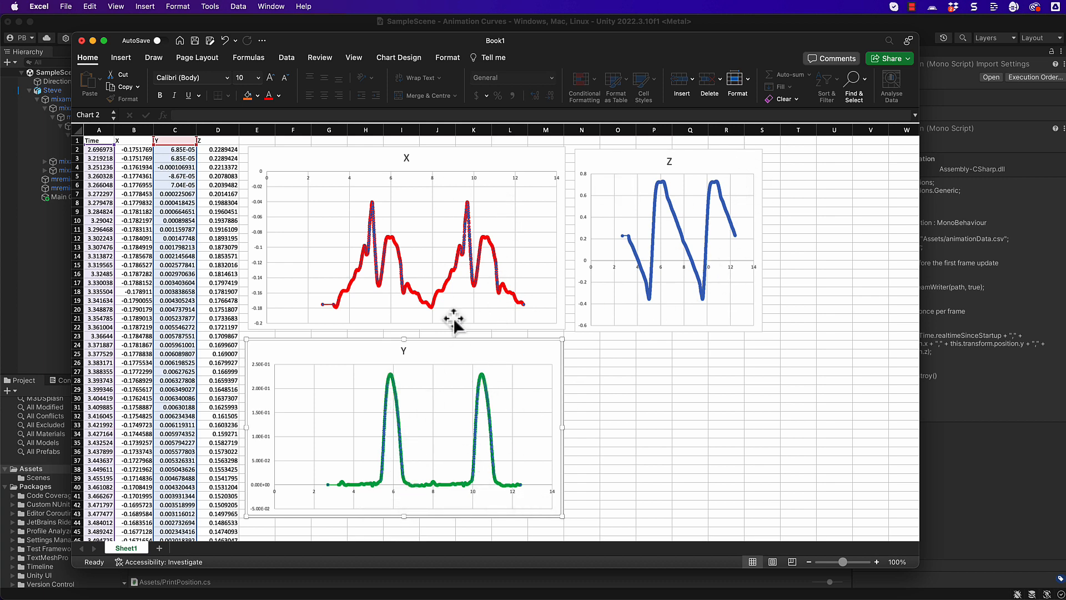
mouse_move(104, 330)
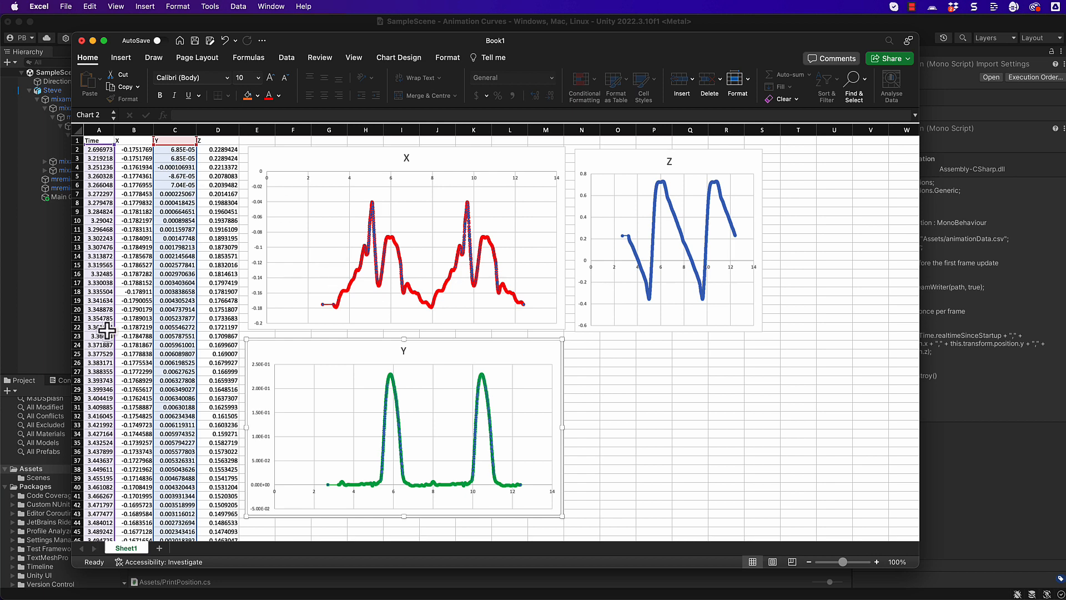
mouse_move(510, 302)
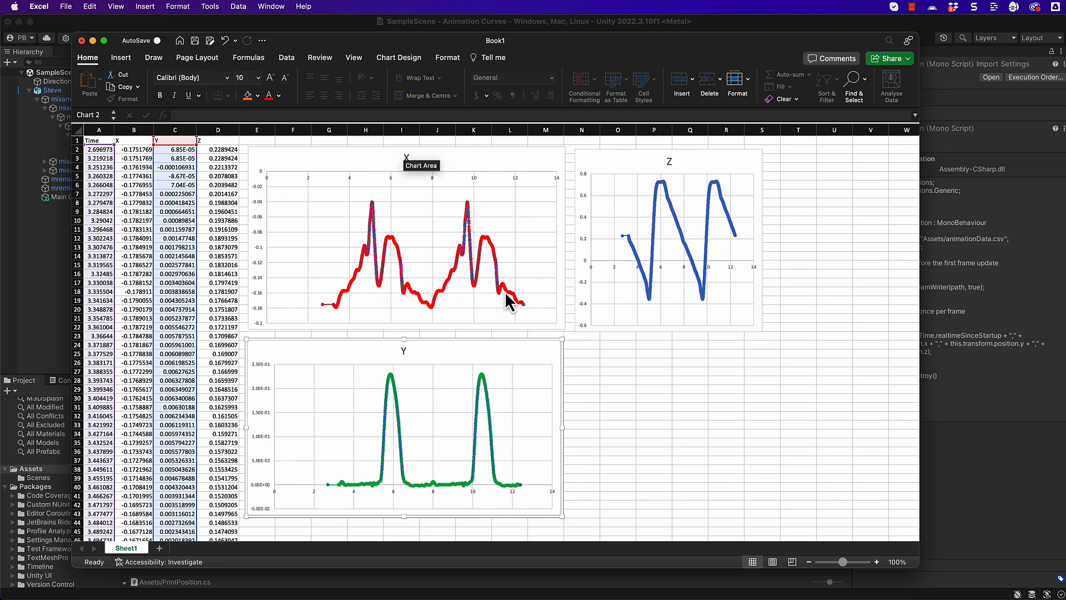
mouse_move(533, 222)
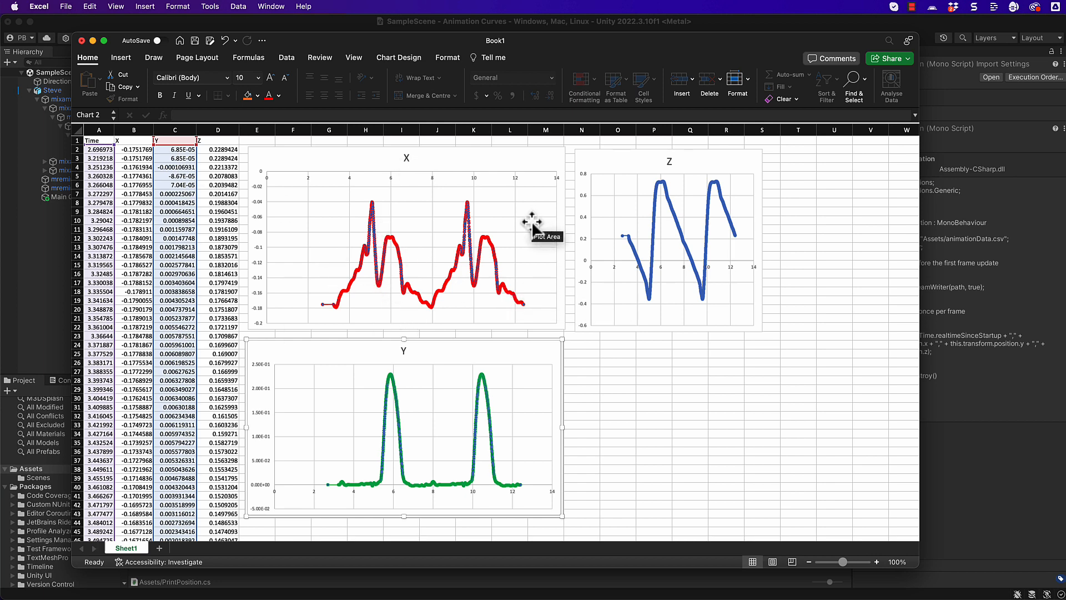
mouse_move(473, 188)
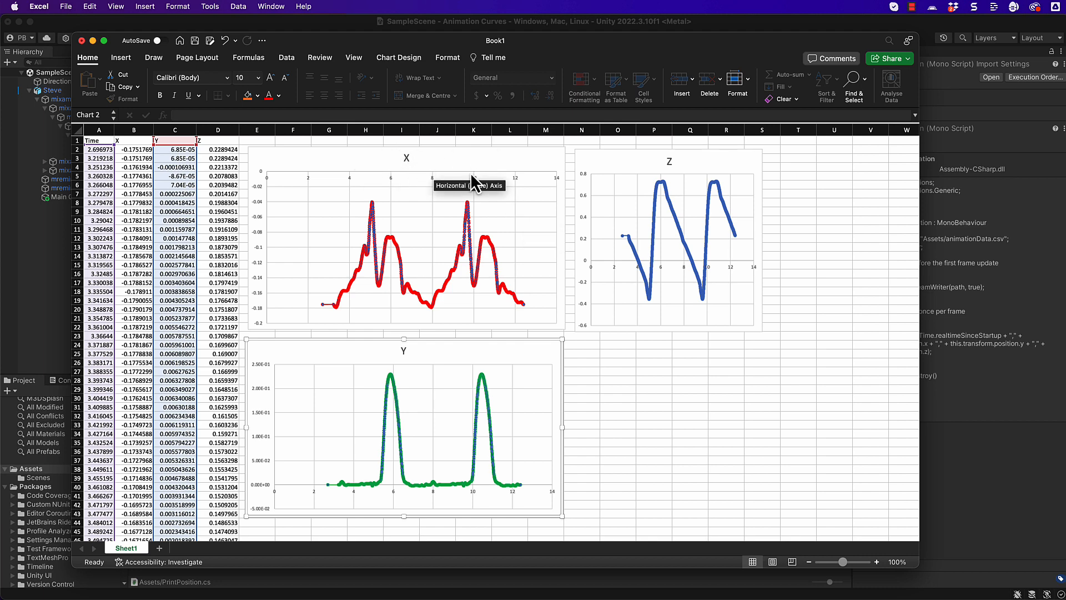
mouse_move(306, 284)
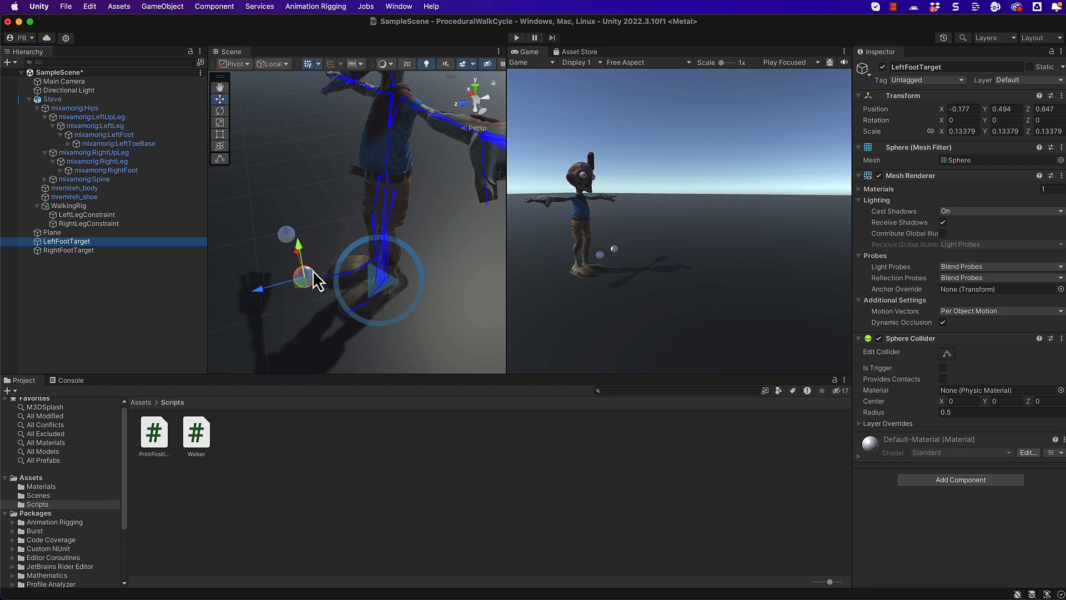
mouse_move(266, 299)
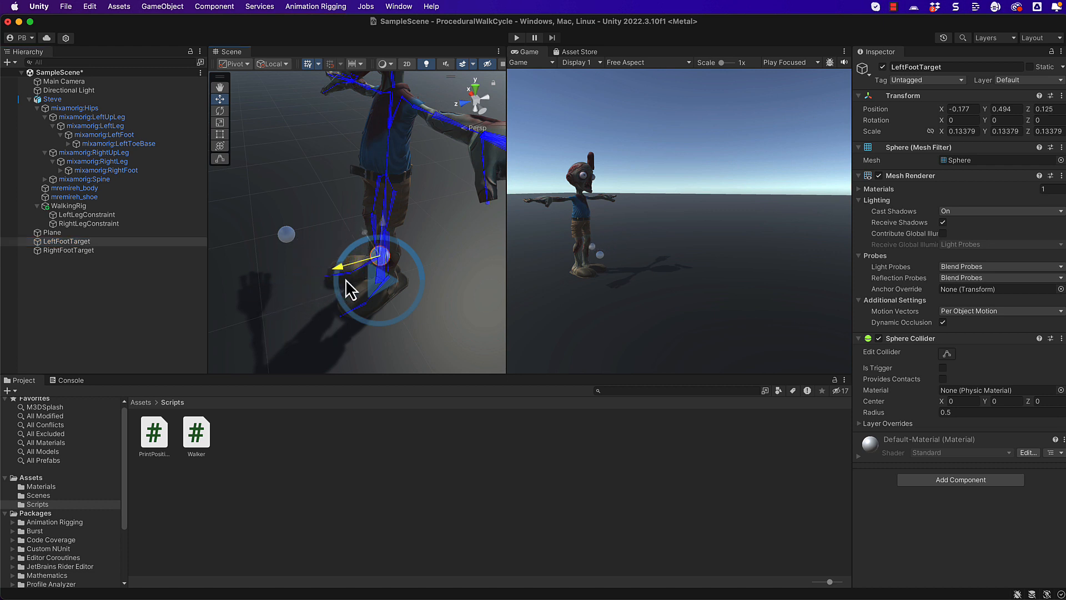
drag(377, 255, 330, 269)
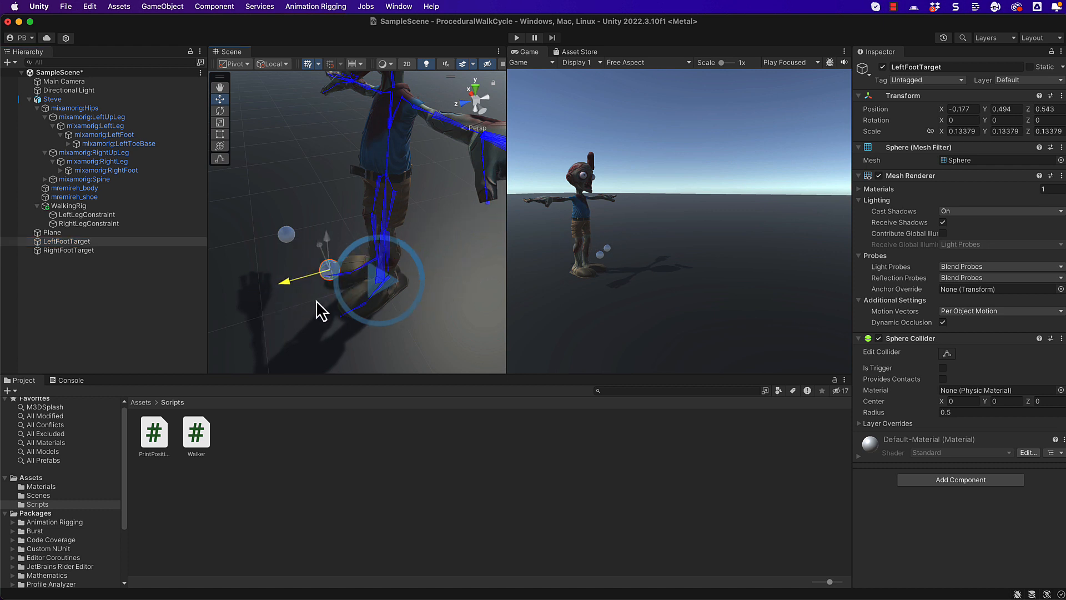
drag(329, 272, 480, 228)
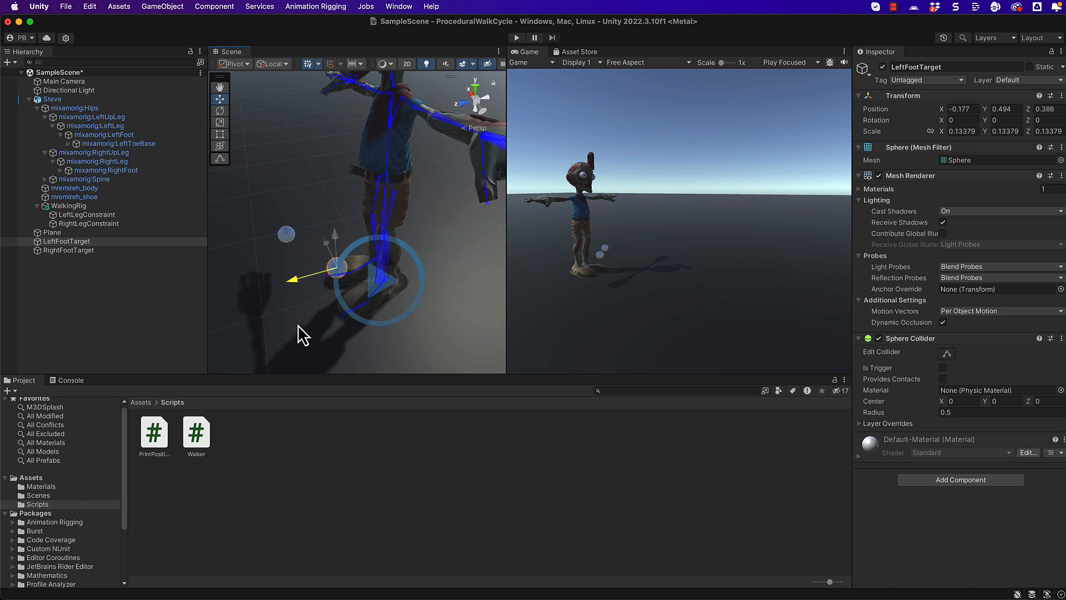
drag(333, 267, 296, 278)
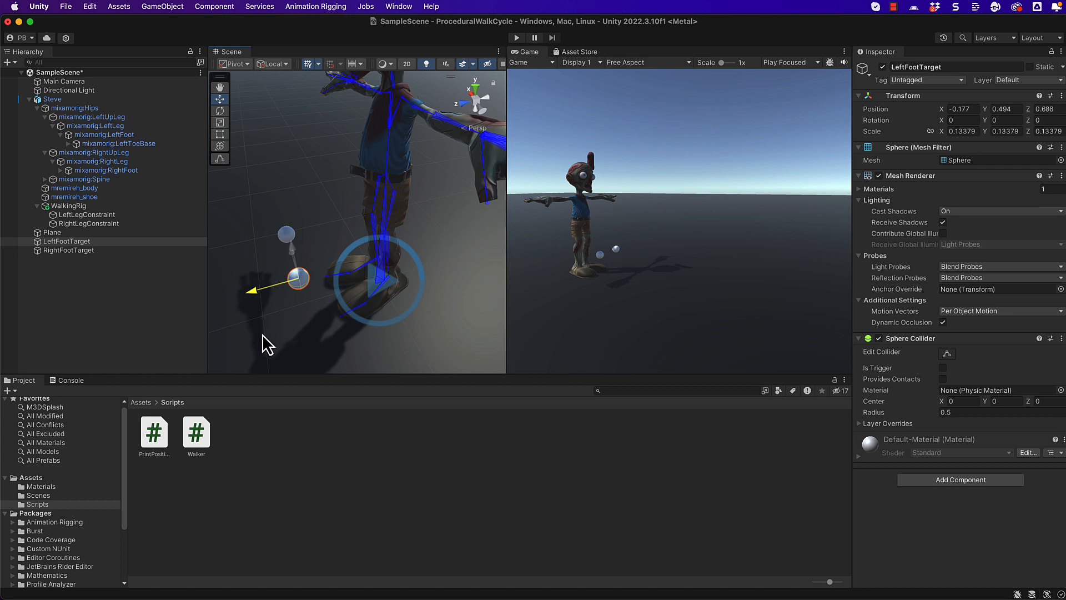
drag(296, 278, 483, 228)
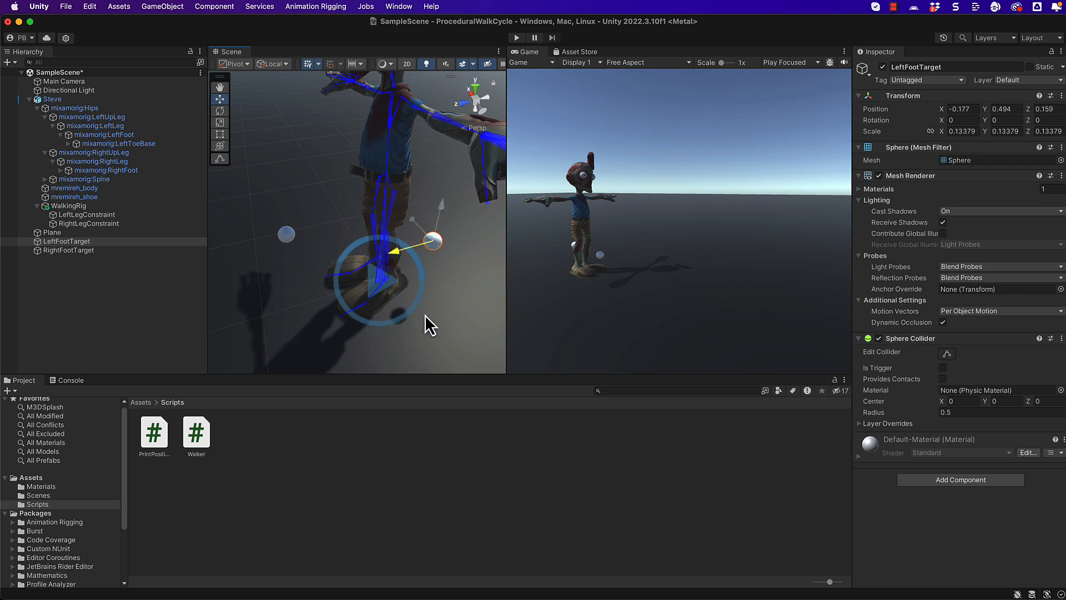
click(68, 250)
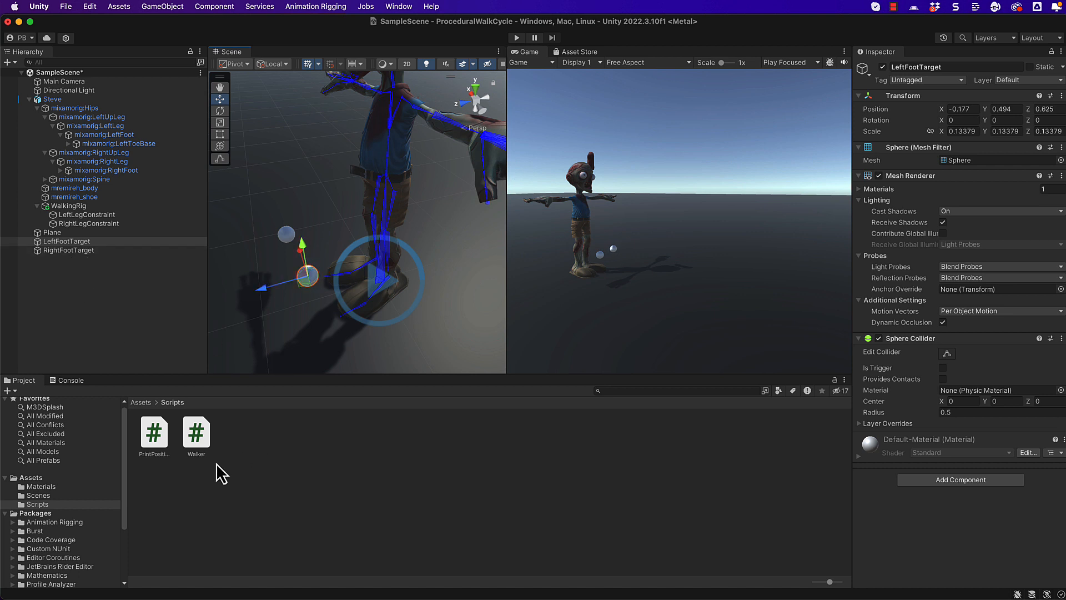
mouse_move(202, 466)
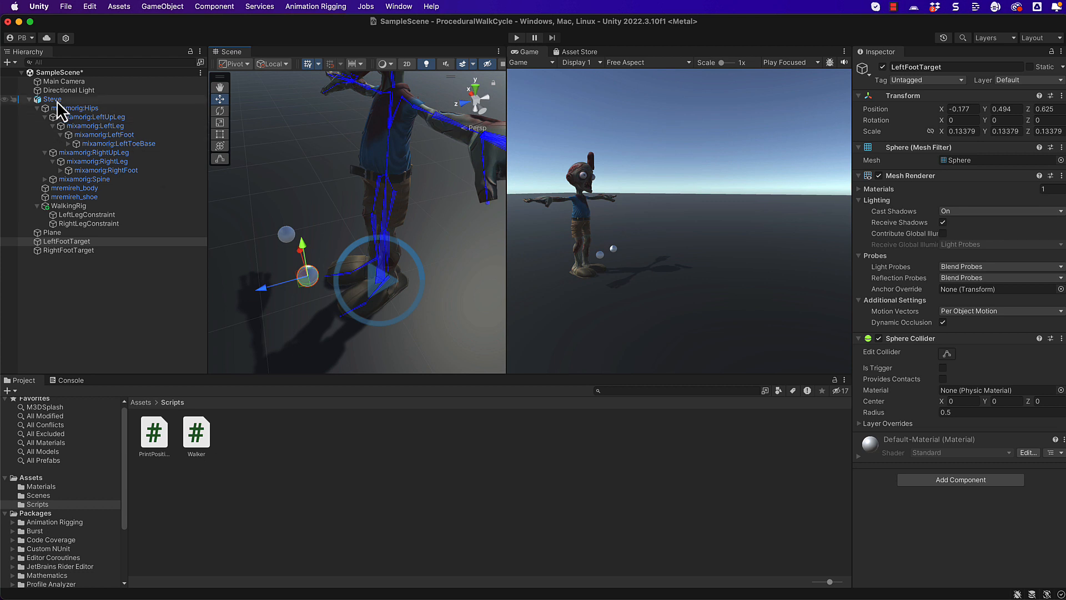
Step: Select Steve to see its Walker (Script) component, then select the Walker asset
click(51, 99)
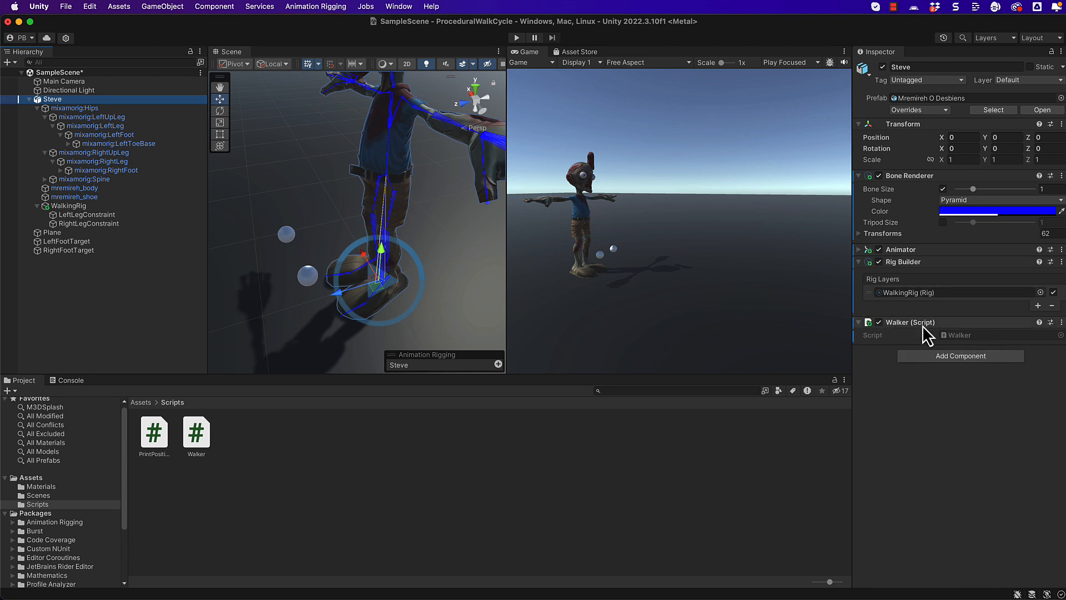
click(196, 431)
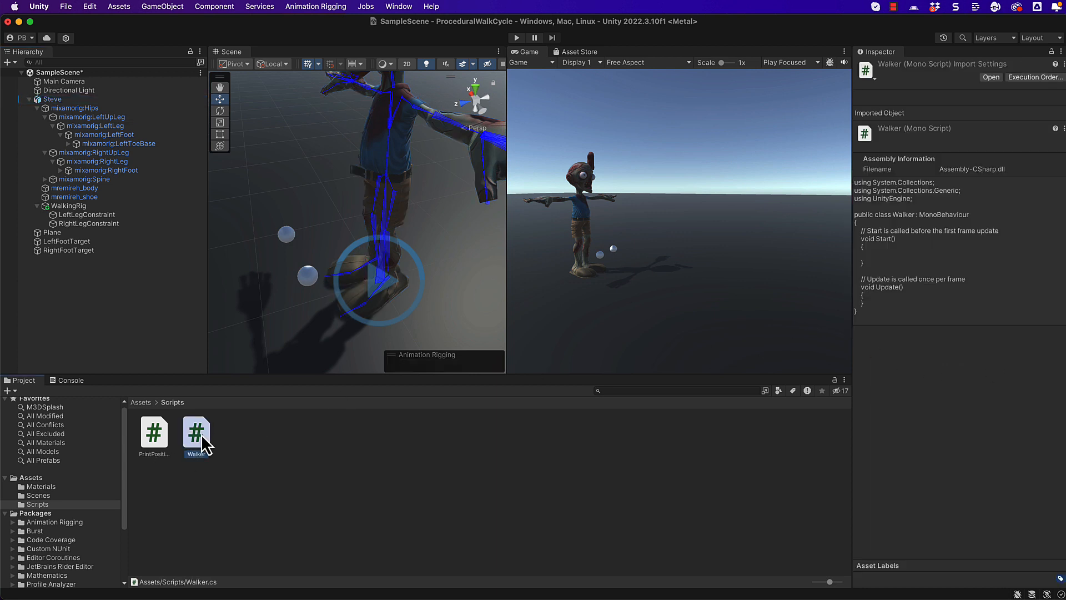
Step: Open Walker.cs and declare public Transform leftFootTarget and public AnimationCurve horizontalCurve
double_click(196, 432)
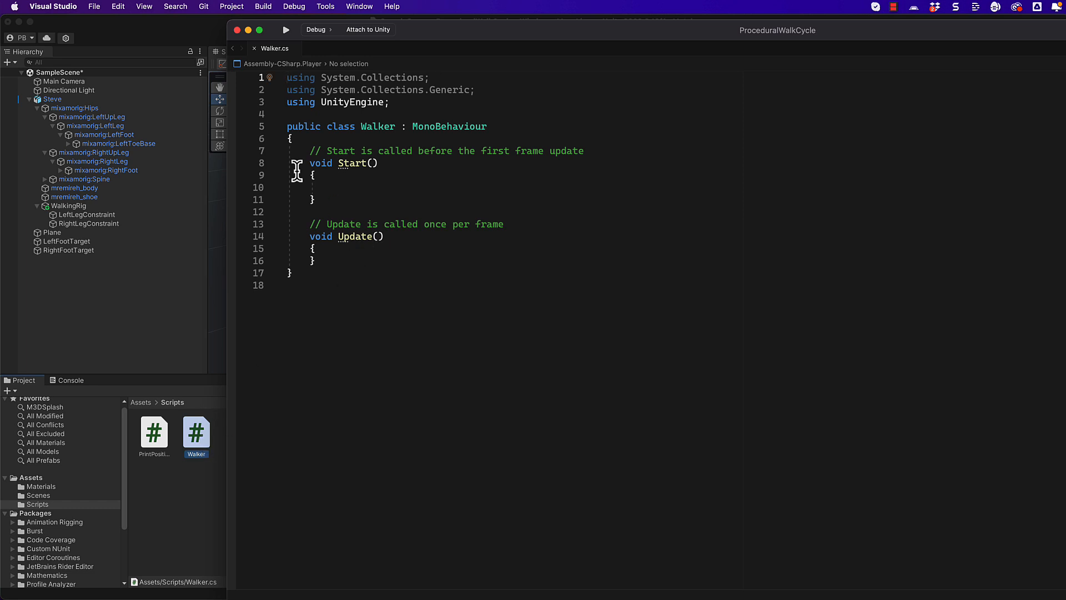
key(enter)
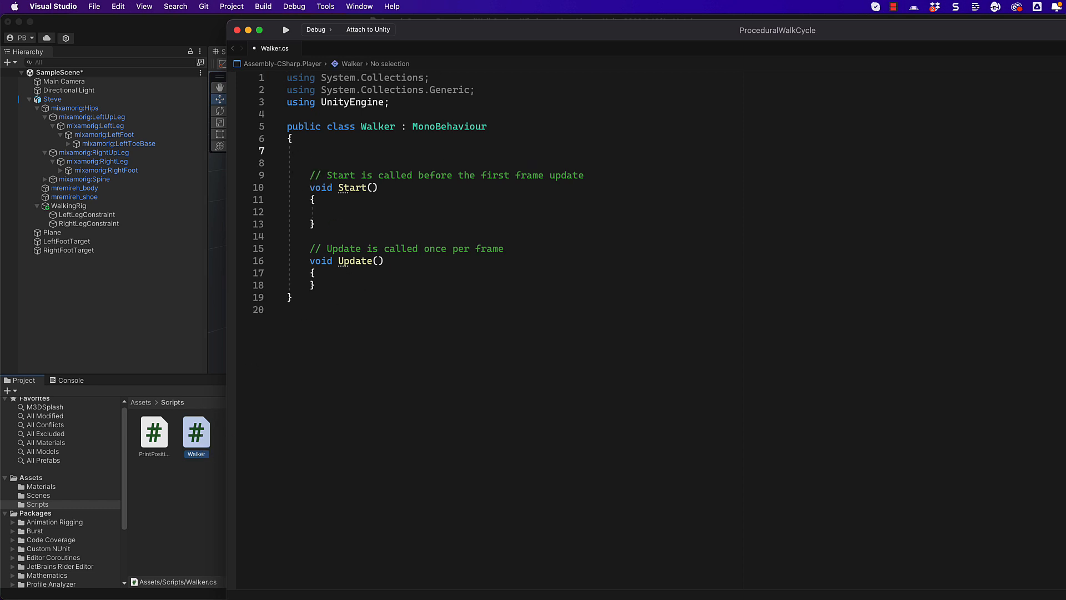
text(public Transfo)
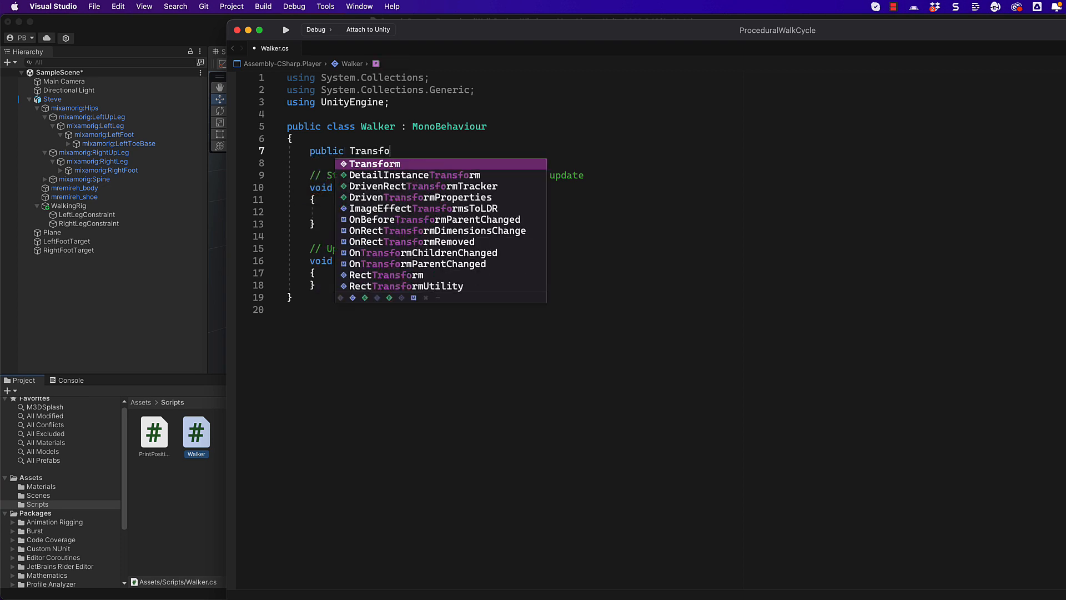
text(left)
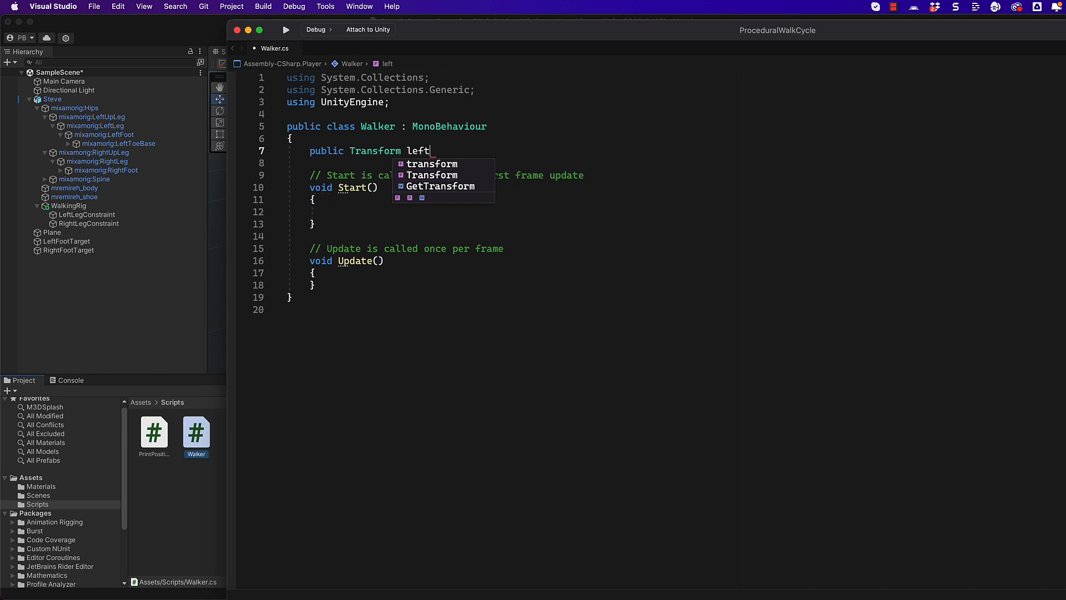
text(FootTa)
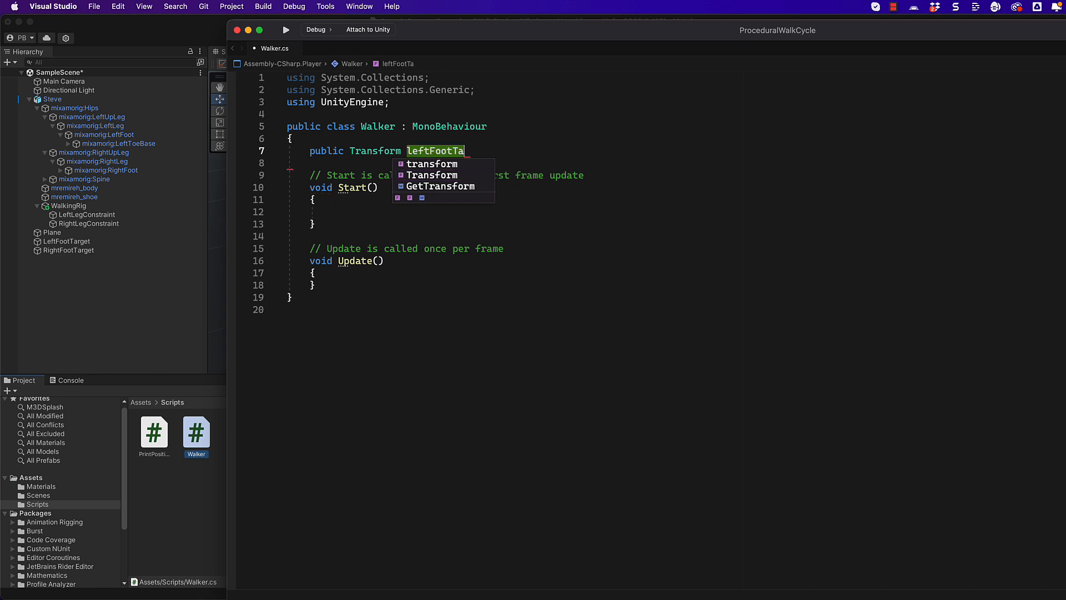
text(rget;)
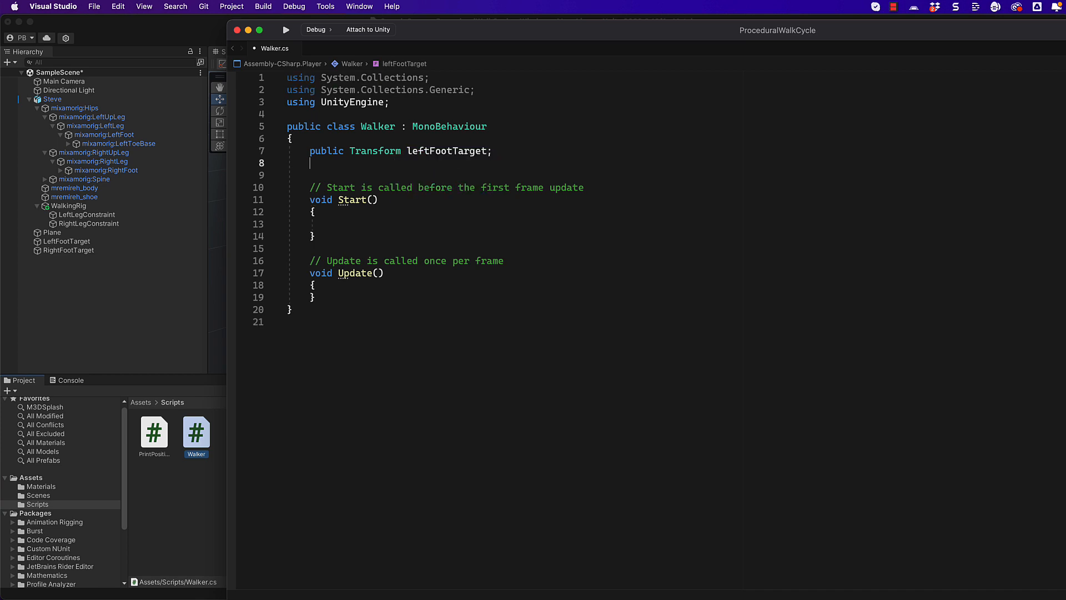
text(public AnimationCurv)
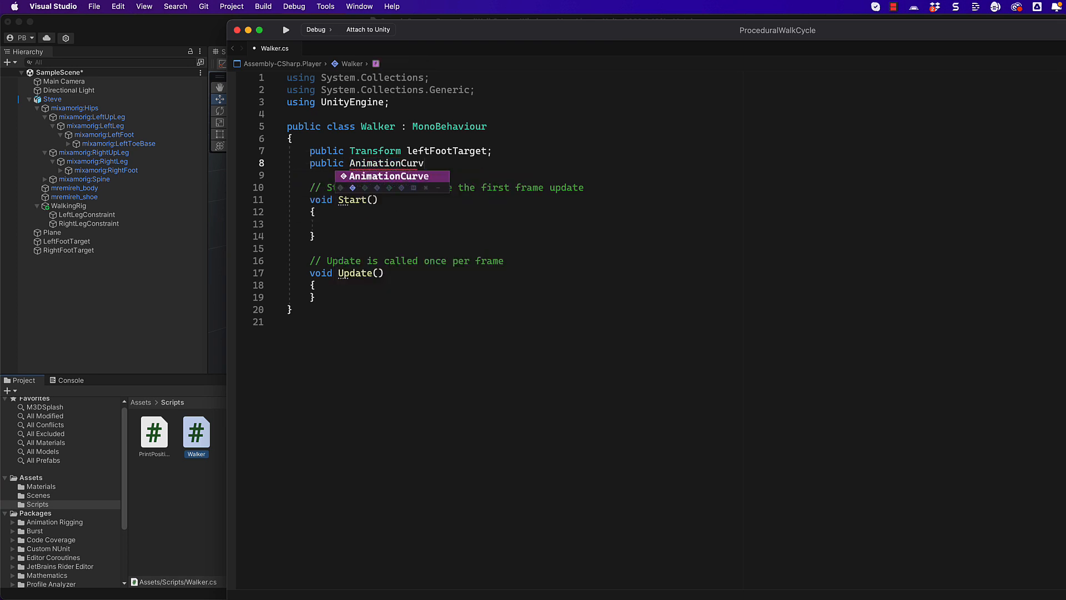
text(horiz)
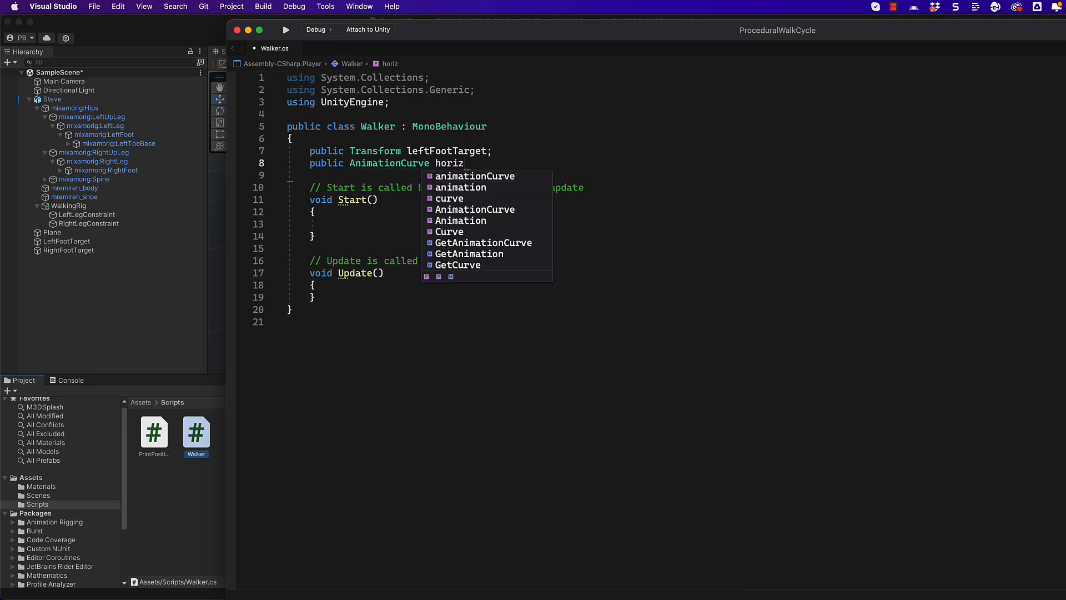
text(ontalCur)
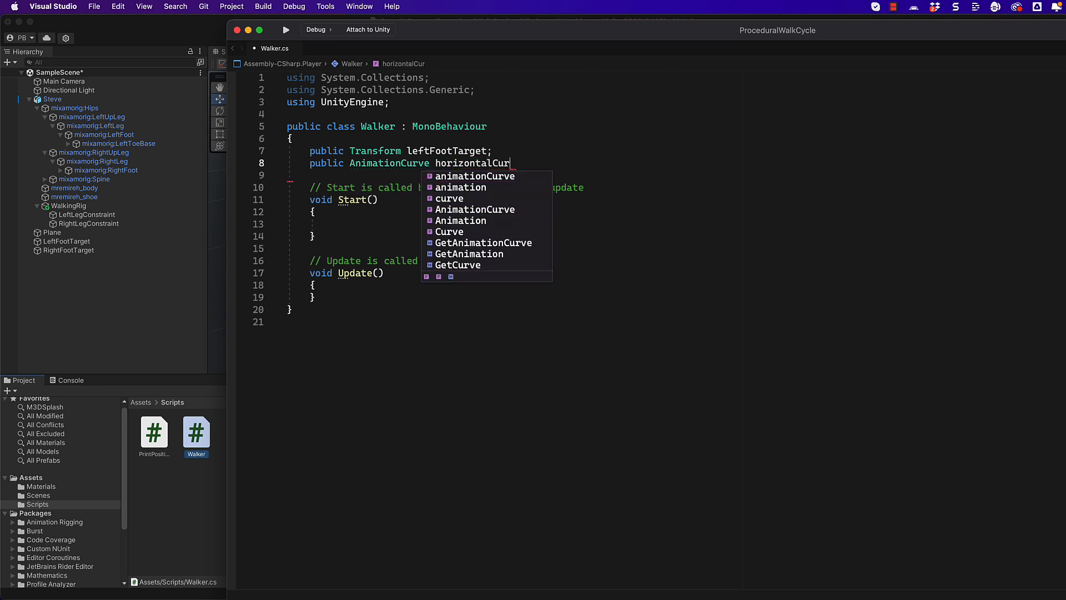
text(ve;)
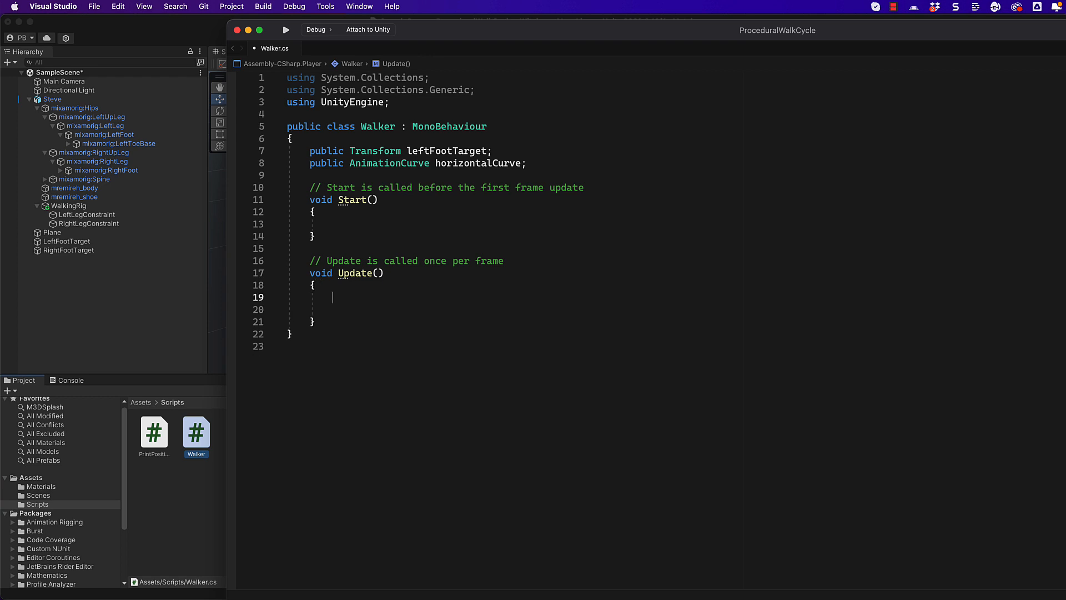
Step: Set leftFootTarget.transform.position = Vector3.forward * horizontalCurve.Evaluate(Time.time) in Update
text(leftFootTarge)
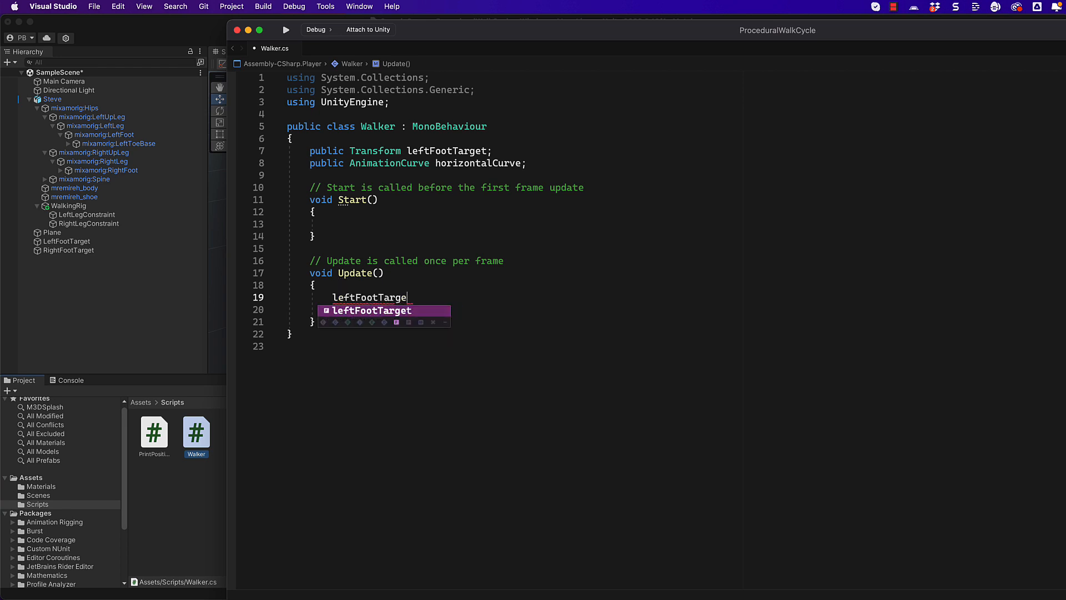
text(t.transform.)
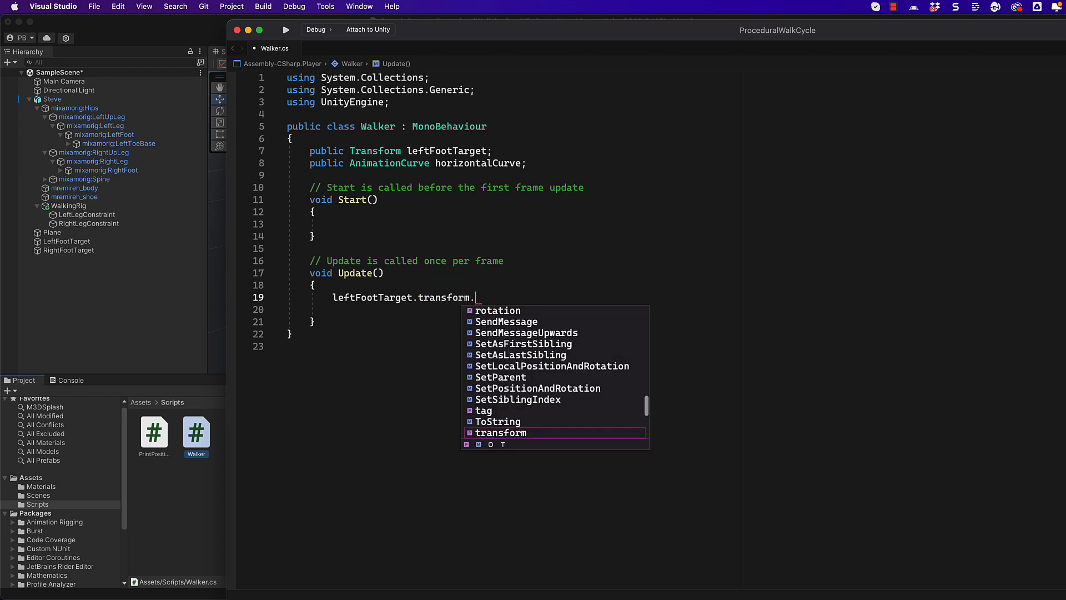
text(position)
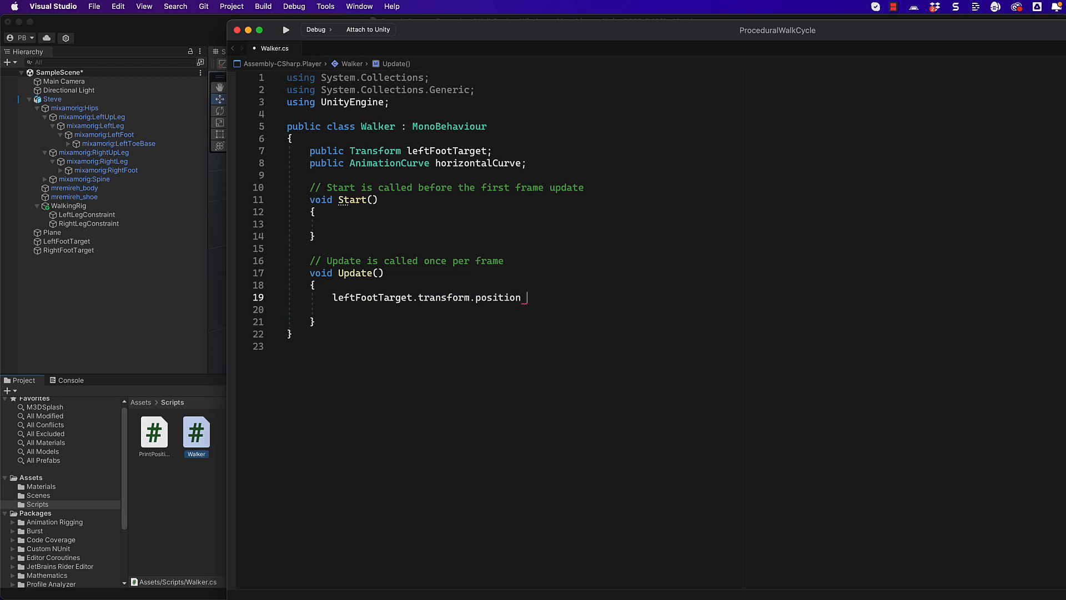
text(= Vector3.forward *)
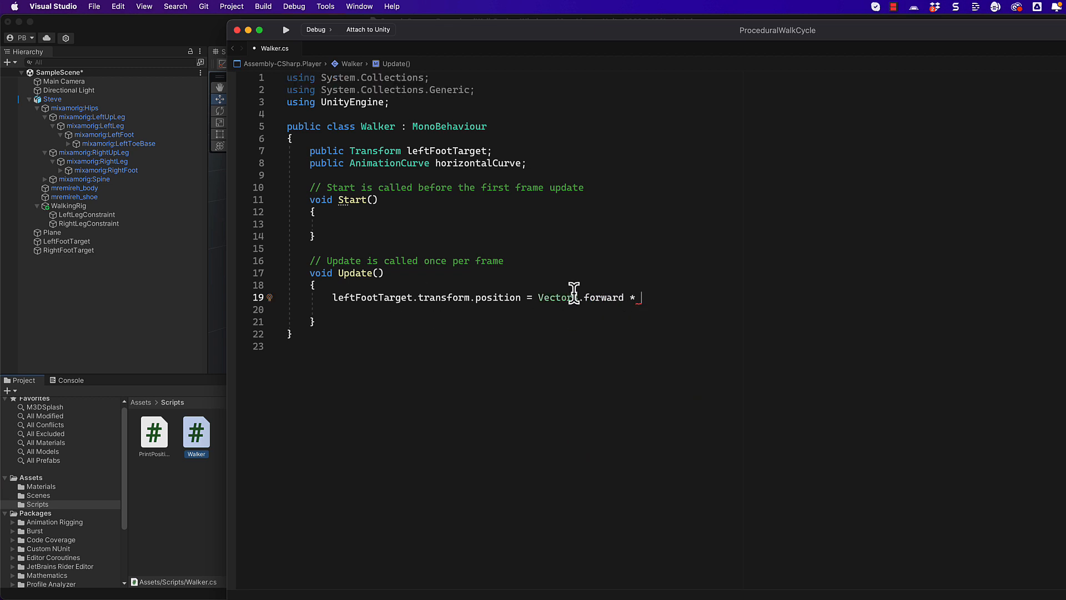
mouse_move(680, 296)
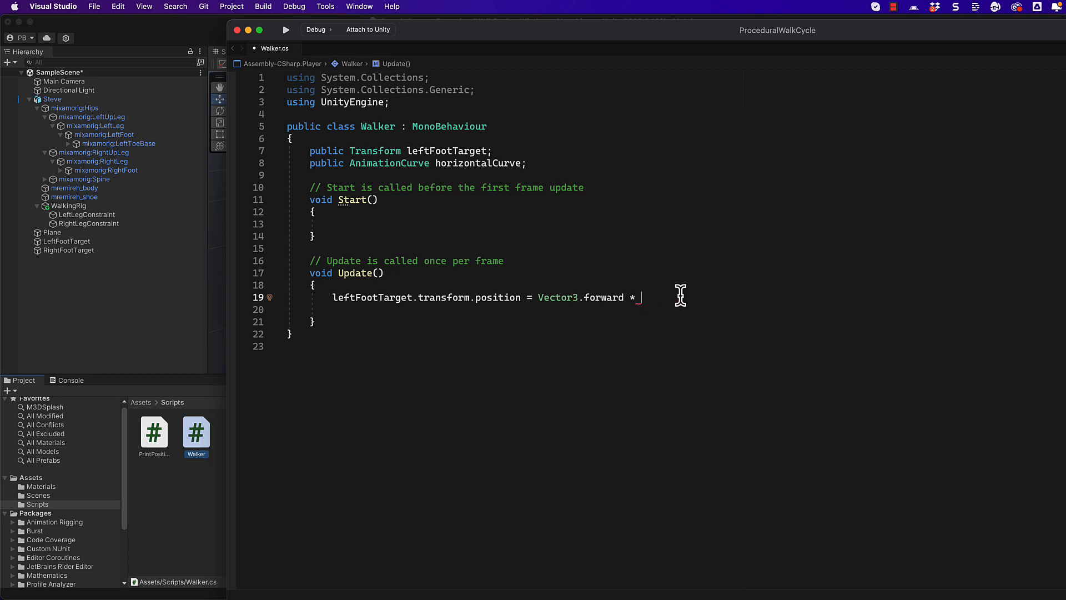
text(horizontalCurve)
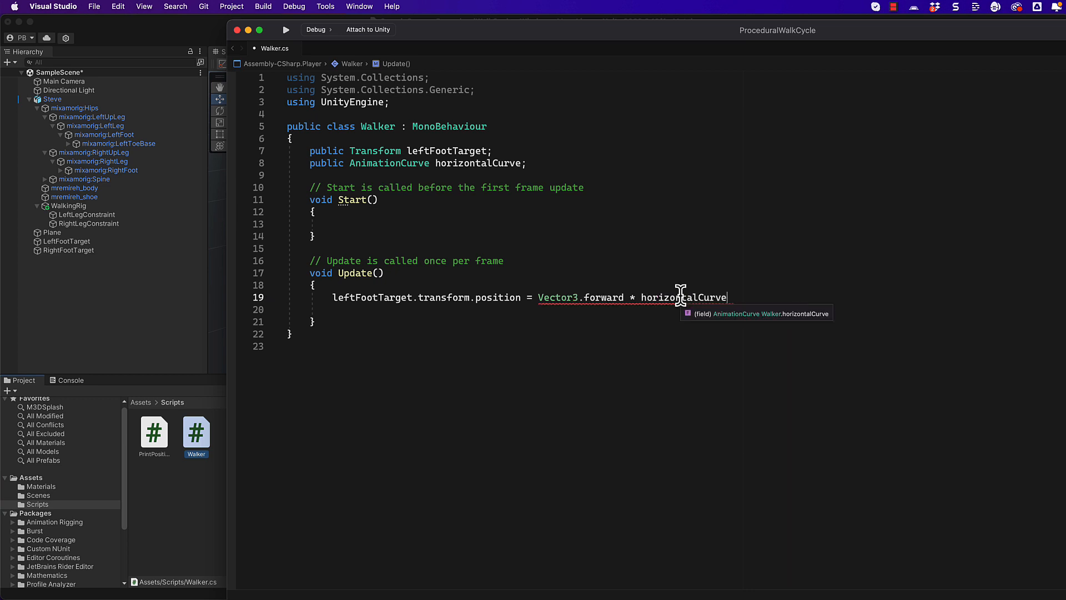
text(.Evaluate()
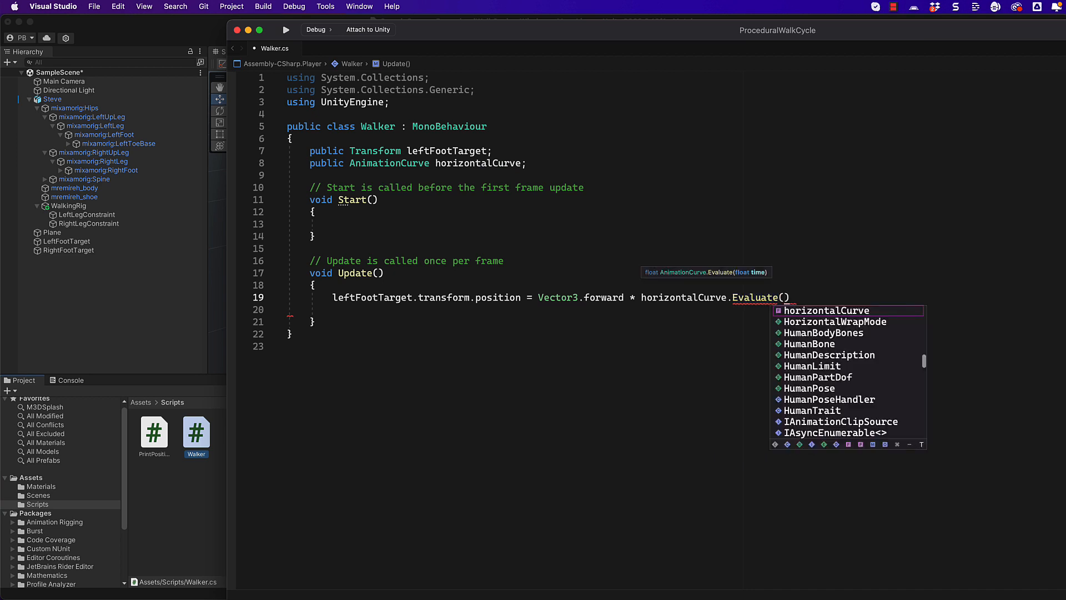
text(Time.time)
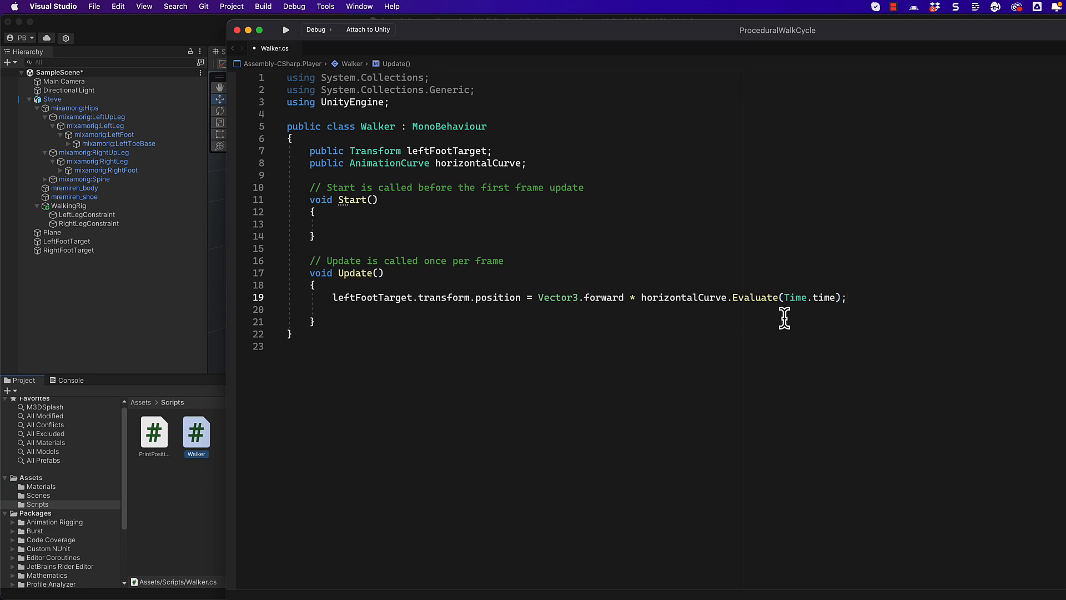
mouse_move(812, 303)
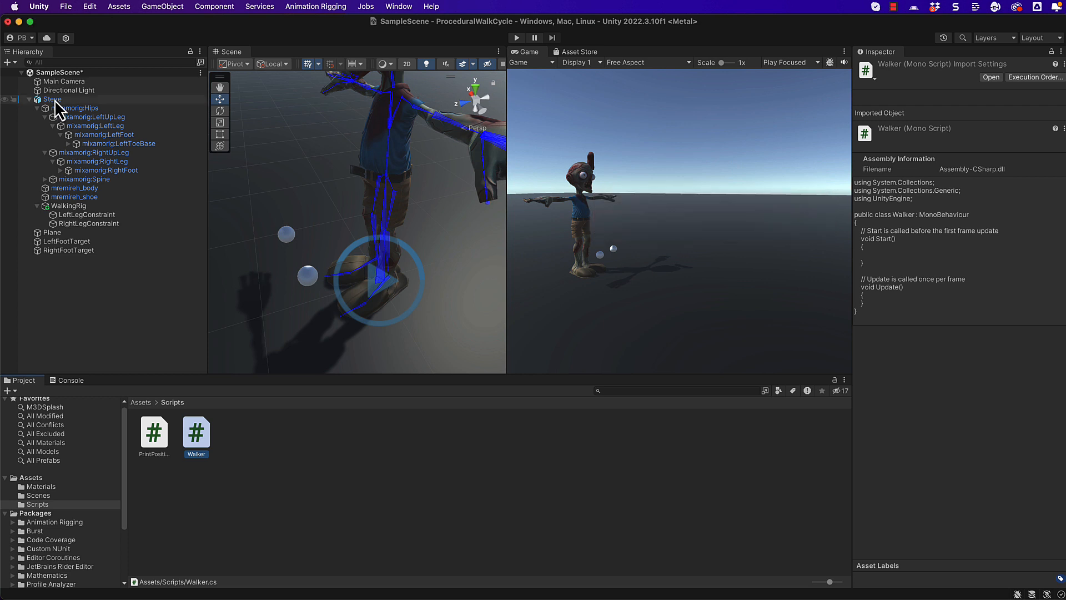
Step: Select Steve to view Walker's Left Foot Target and new Horizontal Curve field
click(52, 99)
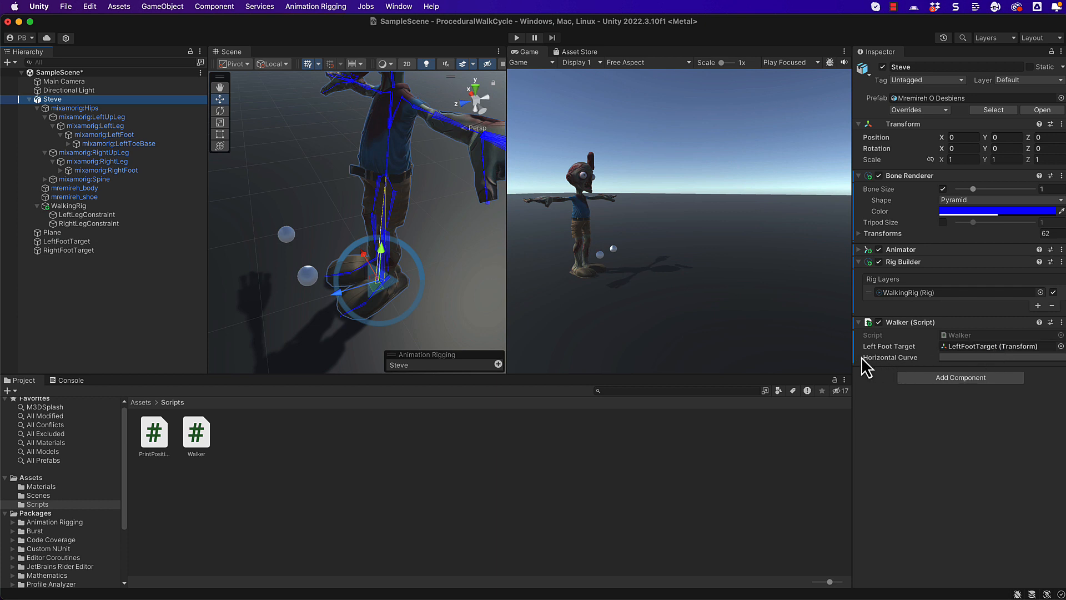
mouse_move(980, 367)
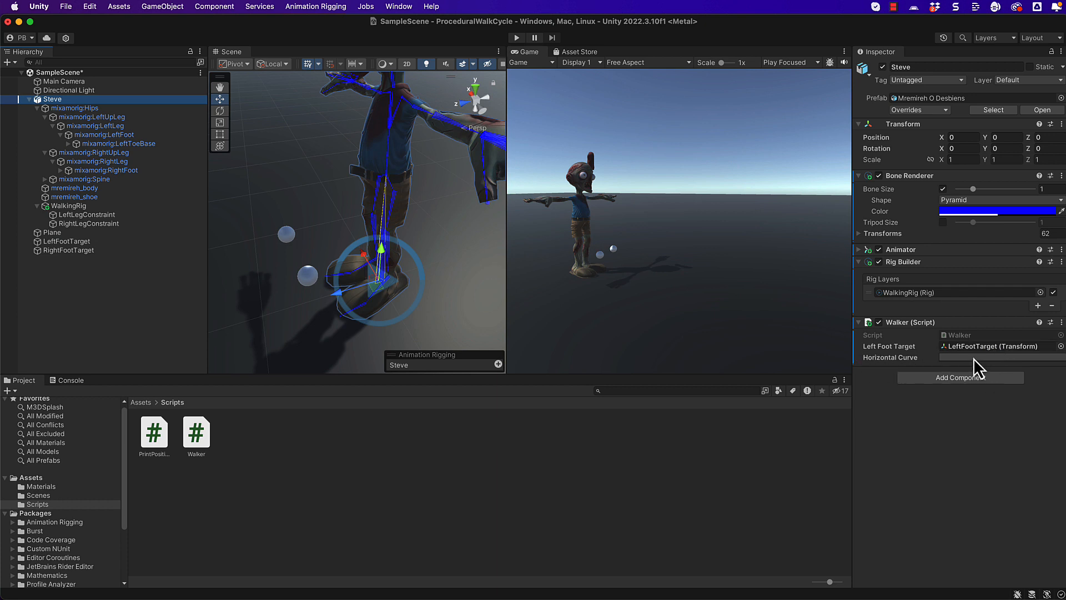
Step: Apply the linear 0-to-1 preset to Steve's Horizontal Curve in the Curve editor
click(1000, 357)
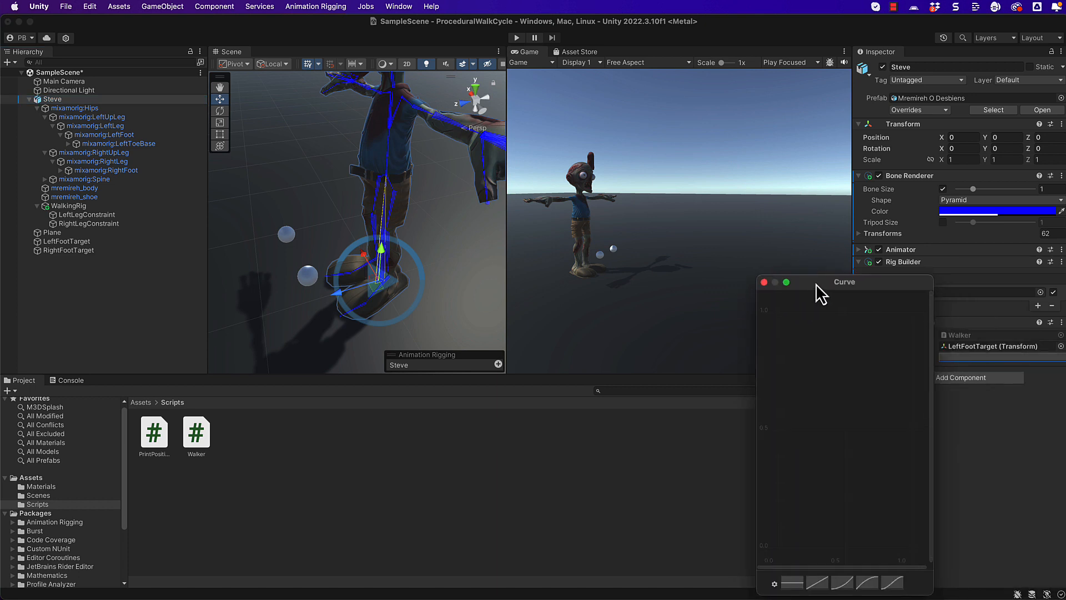
drag(843, 282, 691, 145)
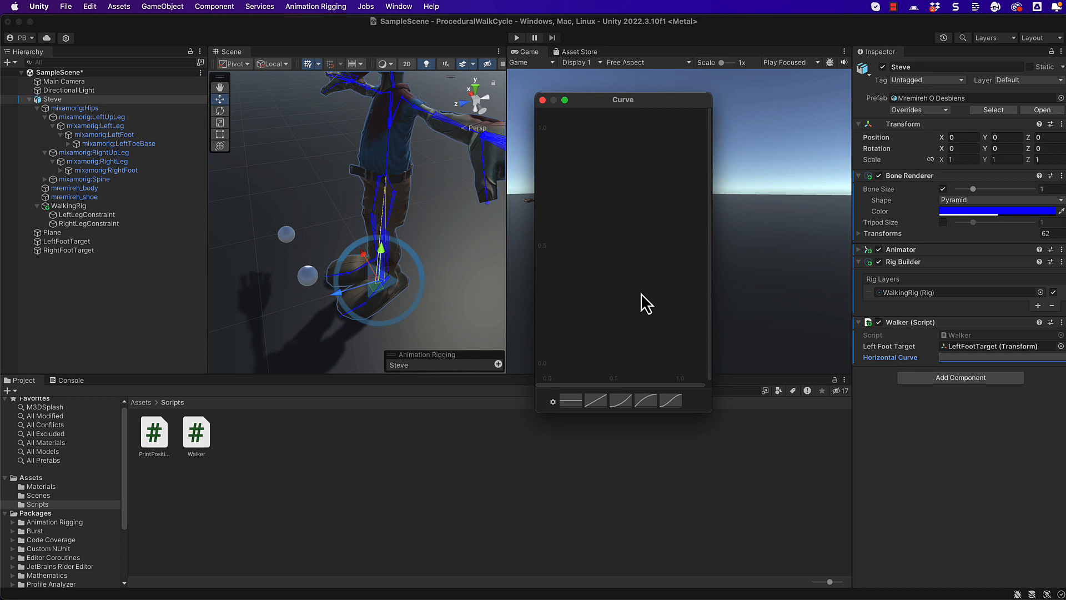
mouse_move(566, 313)
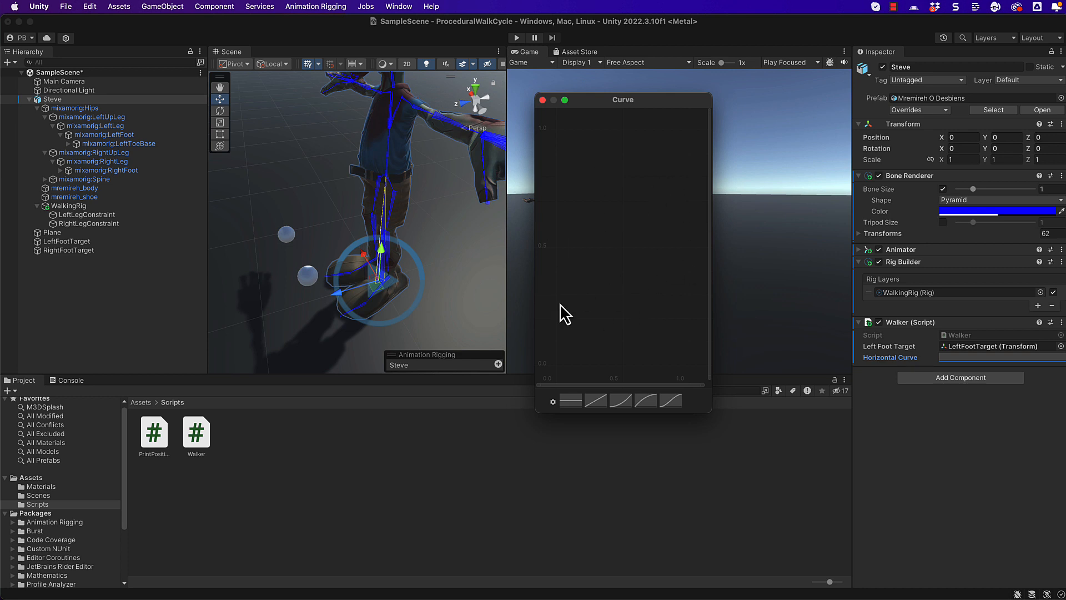
mouse_move(614, 342)
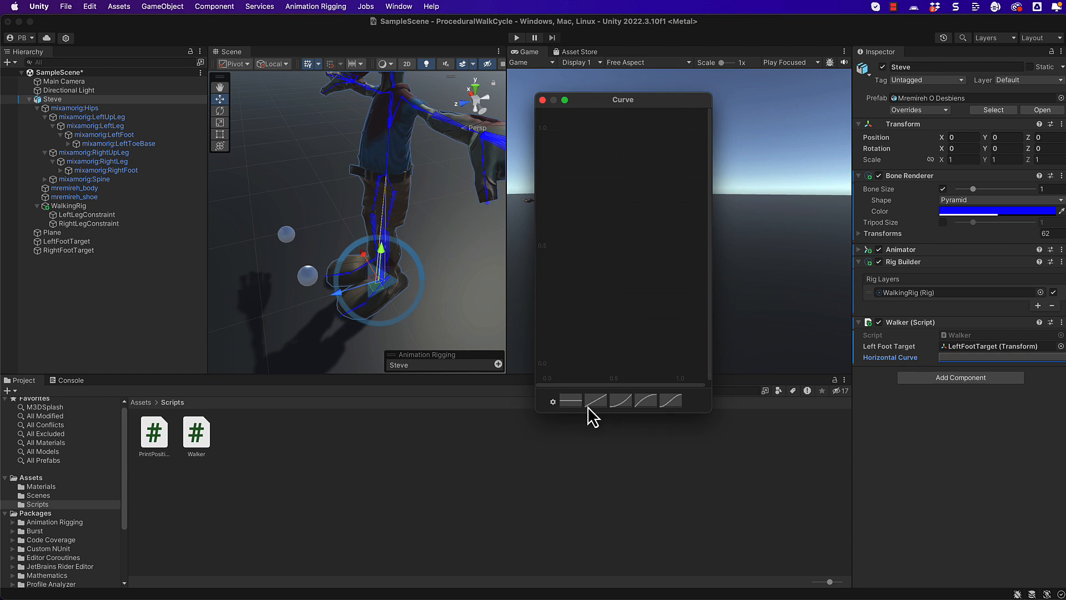
mouse_move(608, 412)
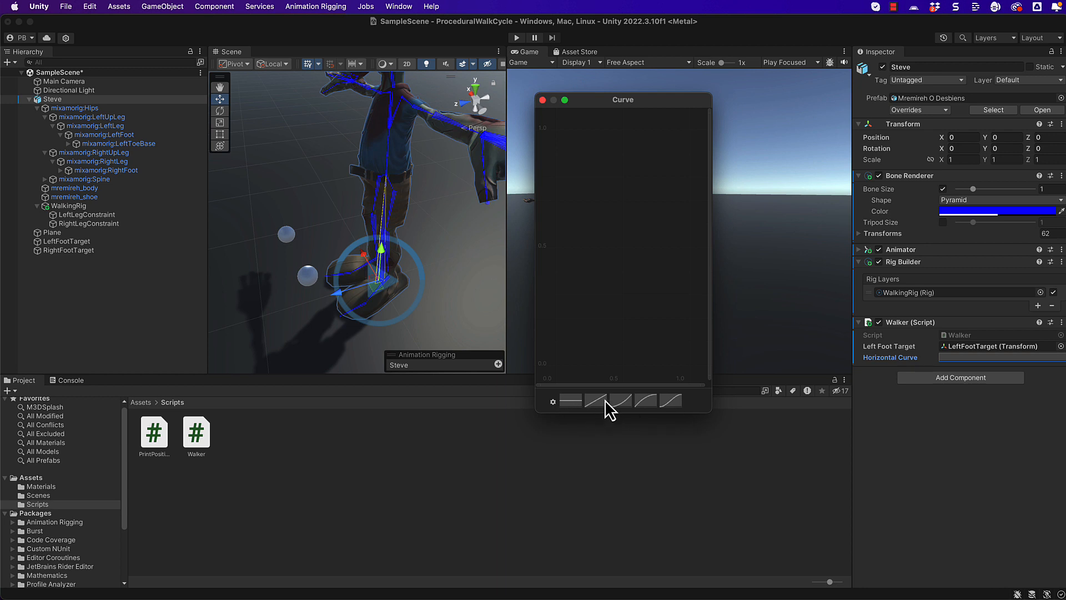
click(594, 400)
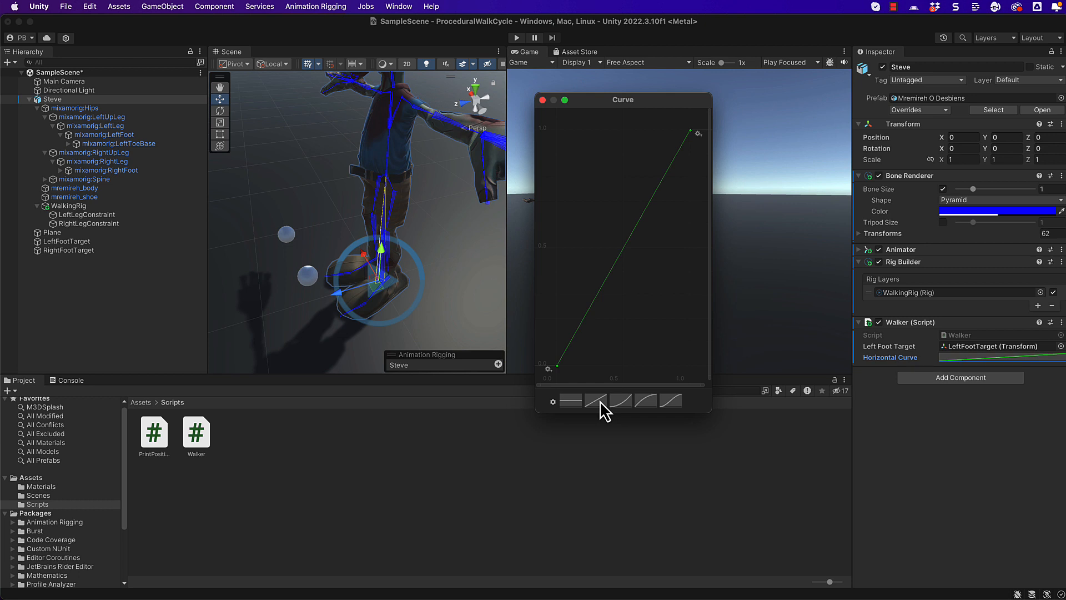
mouse_move(557, 377)
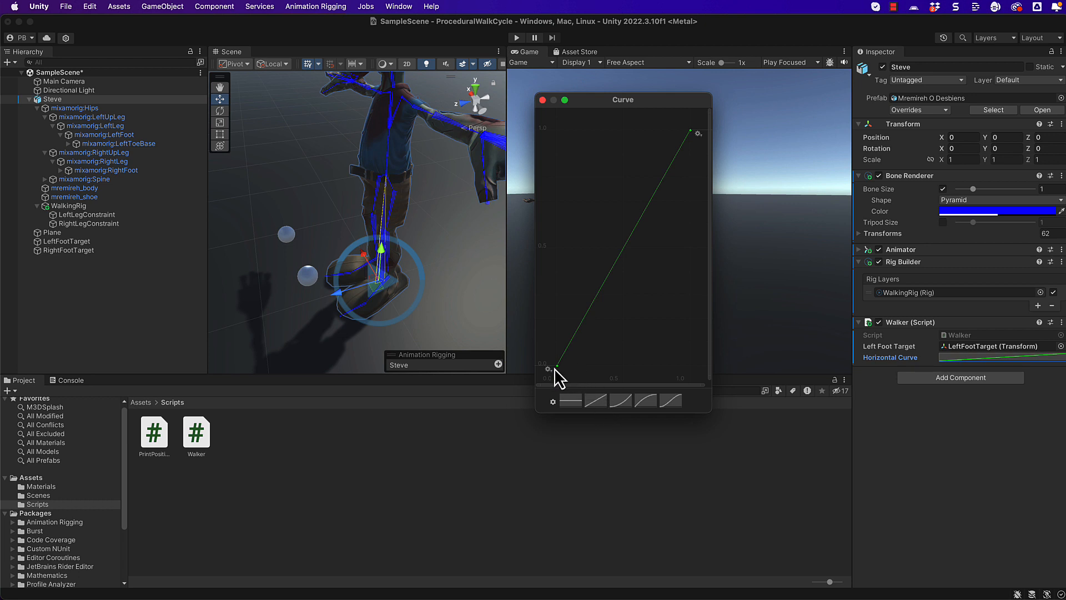
mouse_move(700, 179)
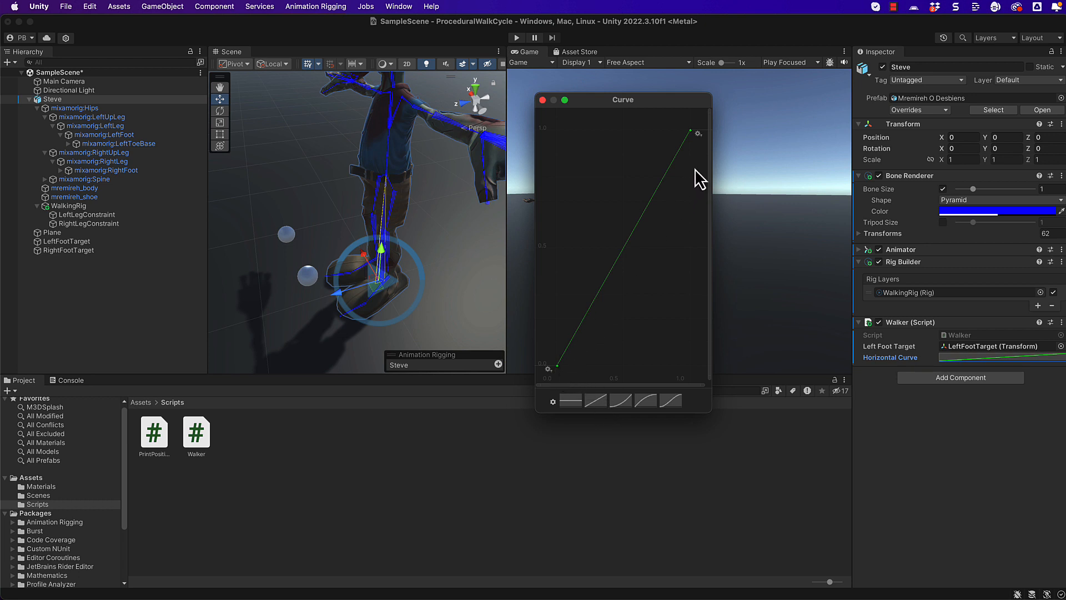
mouse_move(694, 140)
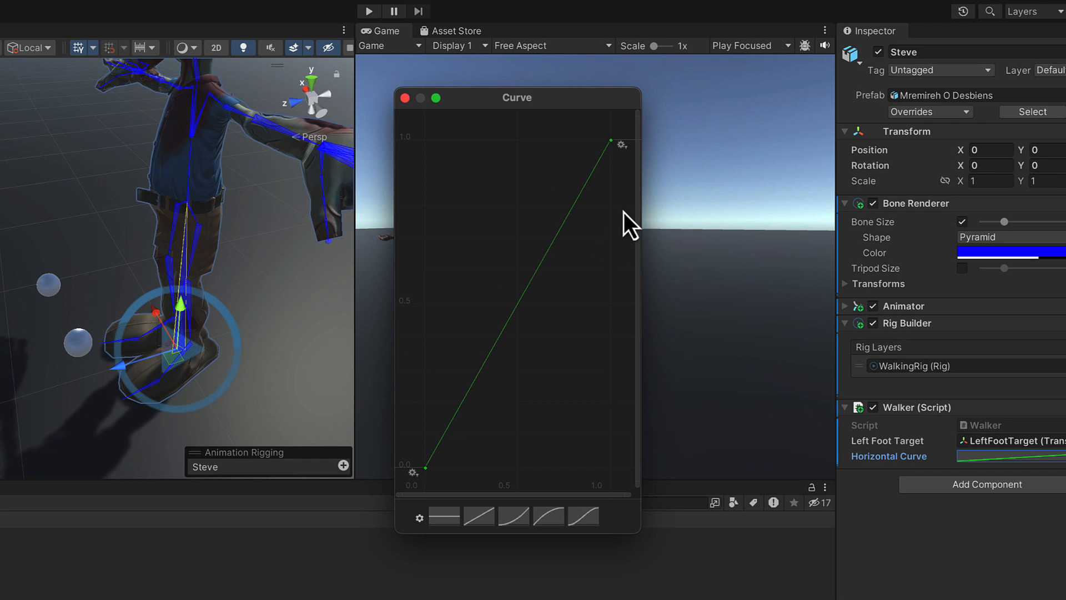
Step: Set the Horizontal Curve's post-wrap mode to Ping Pong from the end key's gear menu
click(620, 144)
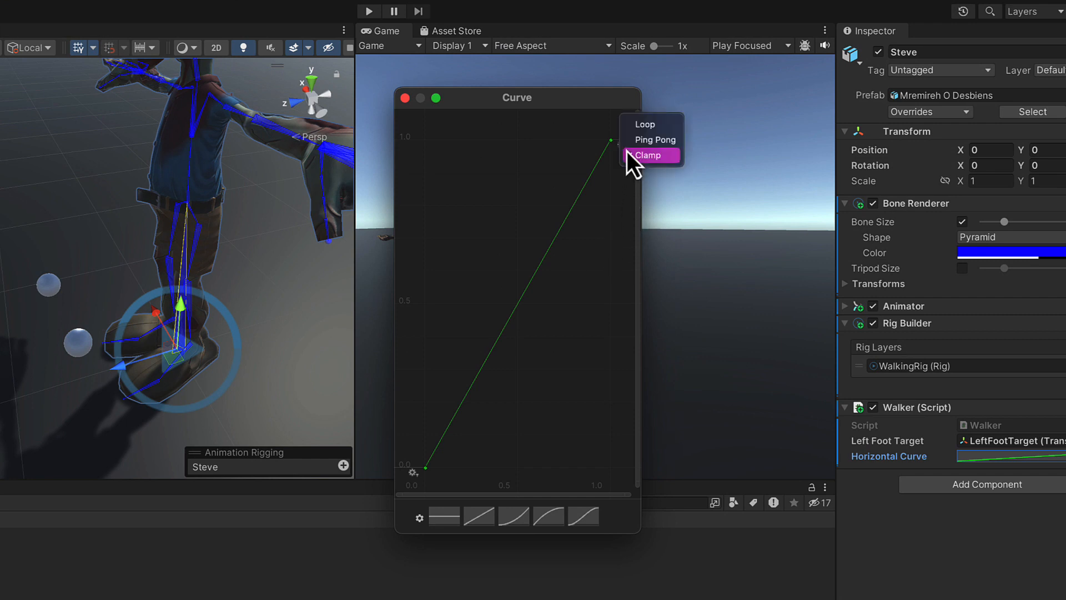
click(647, 155)
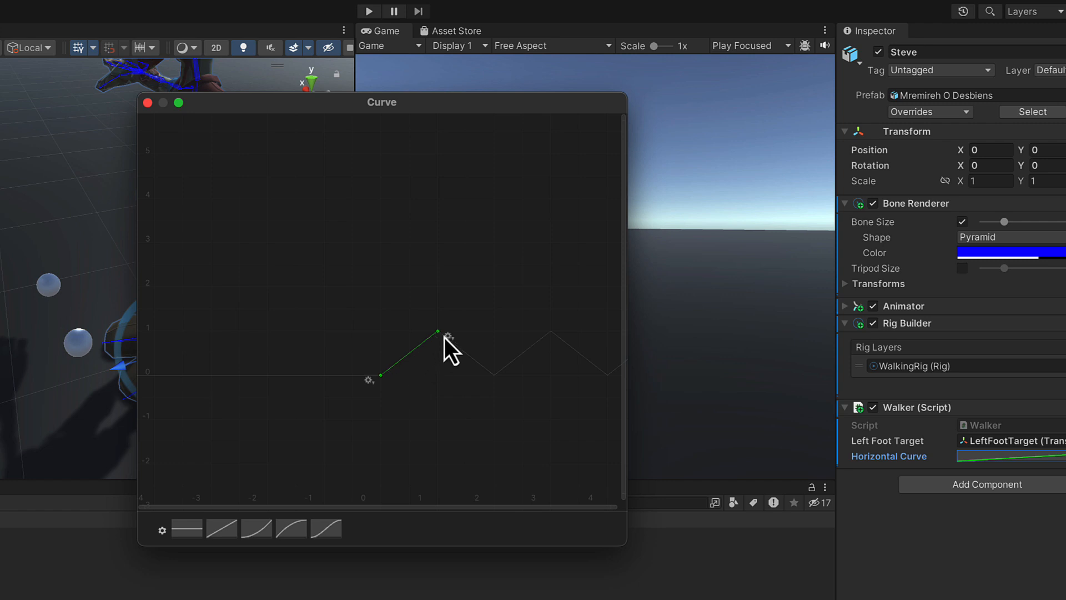
mouse_move(599, 380)
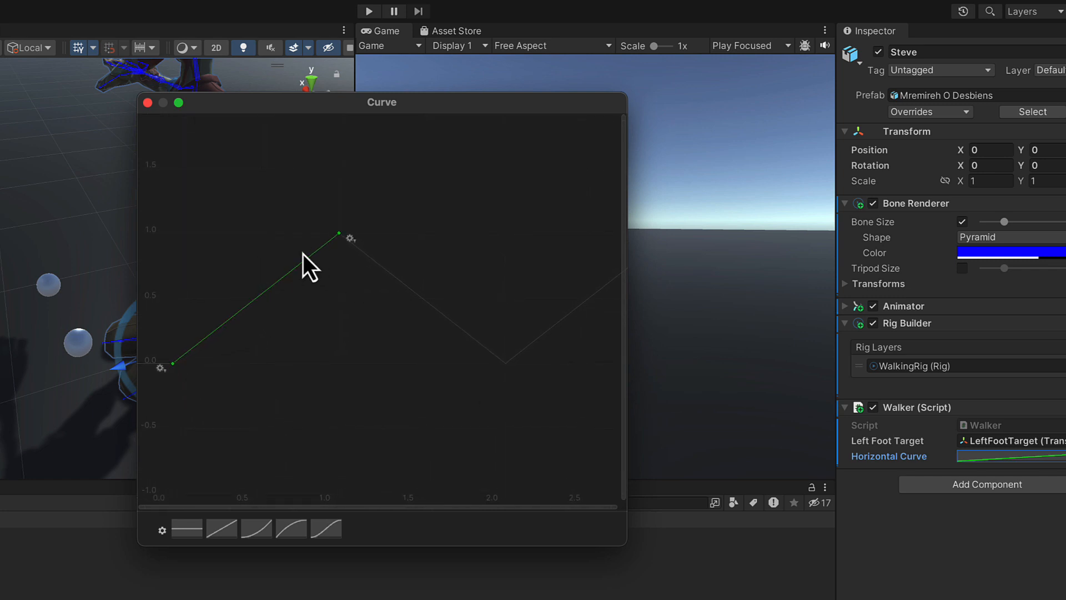
mouse_move(318, 284)
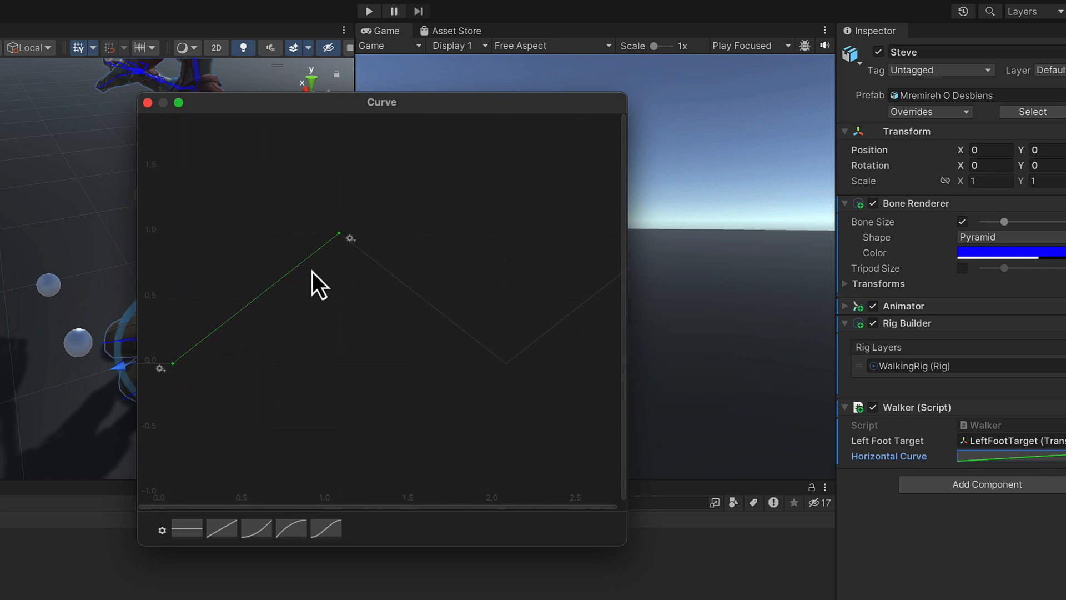
mouse_move(325, 266)
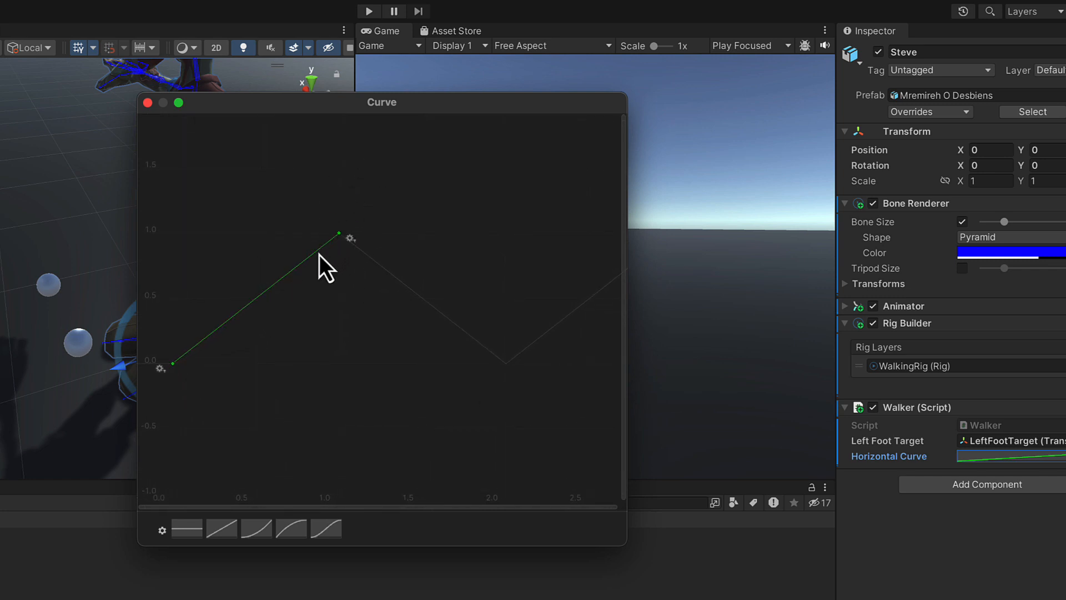
mouse_move(303, 278)
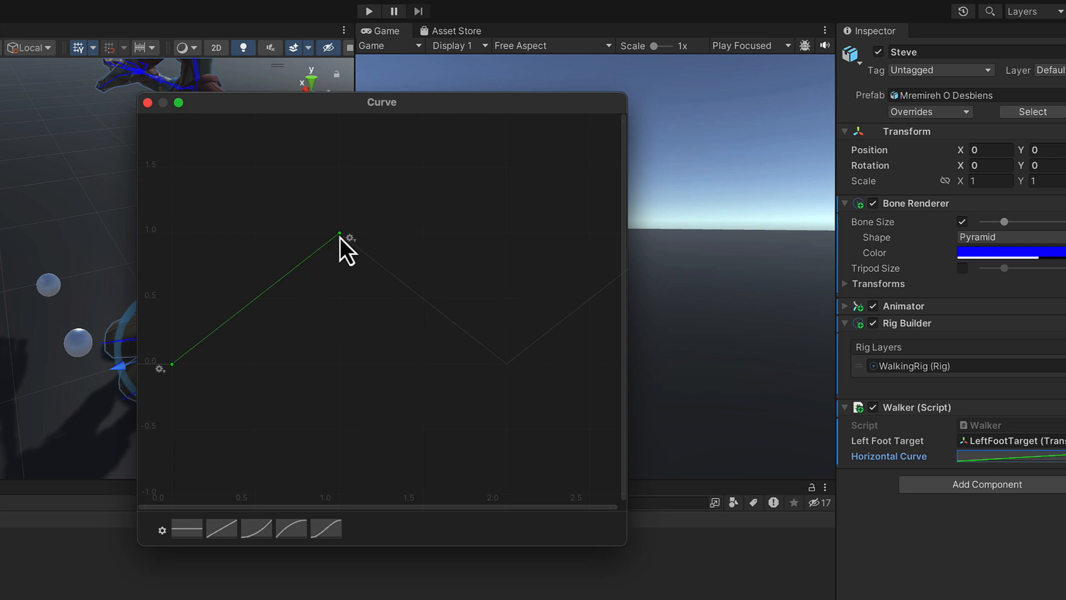
mouse_move(379, 287)
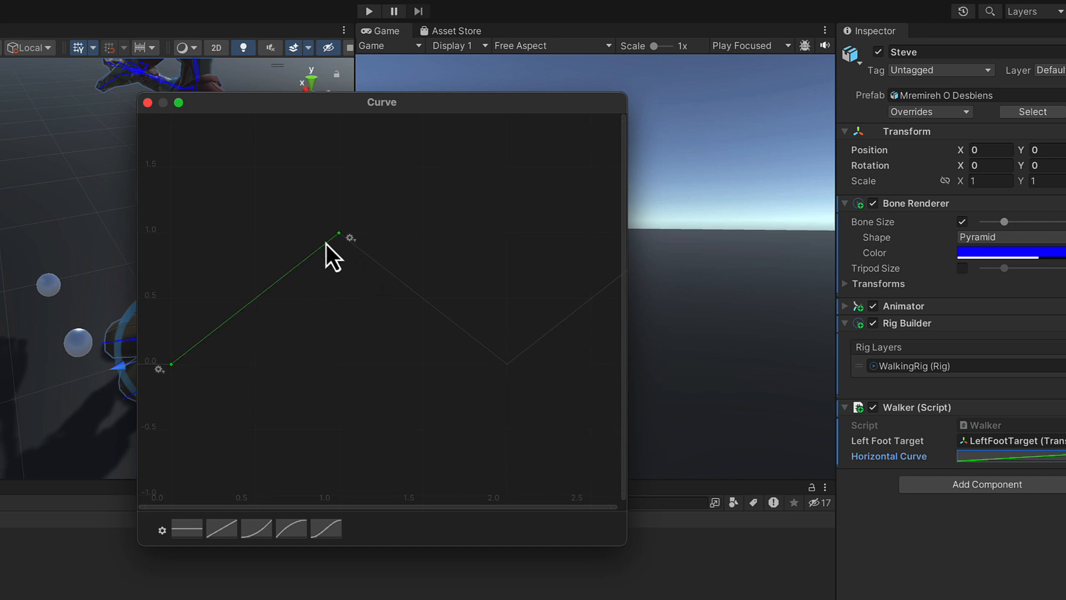
mouse_move(387, 415)
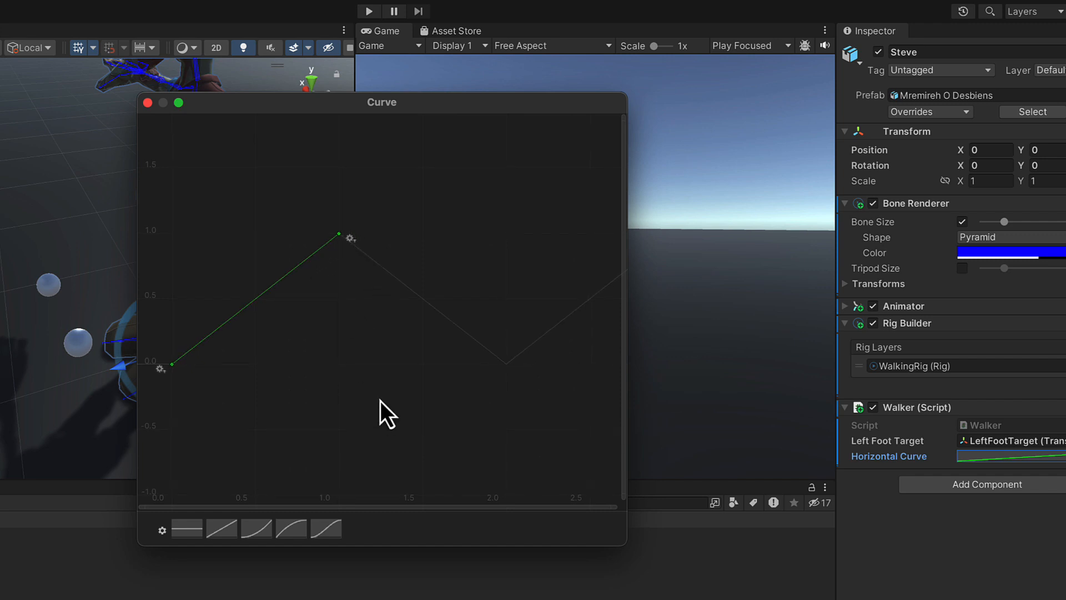
mouse_move(299, 545)
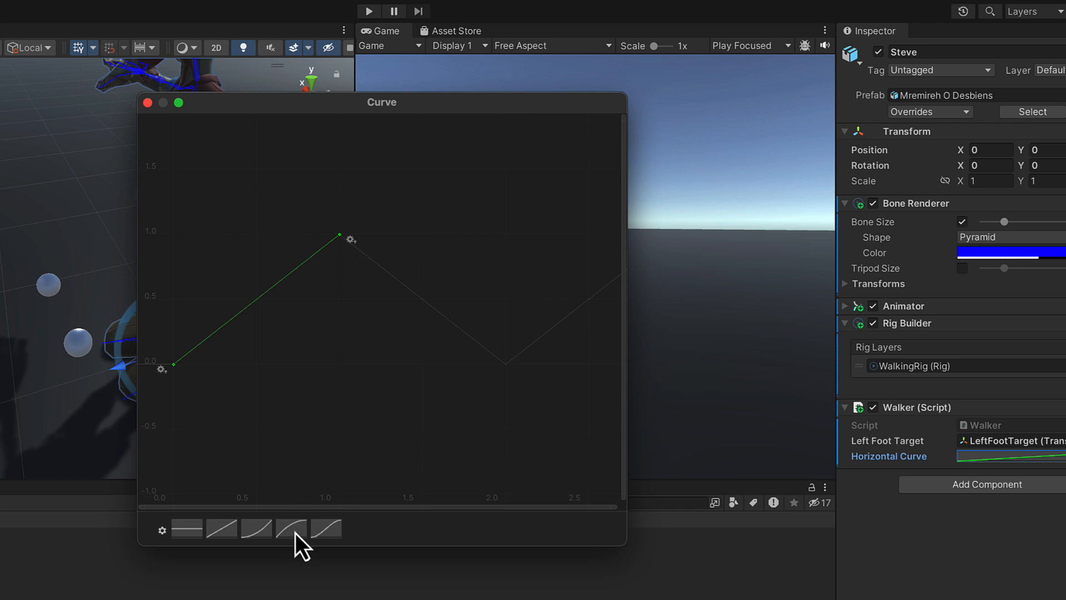
Step: Apply the ease-out preset to the Horizontal Curve and resize the Curve window
click(291, 529)
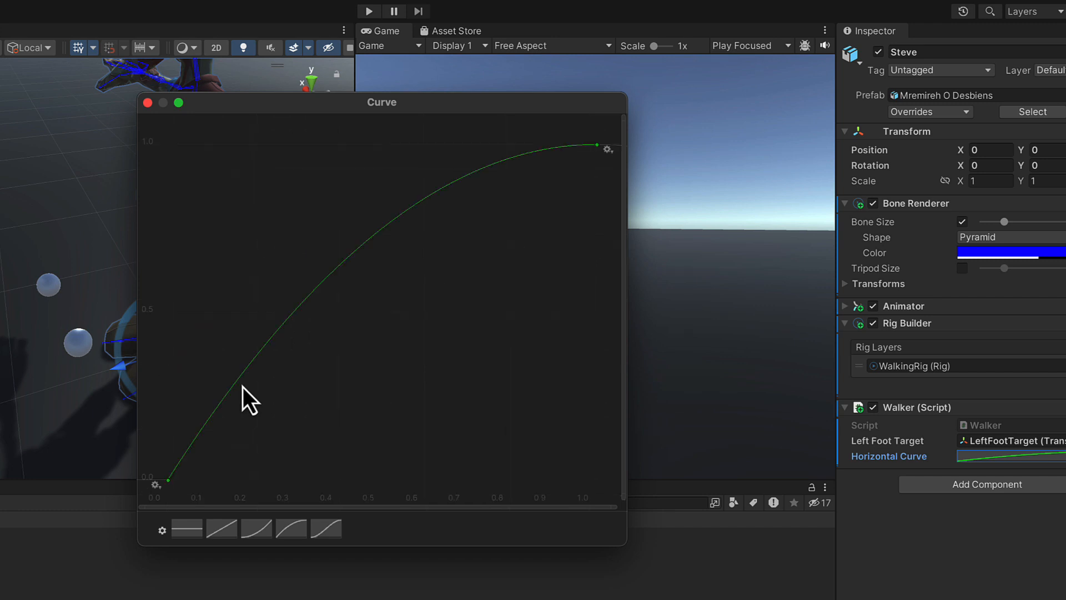
mouse_move(625, 551)
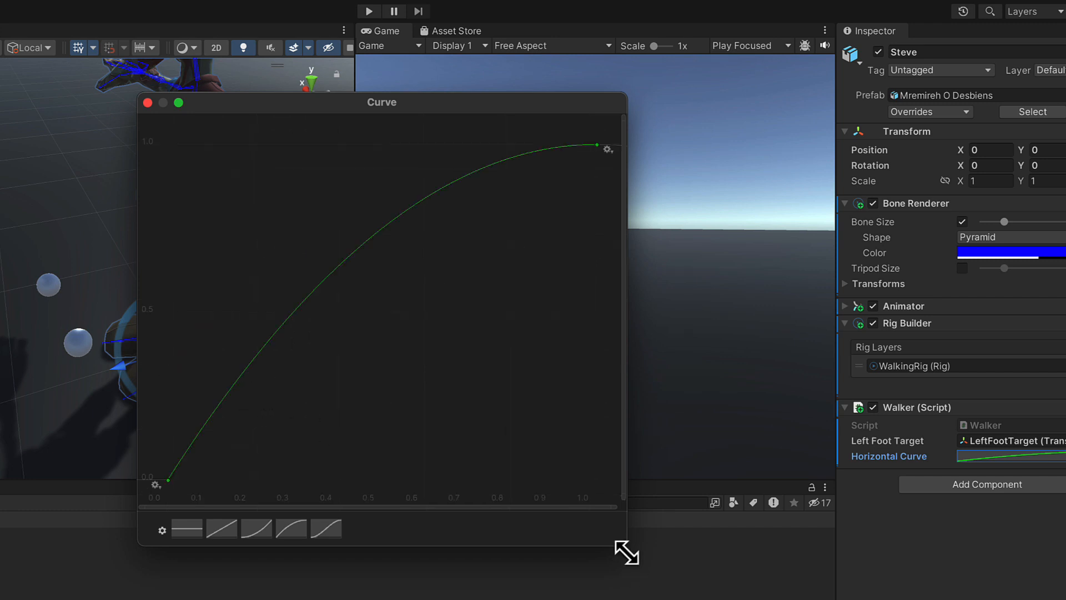
drag(626, 551, 465, 548)
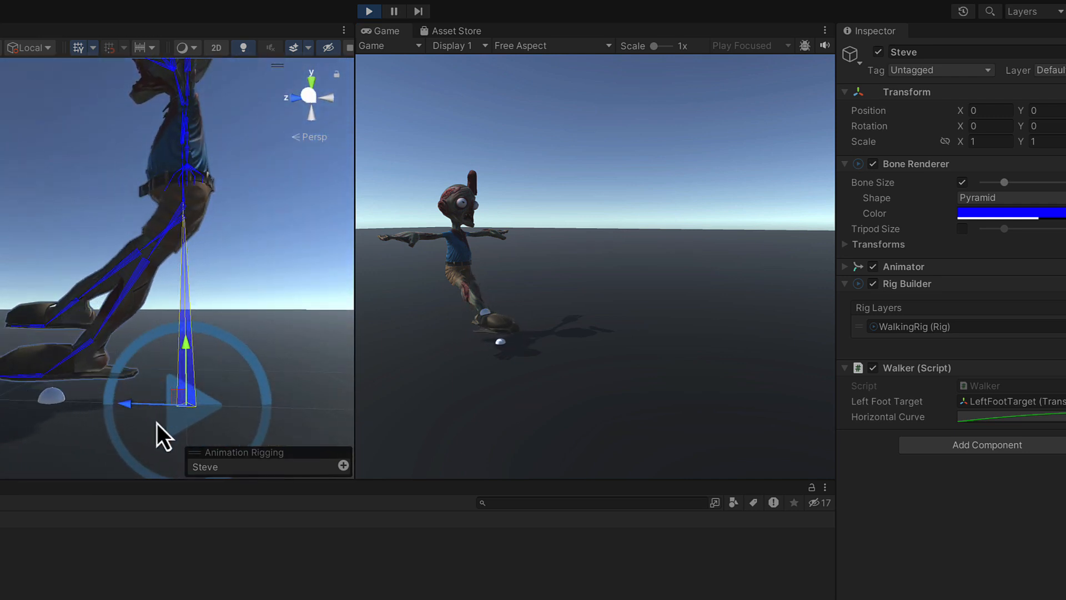
mouse_move(64, 397)
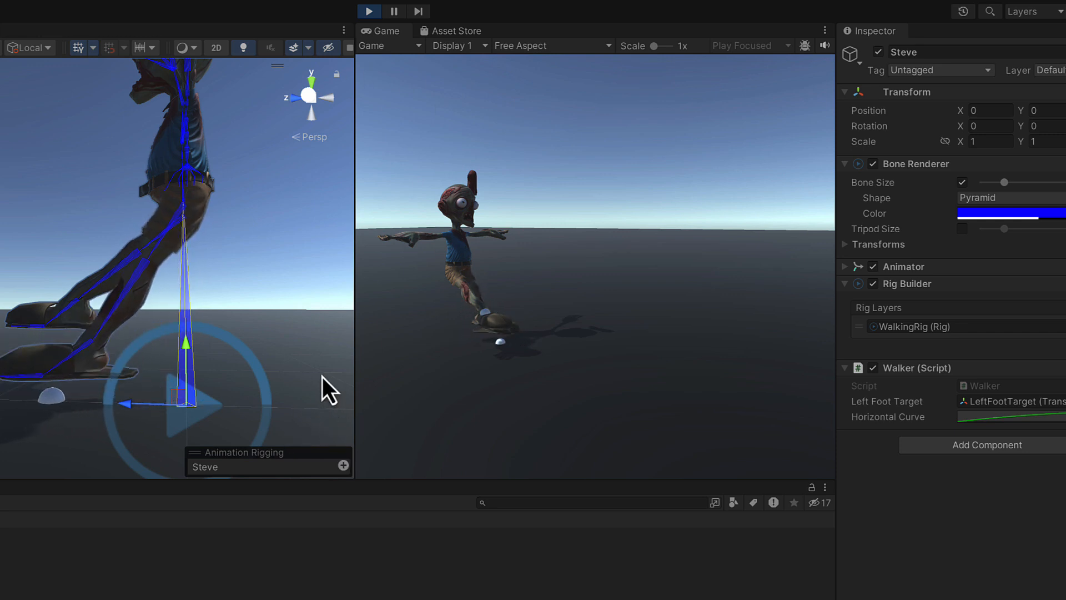
click(368, 11)
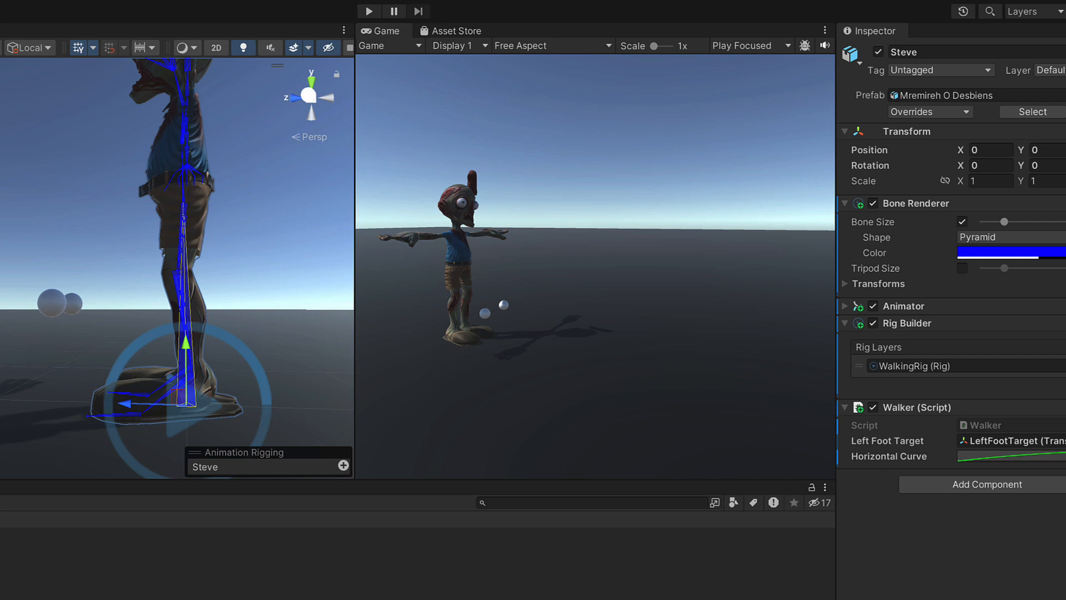
mouse_move(966, 225)
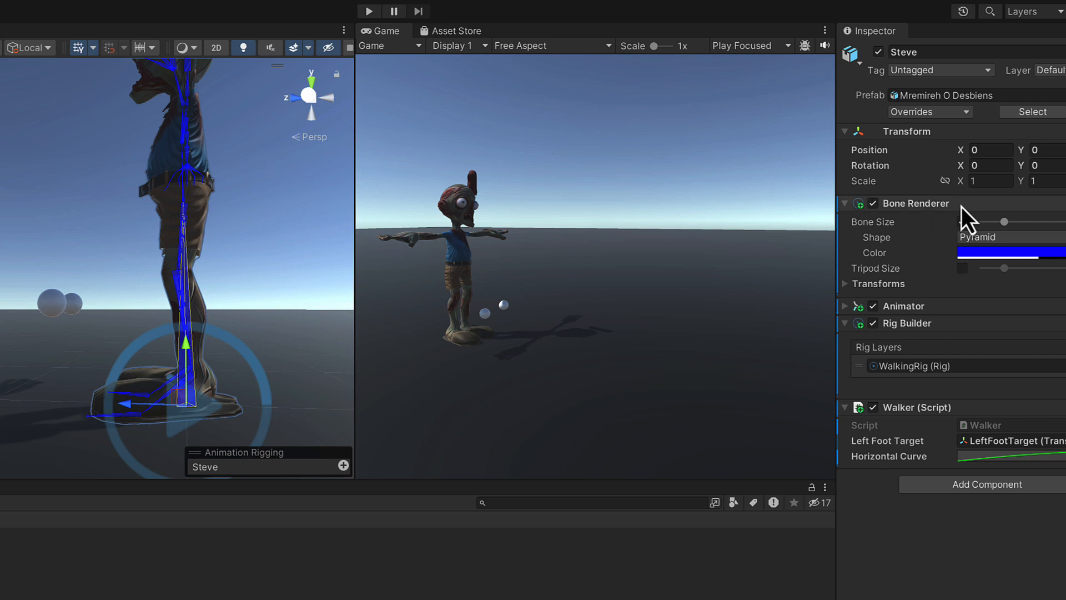
Step: Select Steve in the Hierarchy to show his Walker (Script) settings
click(962, 222)
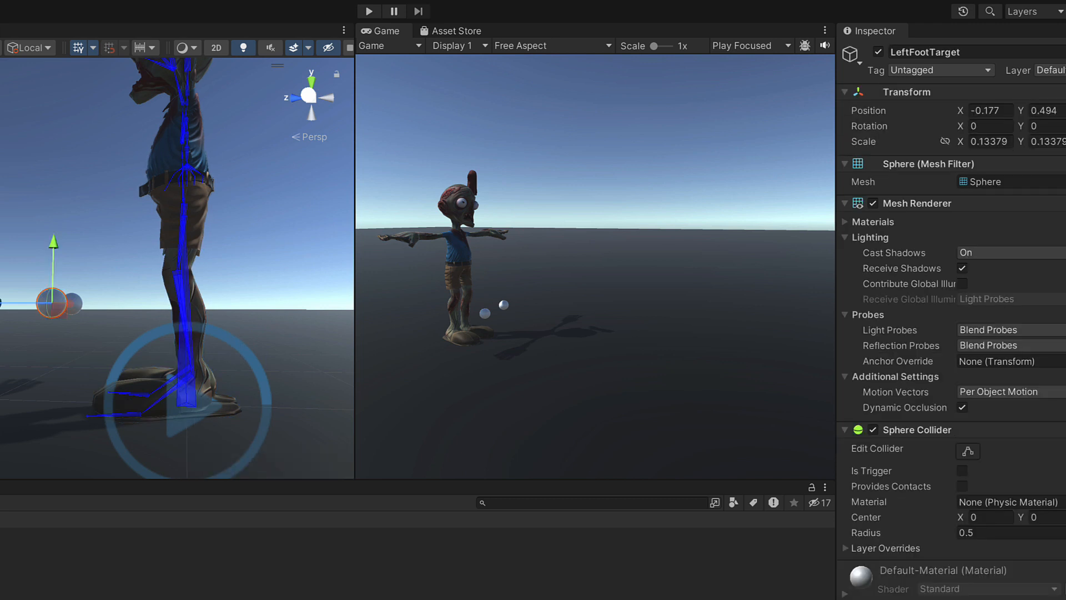
mouse_move(45, 319)
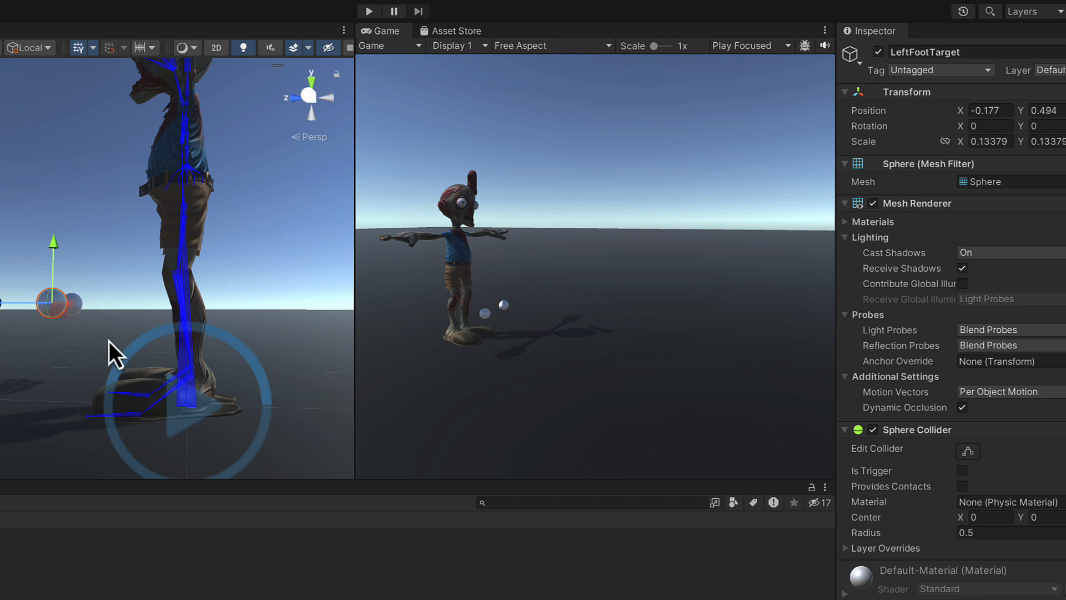
mouse_move(993, 136)
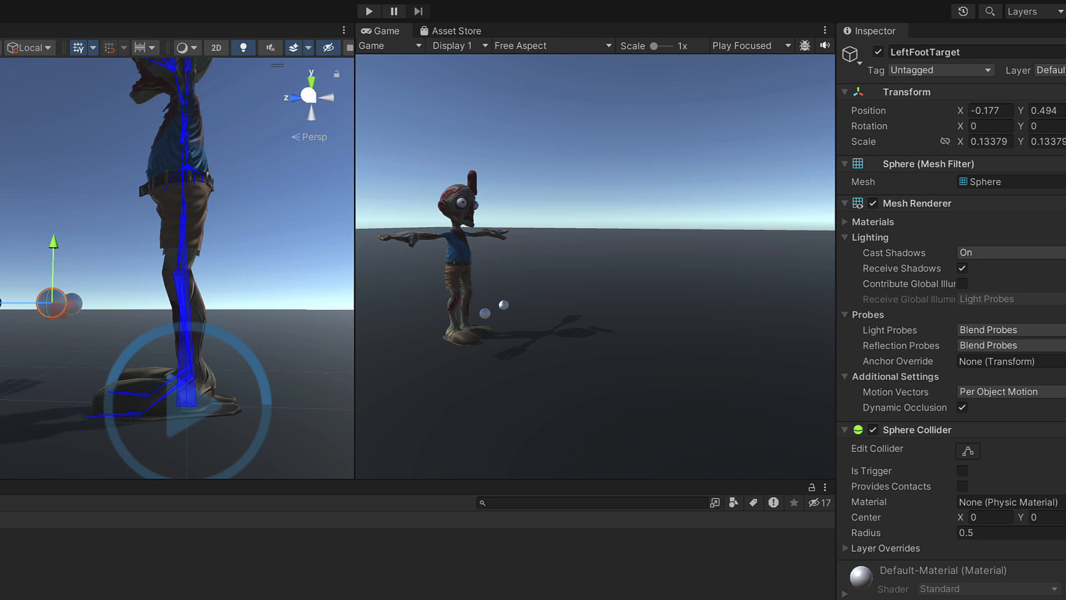
mouse_move(115, 354)
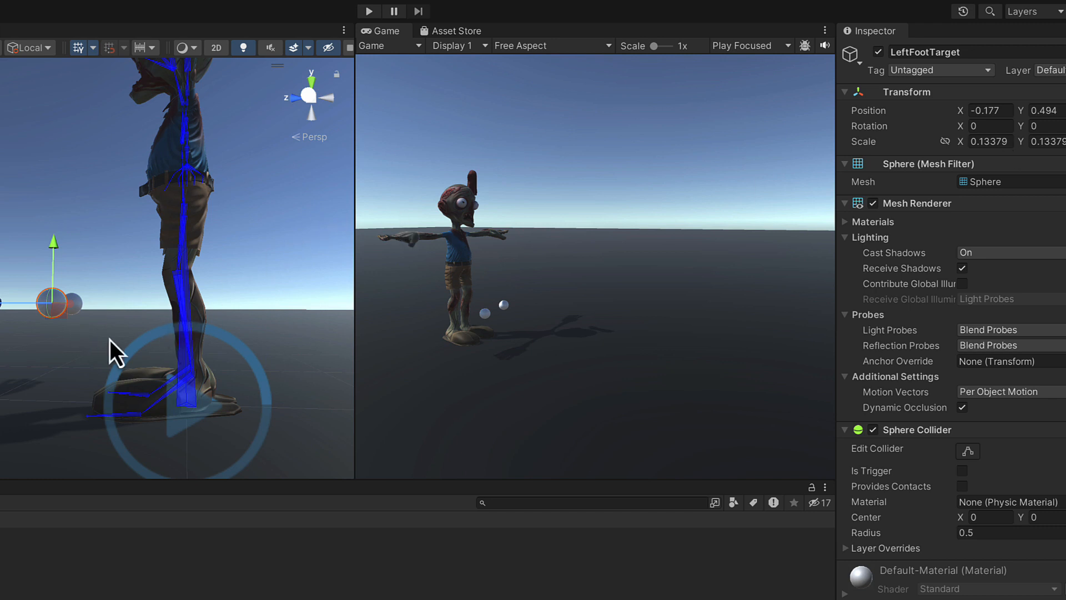
mouse_move(101, 339)
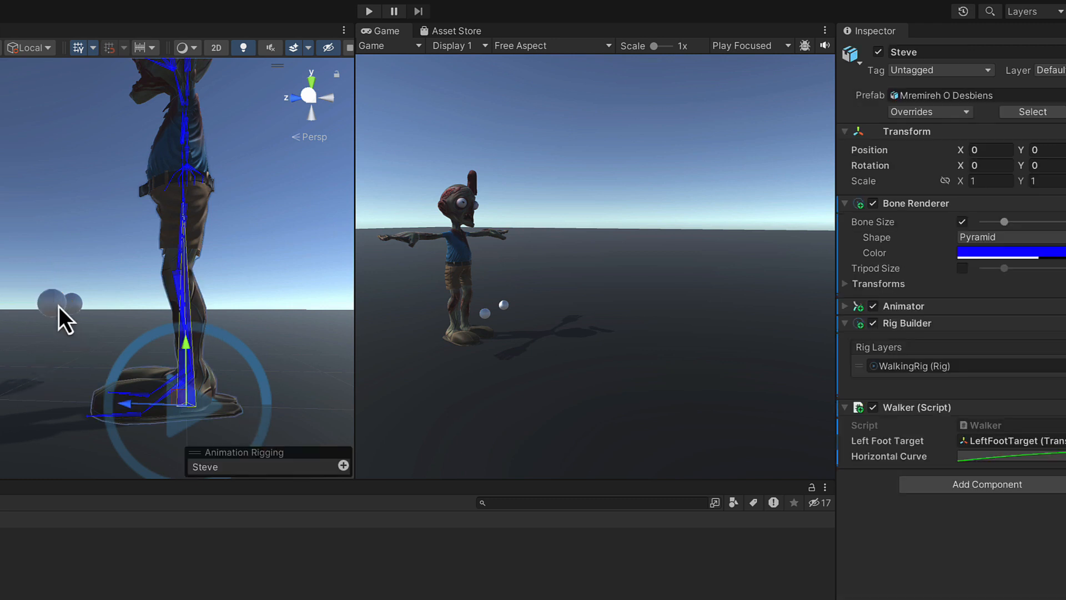
mouse_move(361, 320)
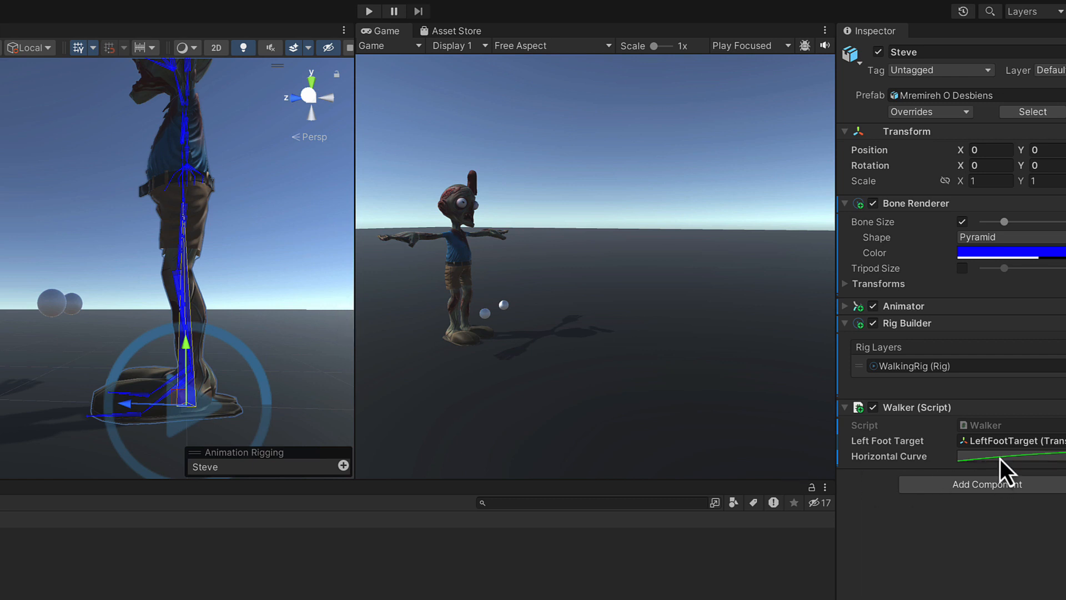
Step: Open the Horizontal Curve and drag its starting key down to -1
click(1006, 456)
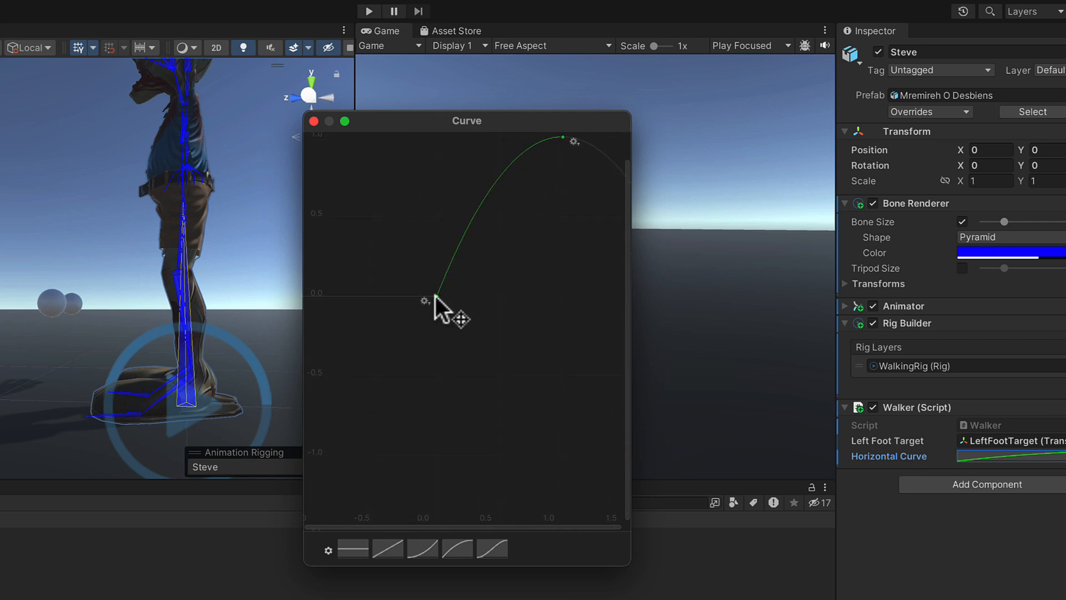
drag(425, 301, 424, 460)
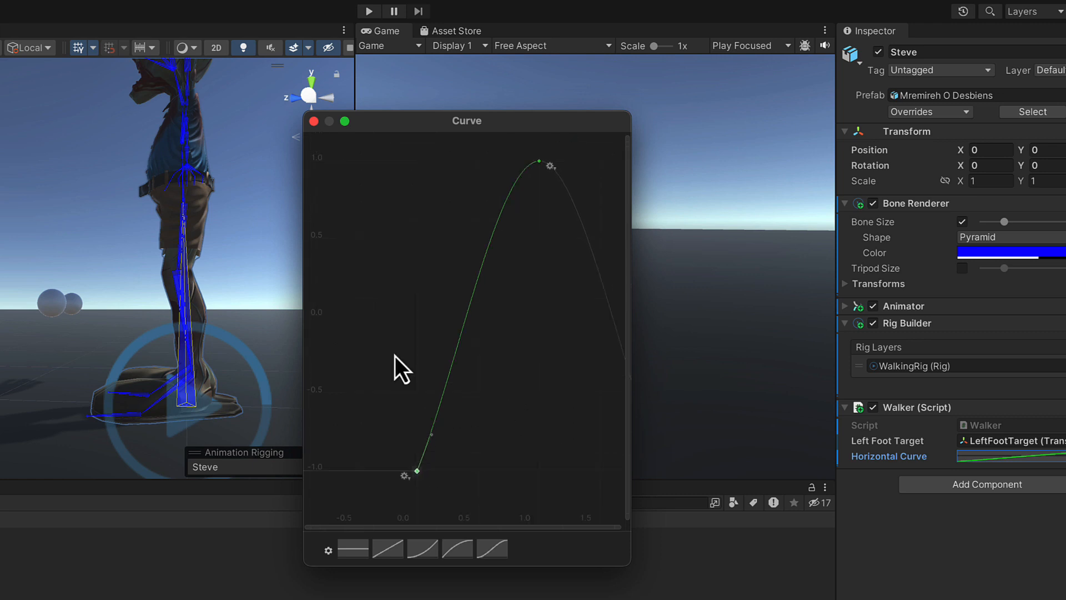
mouse_move(330, 487)
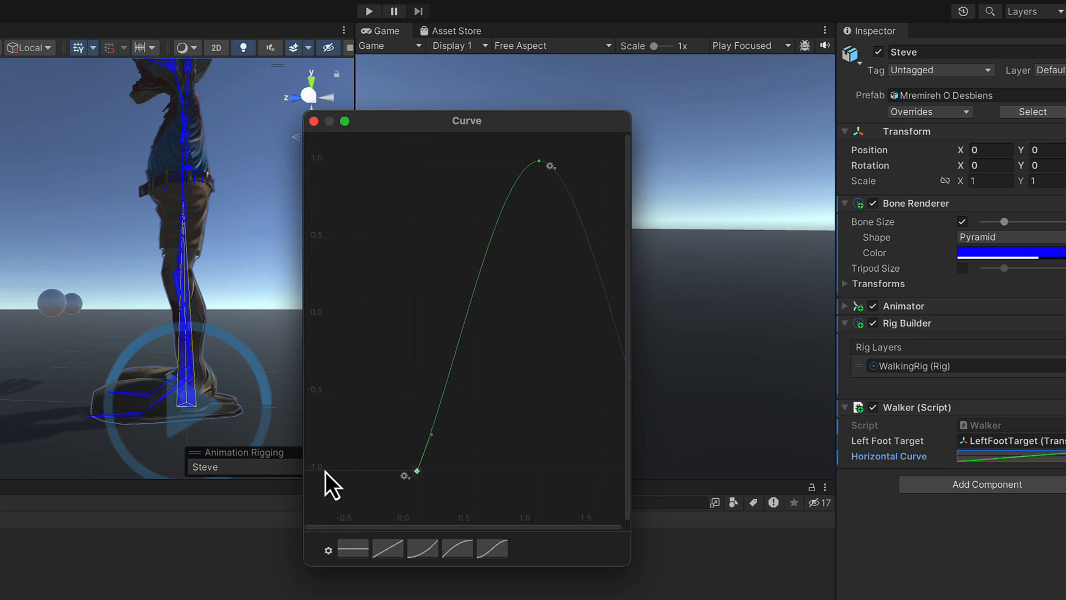
mouse_move(338, 193)
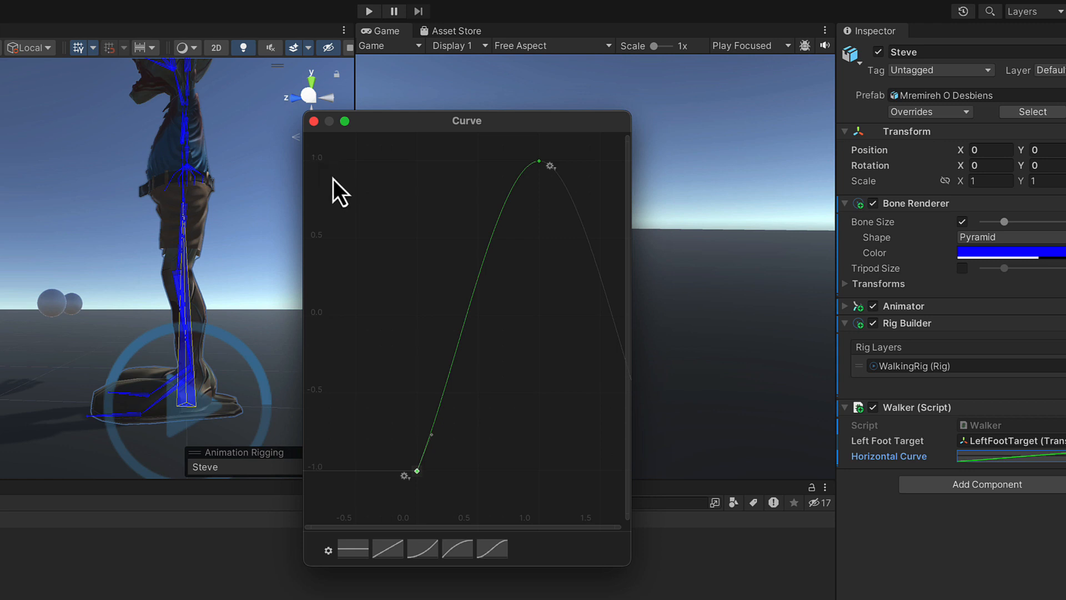
mouse_move(429, 495)
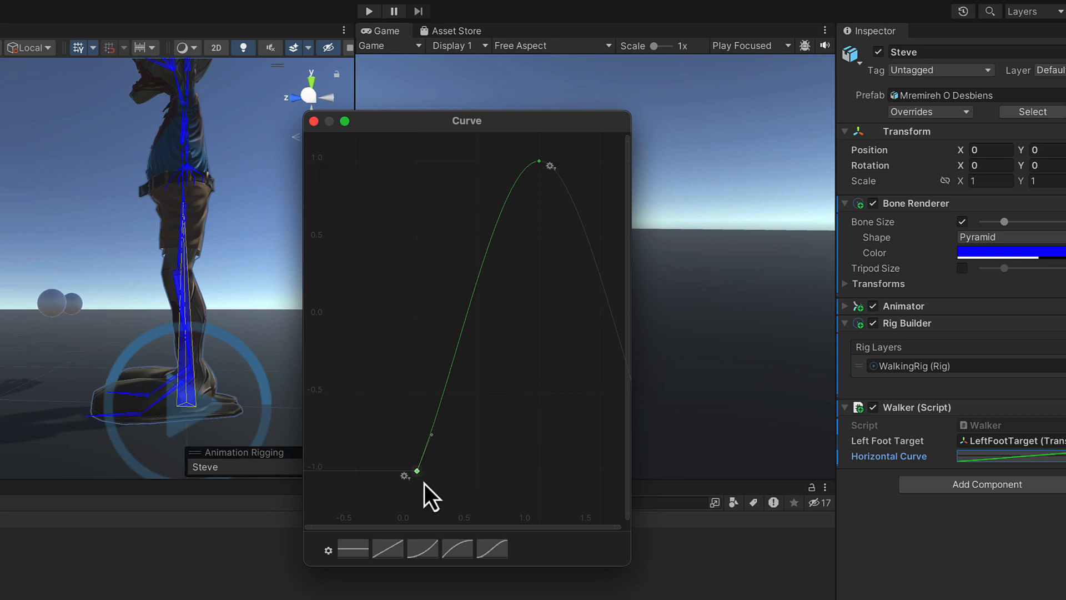
mouse_move(425, 497)
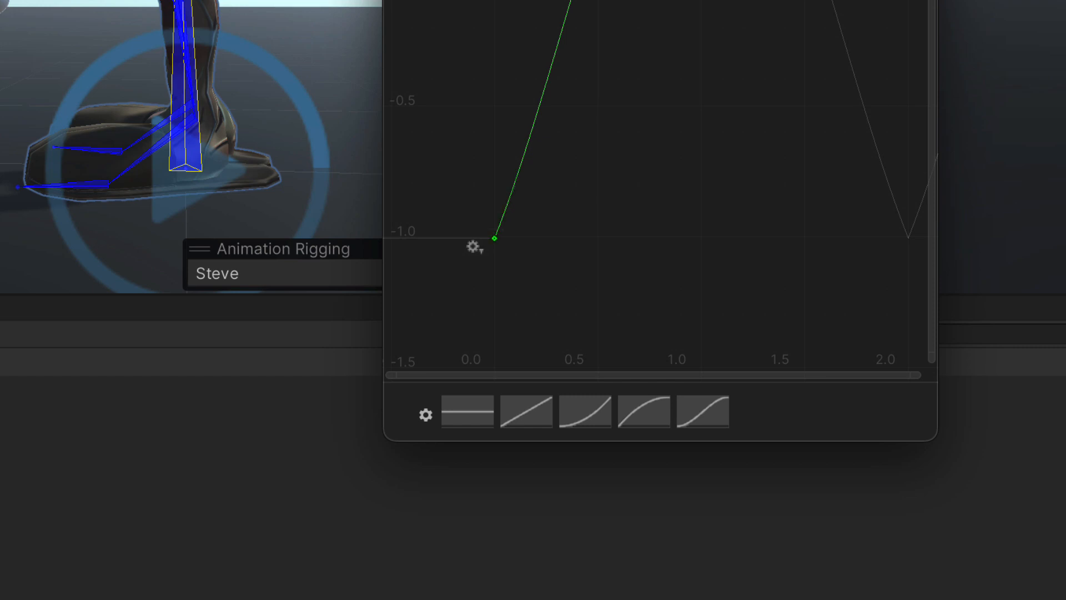
mouse_move(547, 279)
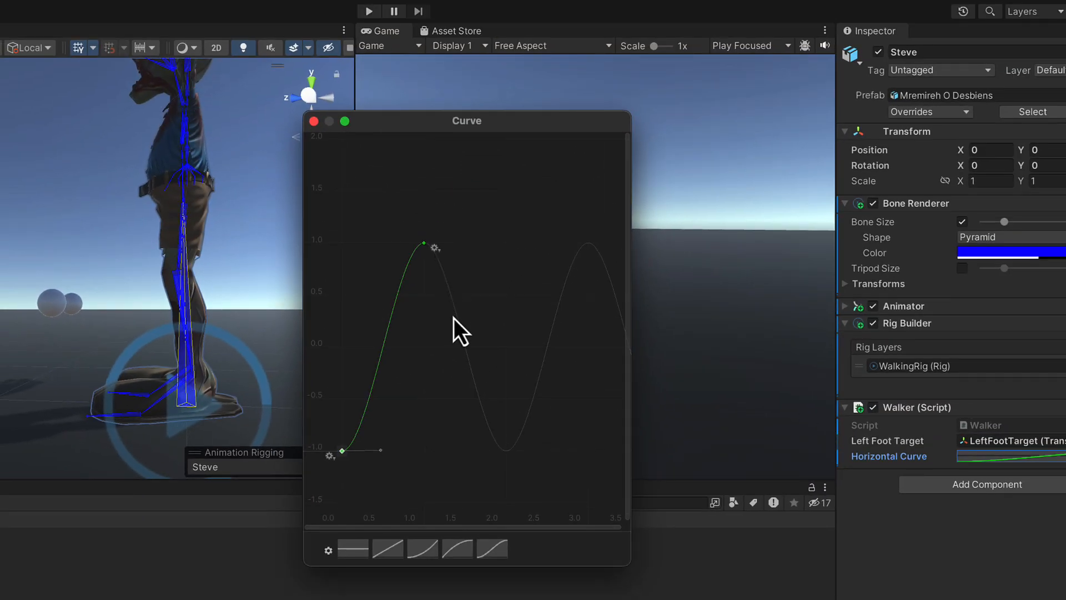
mouse_move(500, 448)
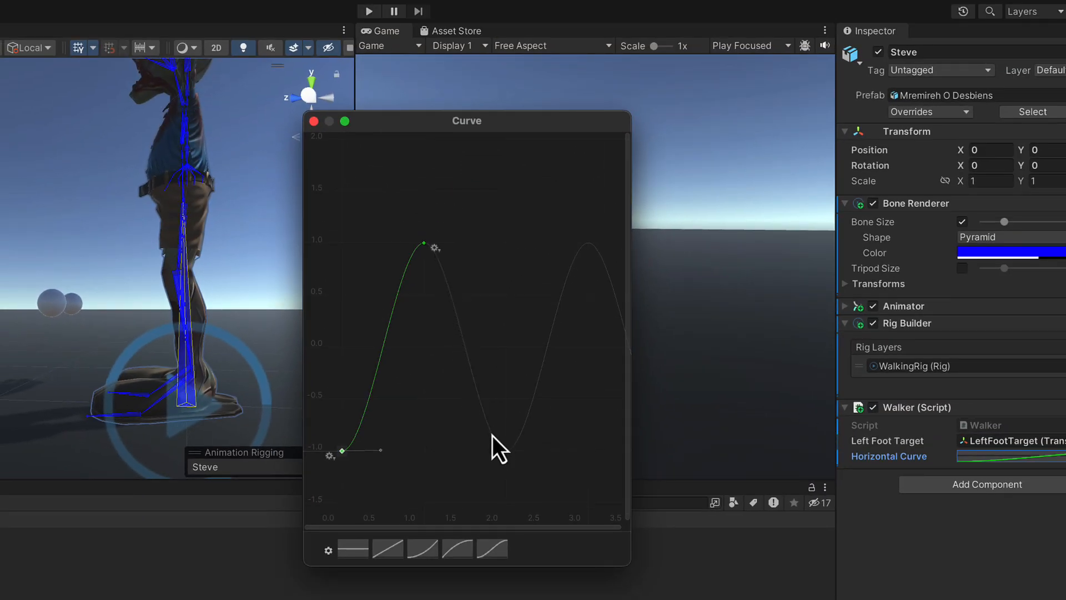
mouse_move(515, 466)
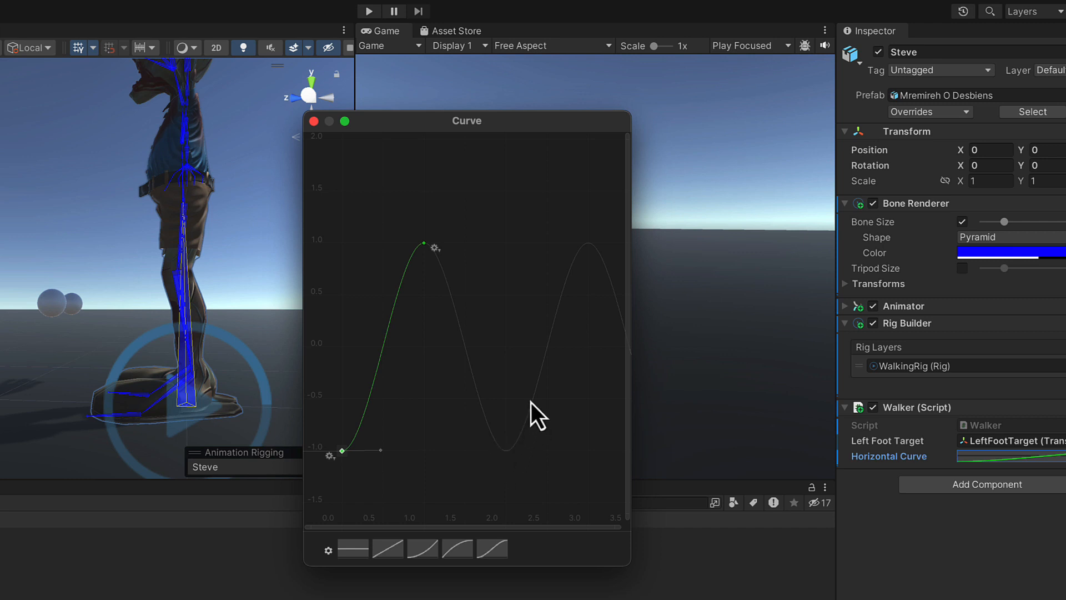
mouse_move(491, 478)
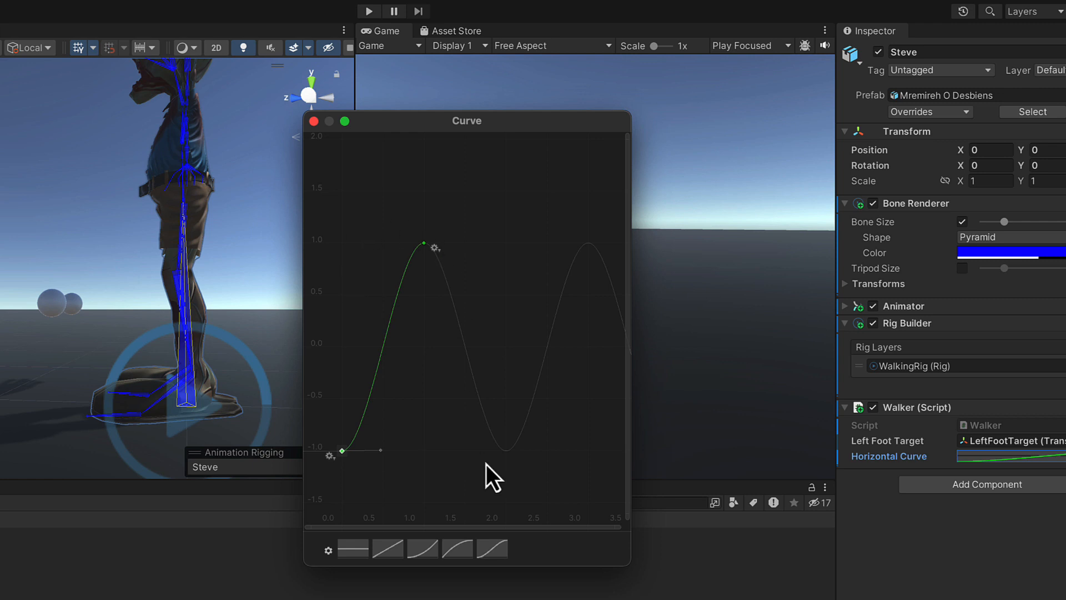
mouse_move(401, 139)
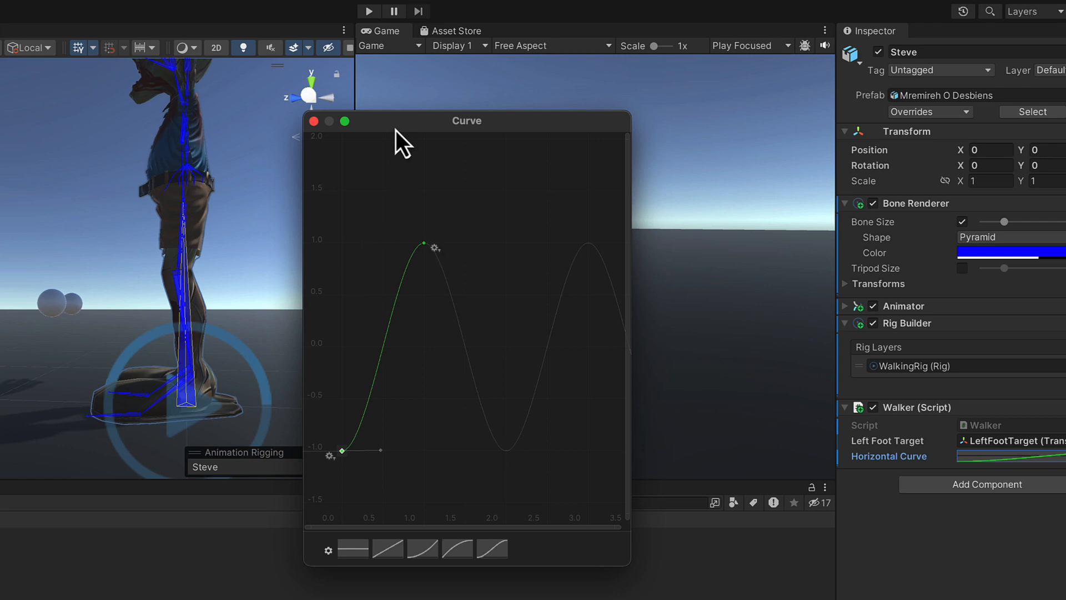
Step: Move the Curve editor window aside and close it
drag(467, 120, 576, 98)
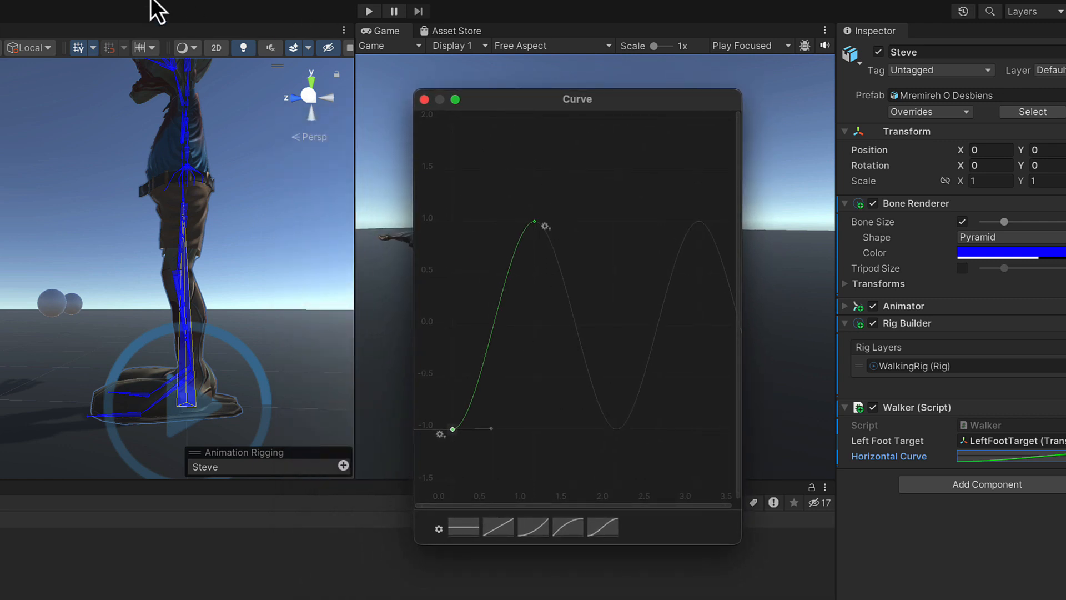
click(370, 11)
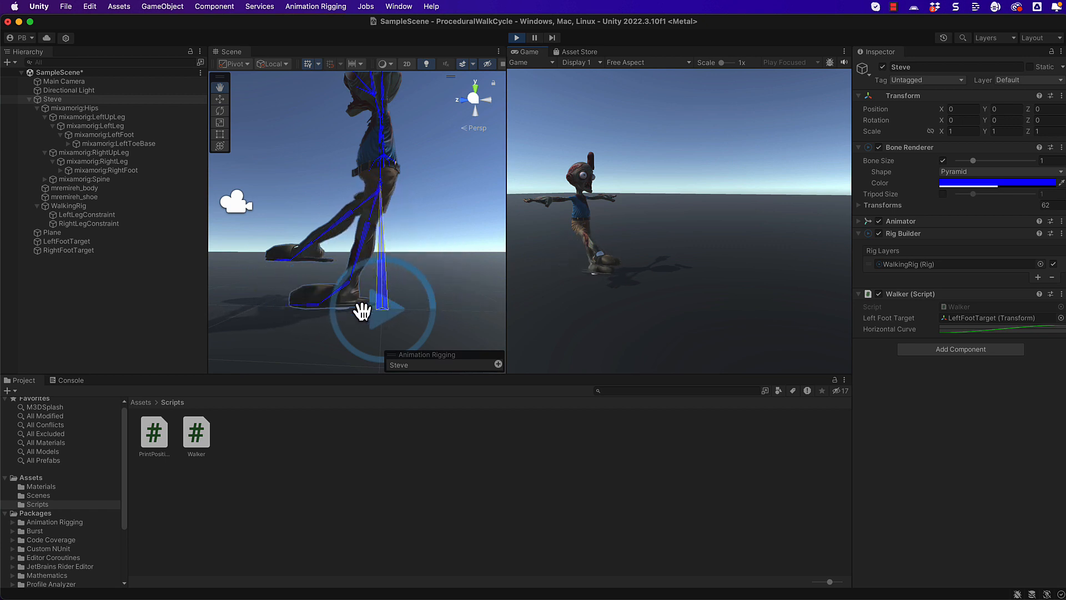
mouse_move(410, 298)
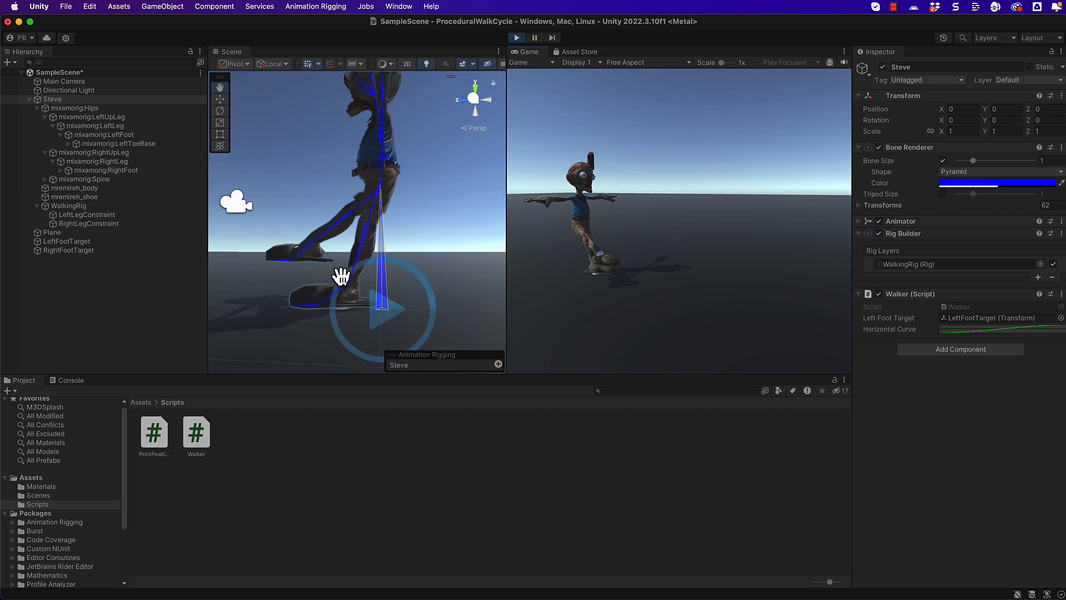
mouse_move(369, 257)
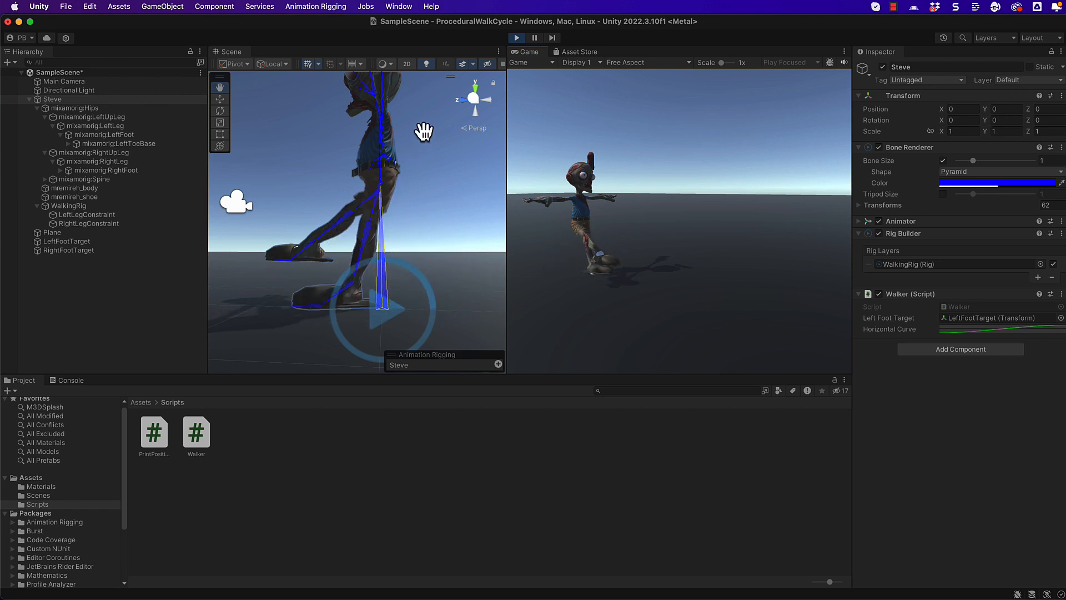
Step: Open the Walker.cs script in Visual Studio for editing
double_click(196, 431)
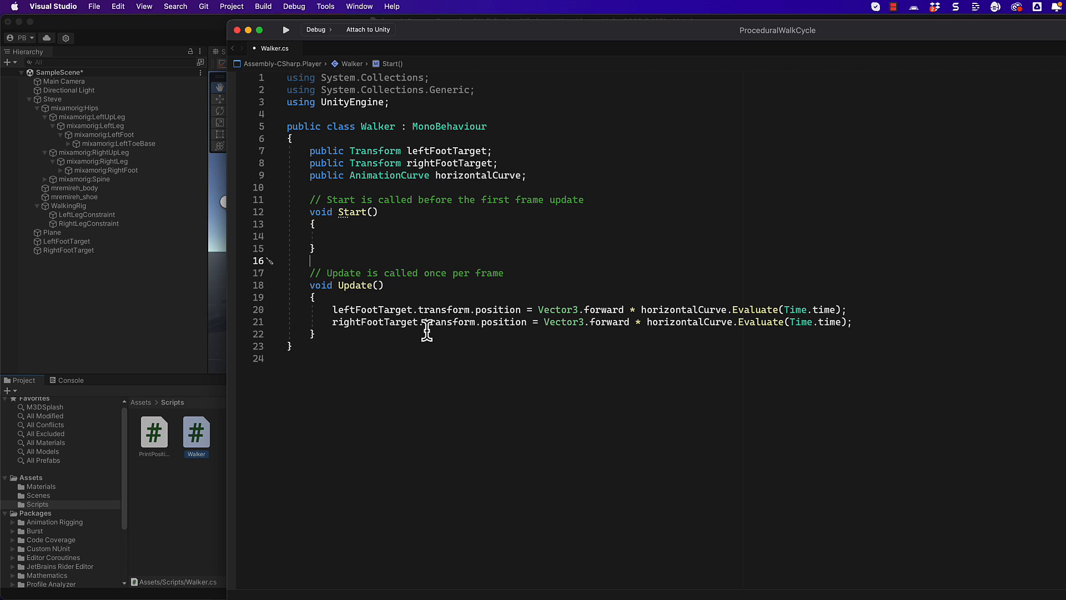
mouse_move(440, 326)
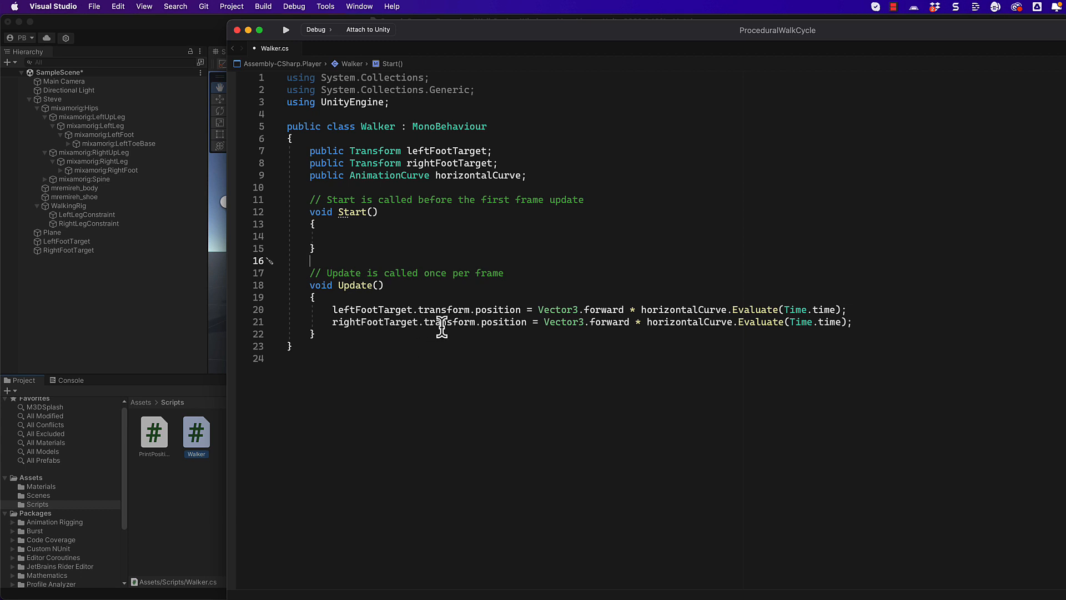
mouse_move(378, 322)
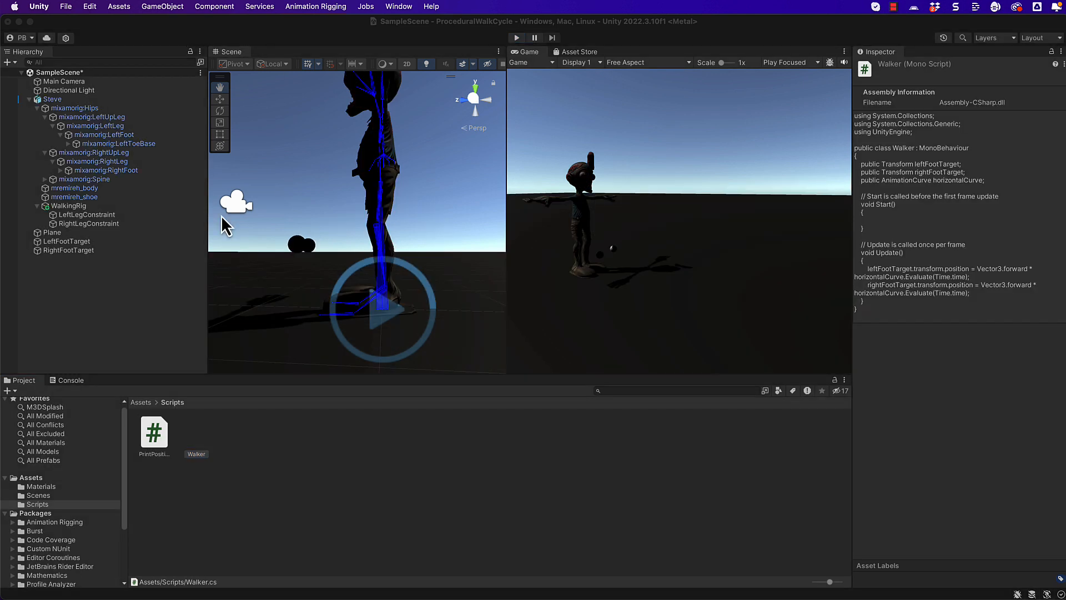
Step: Back in Unity, select Steve and play the scene to test both feet
click(196, 432)
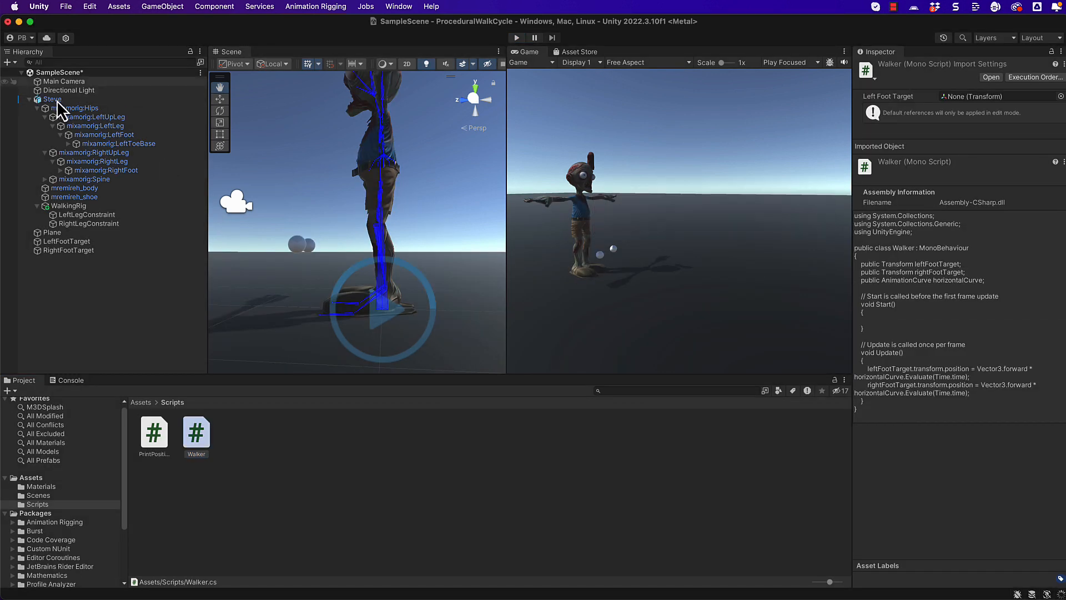
click(52, 99)
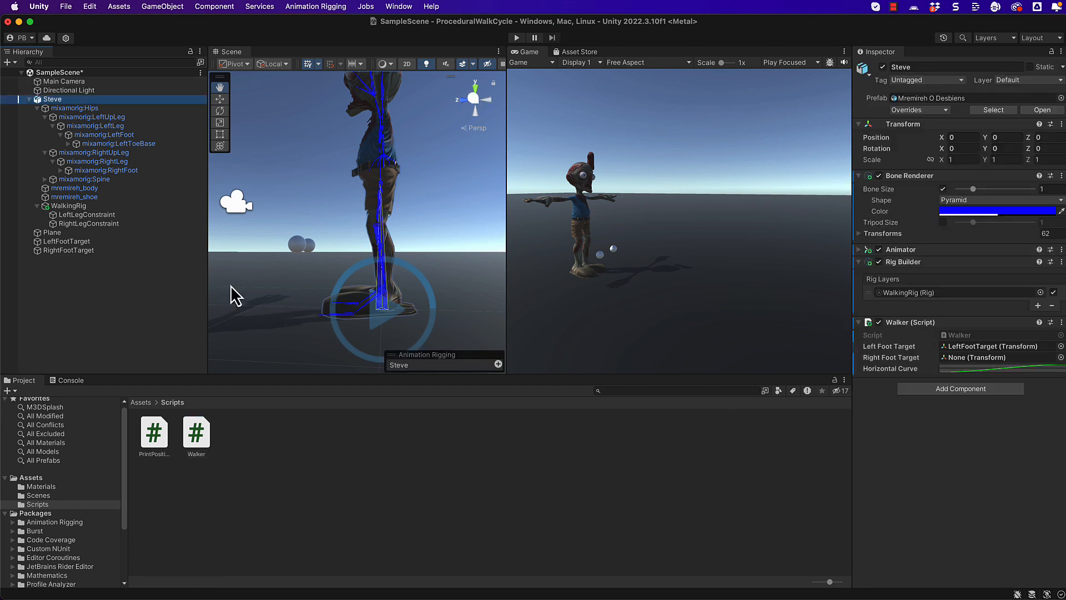
mouse_move(939, 344)
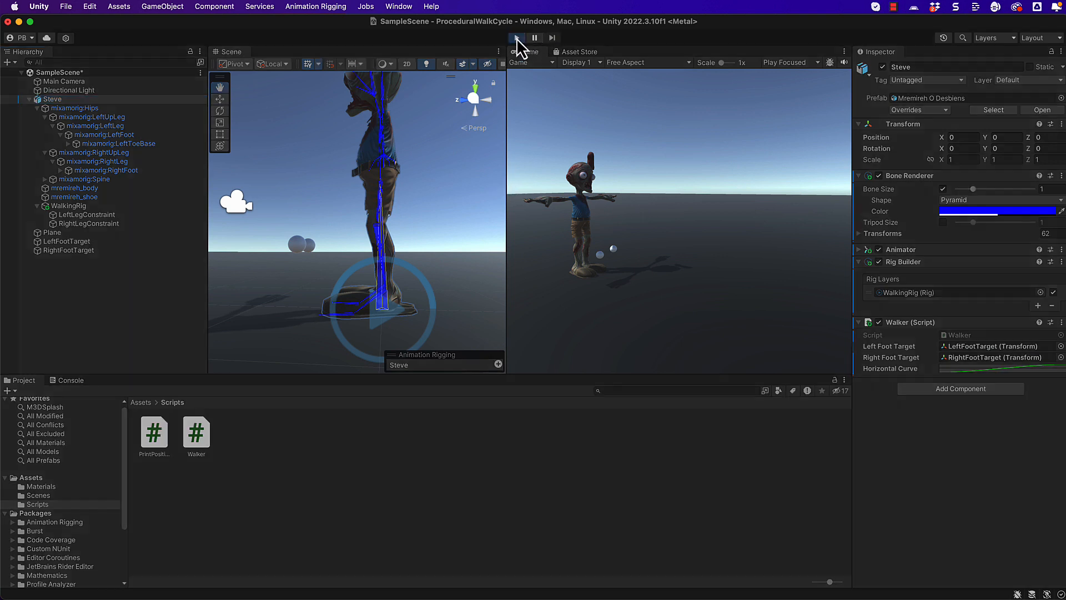
click(516, 37)
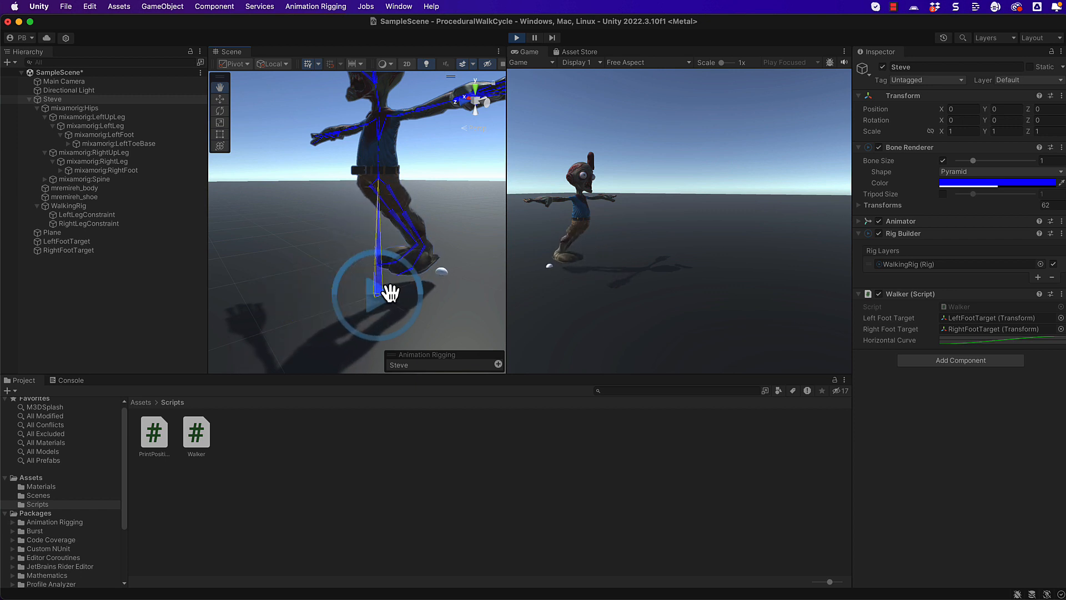
mouse_move(636, 156)
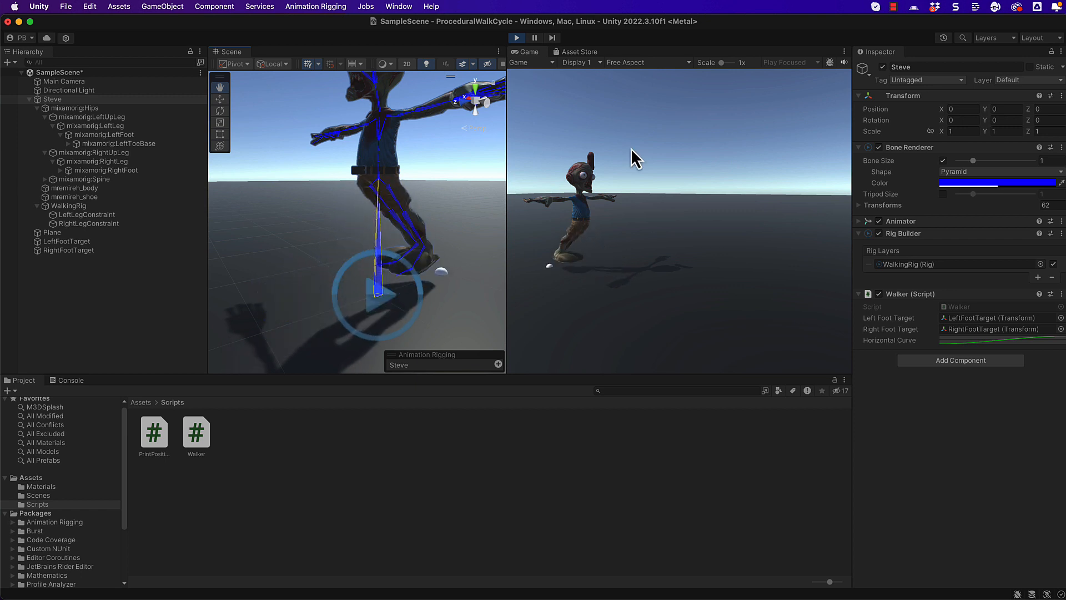